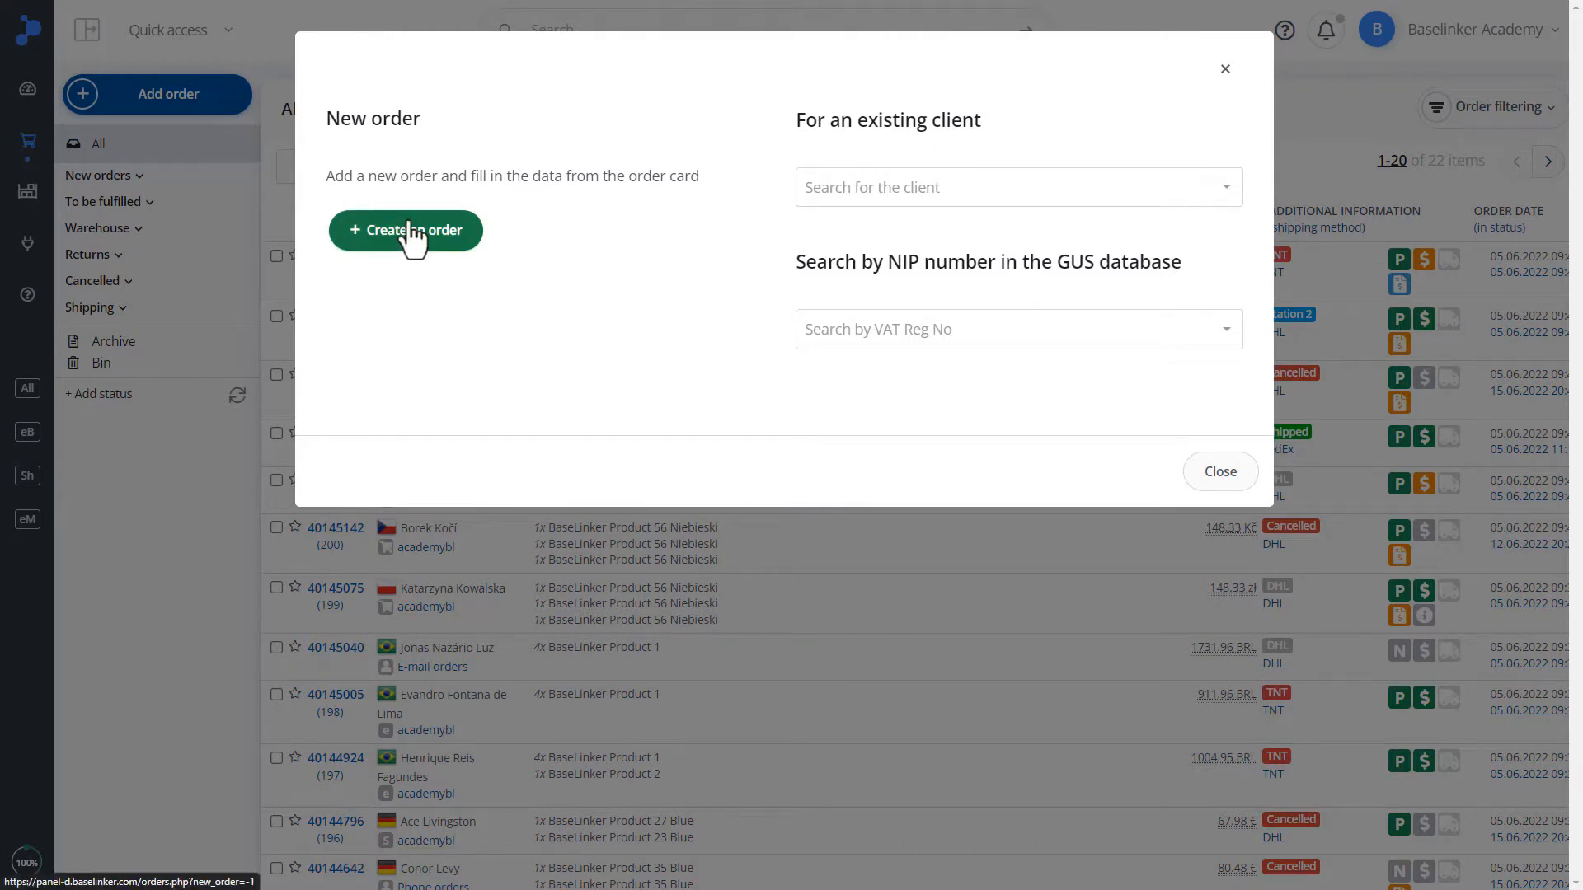
Check the 'Search by VAT Reg No' option in the New order window, then close it
{"action": "left_click", "coordinate": [1015, 187]}
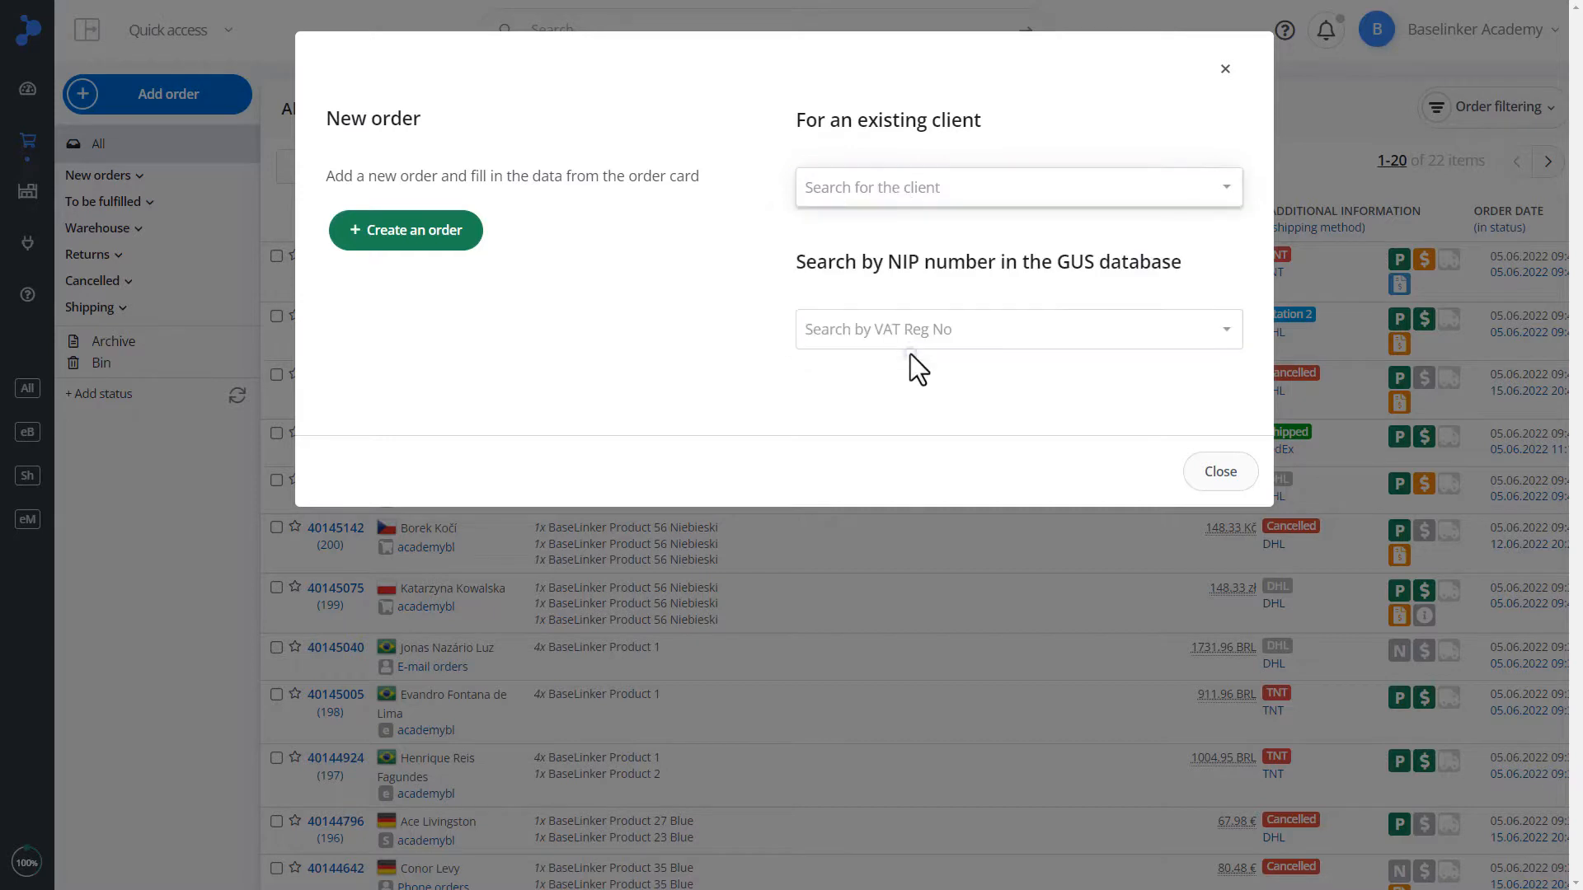
{"action": "left_click", "coordinate": [1015, 328]}
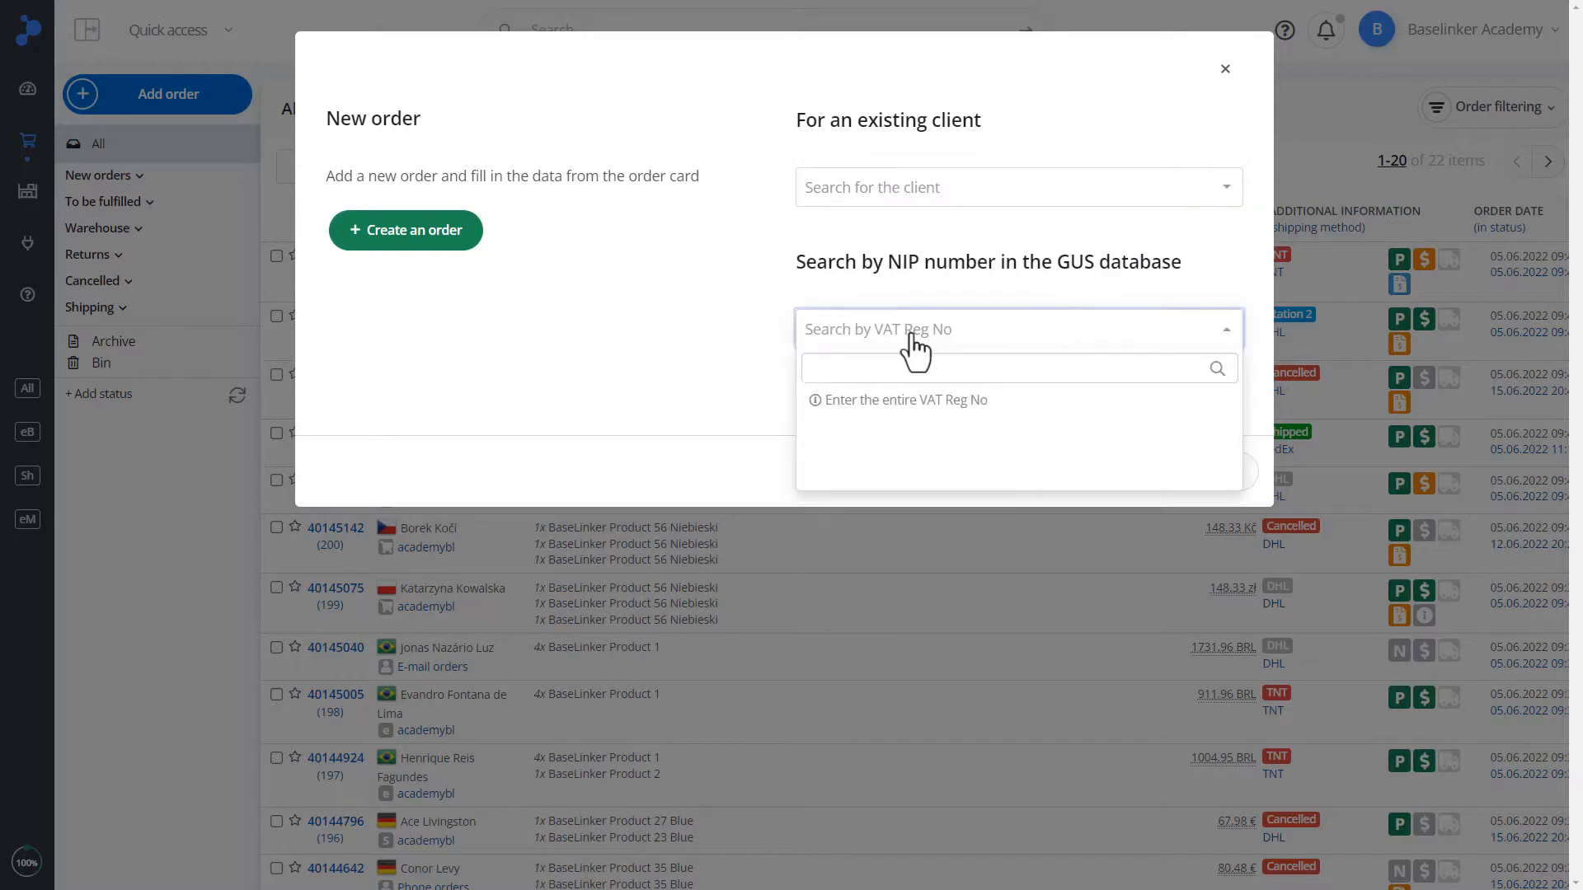
{"action": "left_click", "coordinate": [1226, 68]}
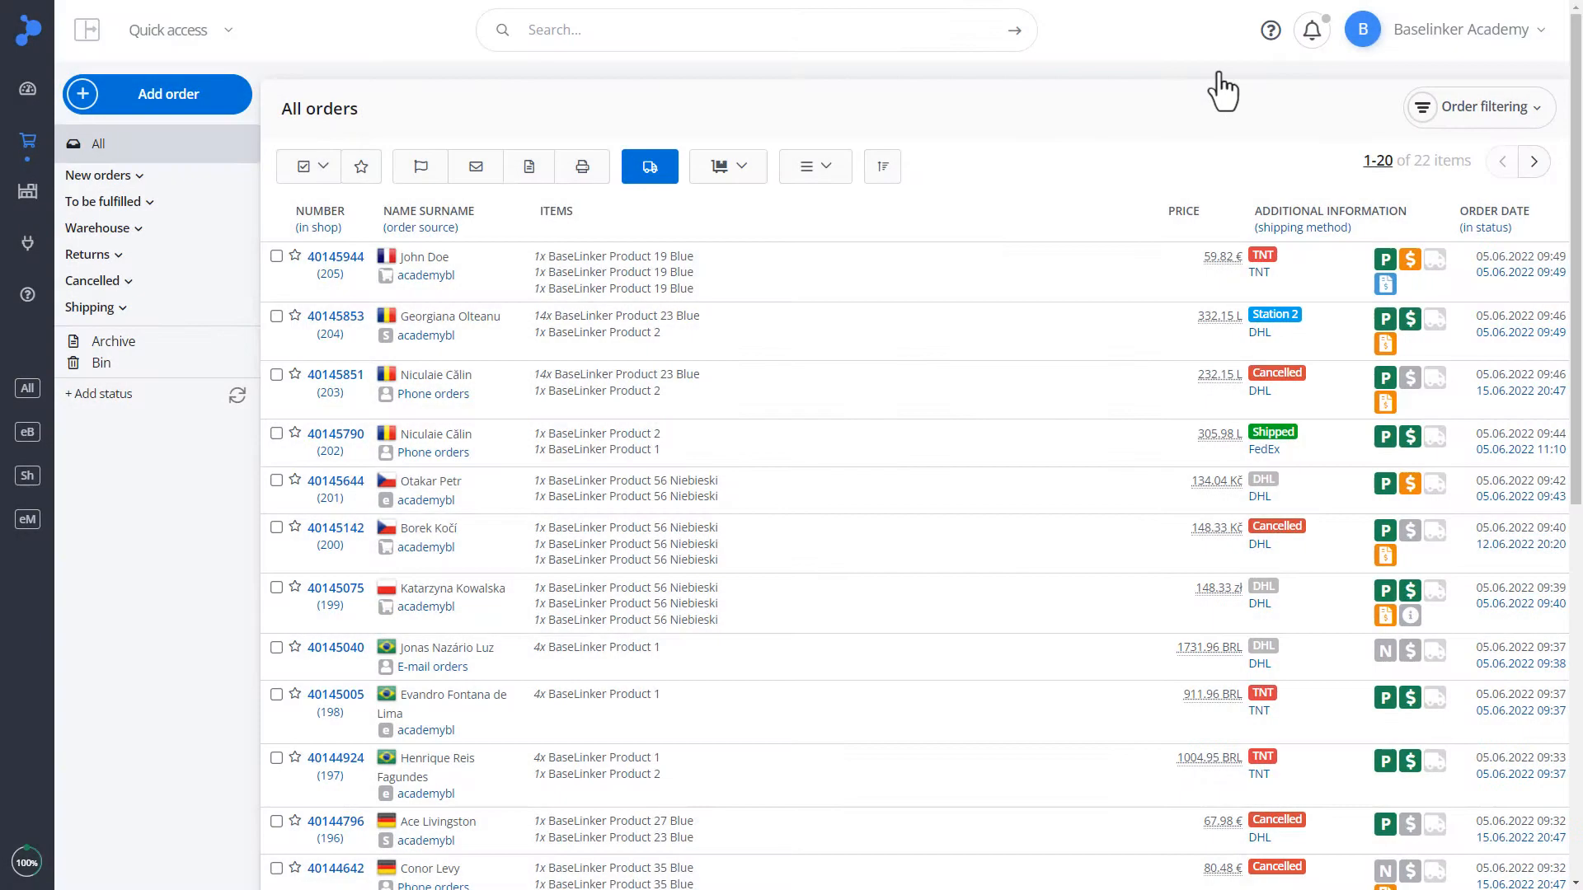
{"action": "mouse_move", "coordinate": [383, 132]}
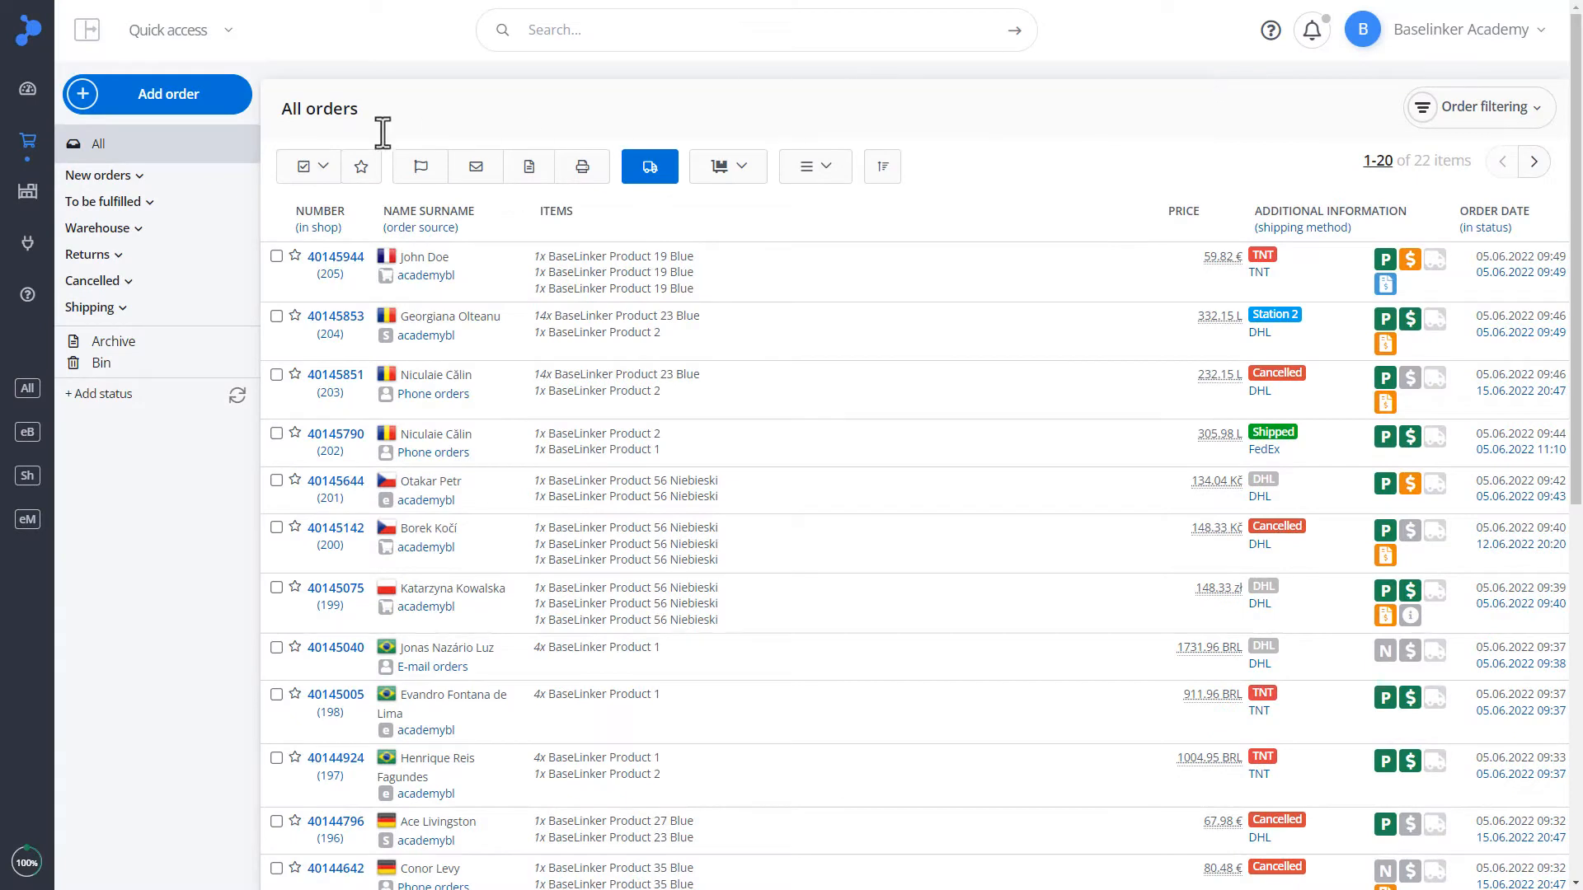
Expand New orders and To be fulfilled, viewing empty Unserved and three FedEx courier orders
{"action": "left_click", "coordinate": [98, 143]}
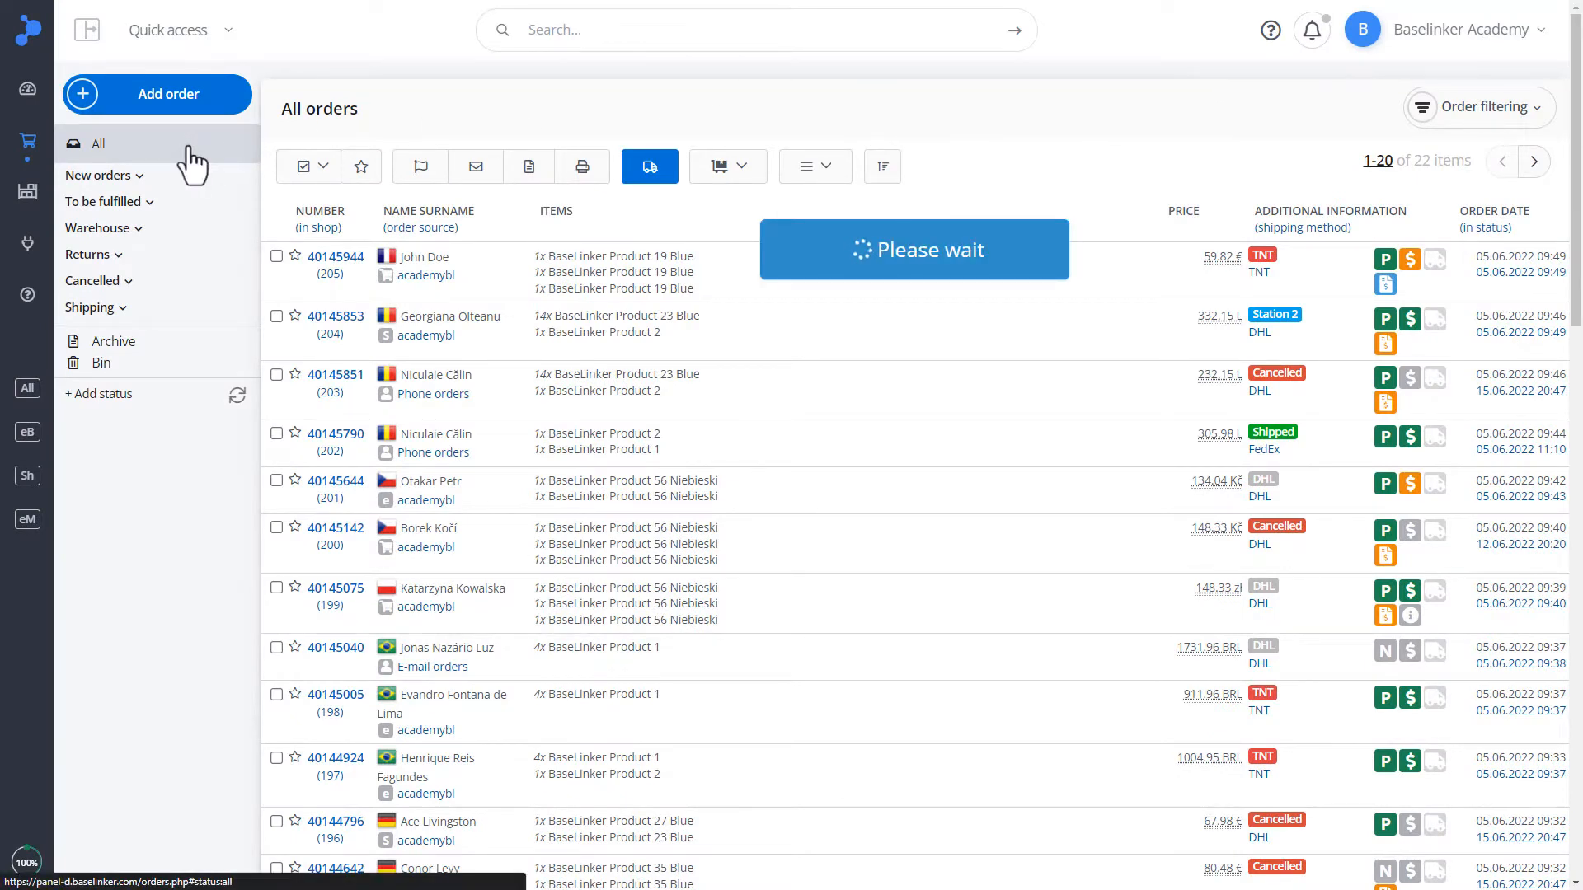
{"action": "left_click", "coordinate": [98, 175]}
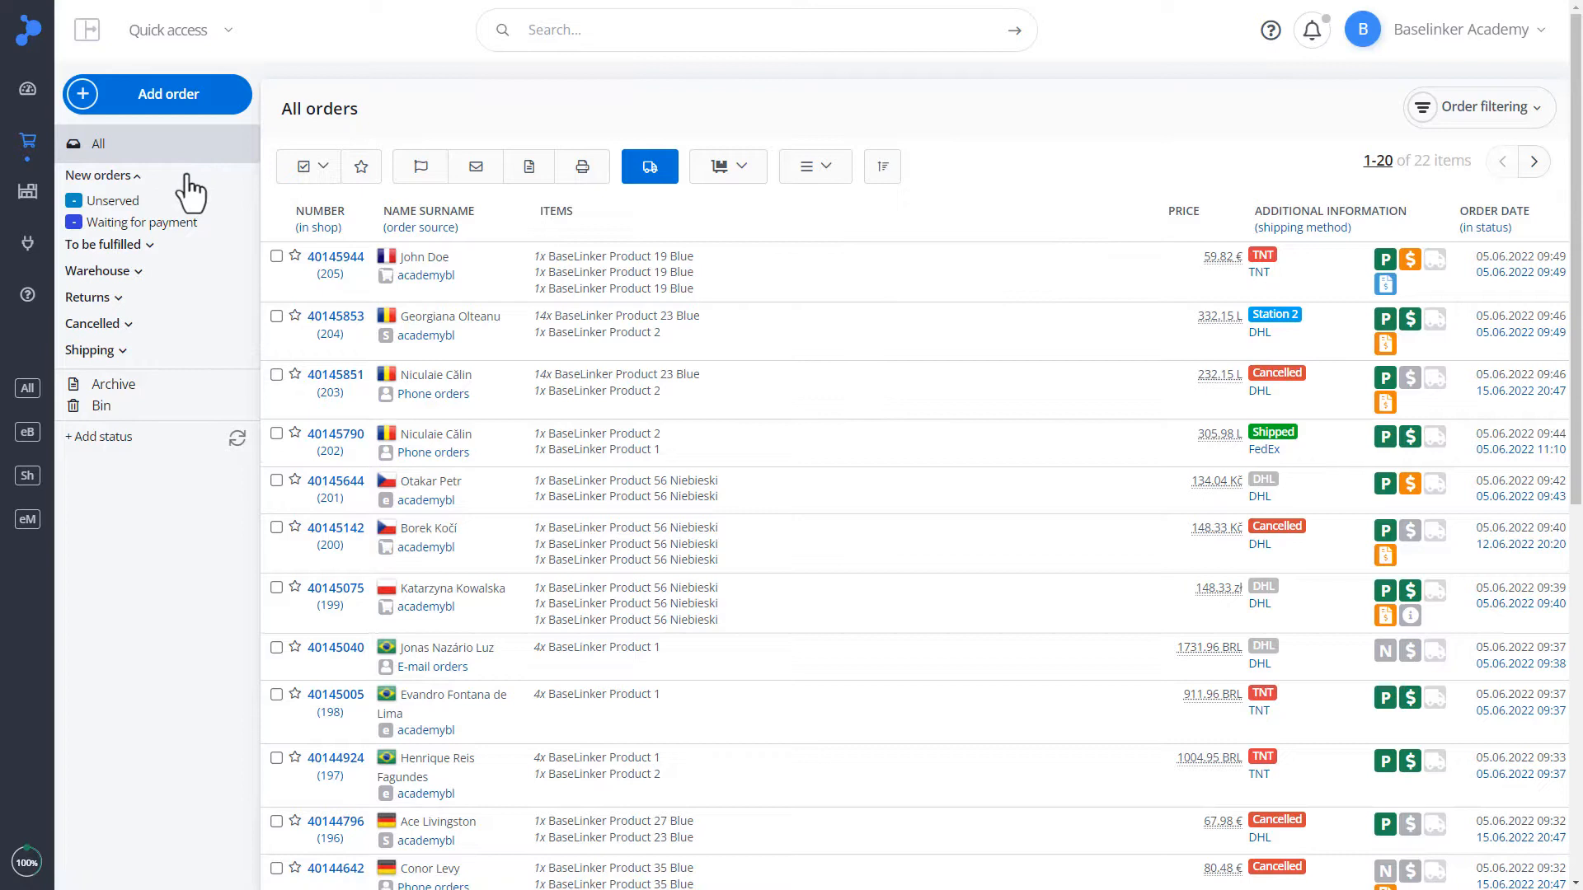
{"action": "left_click", "coordinate": [103, 244]}
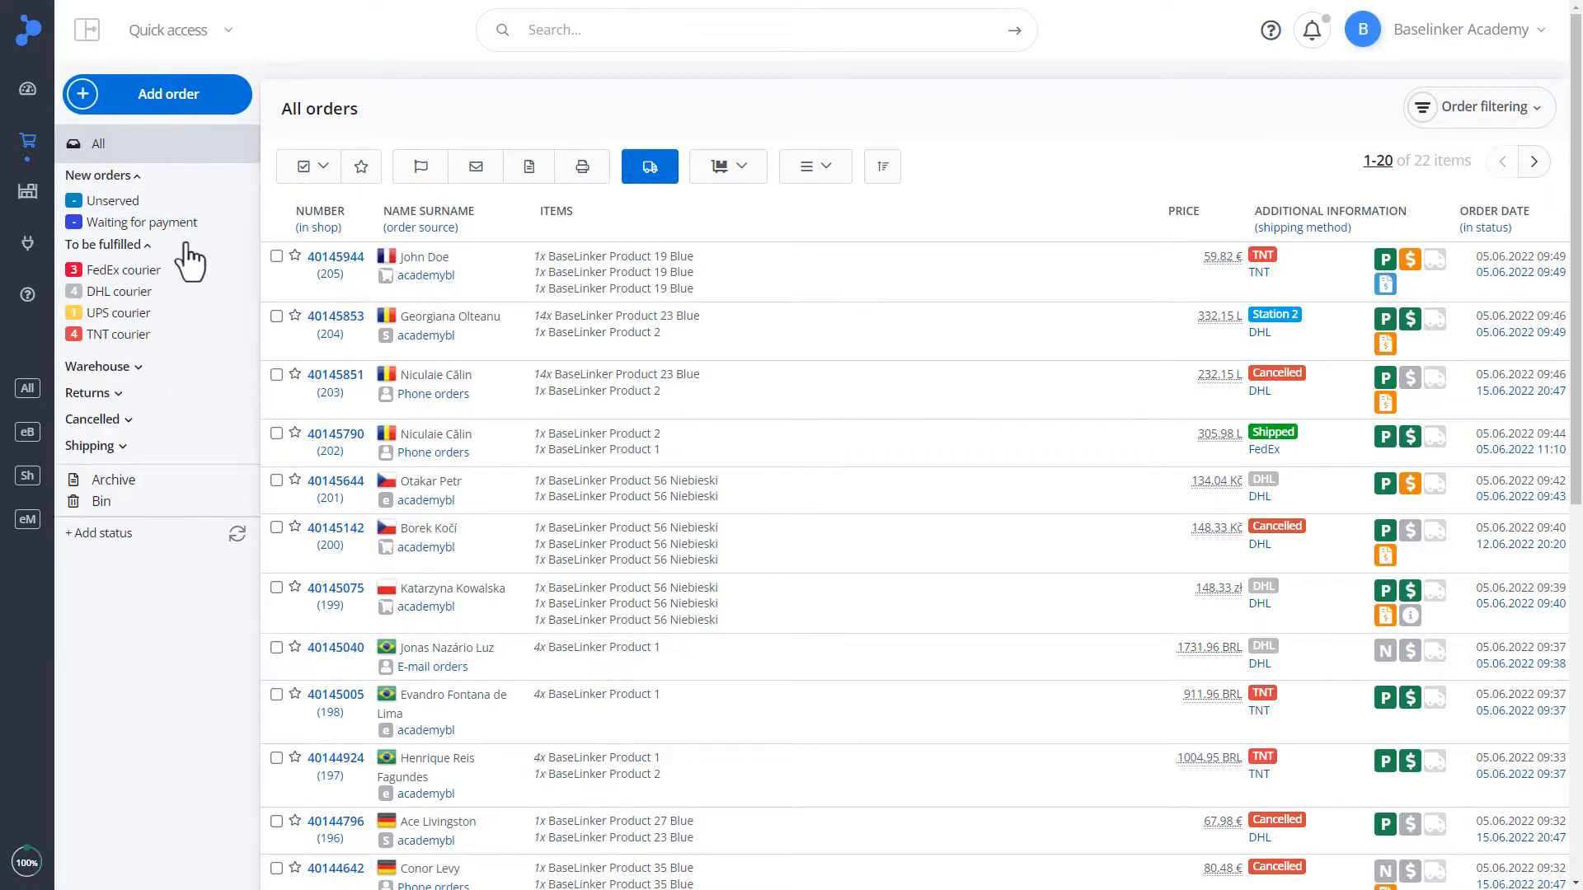
{"action": "left_click", "coordinate": [113, 199]}
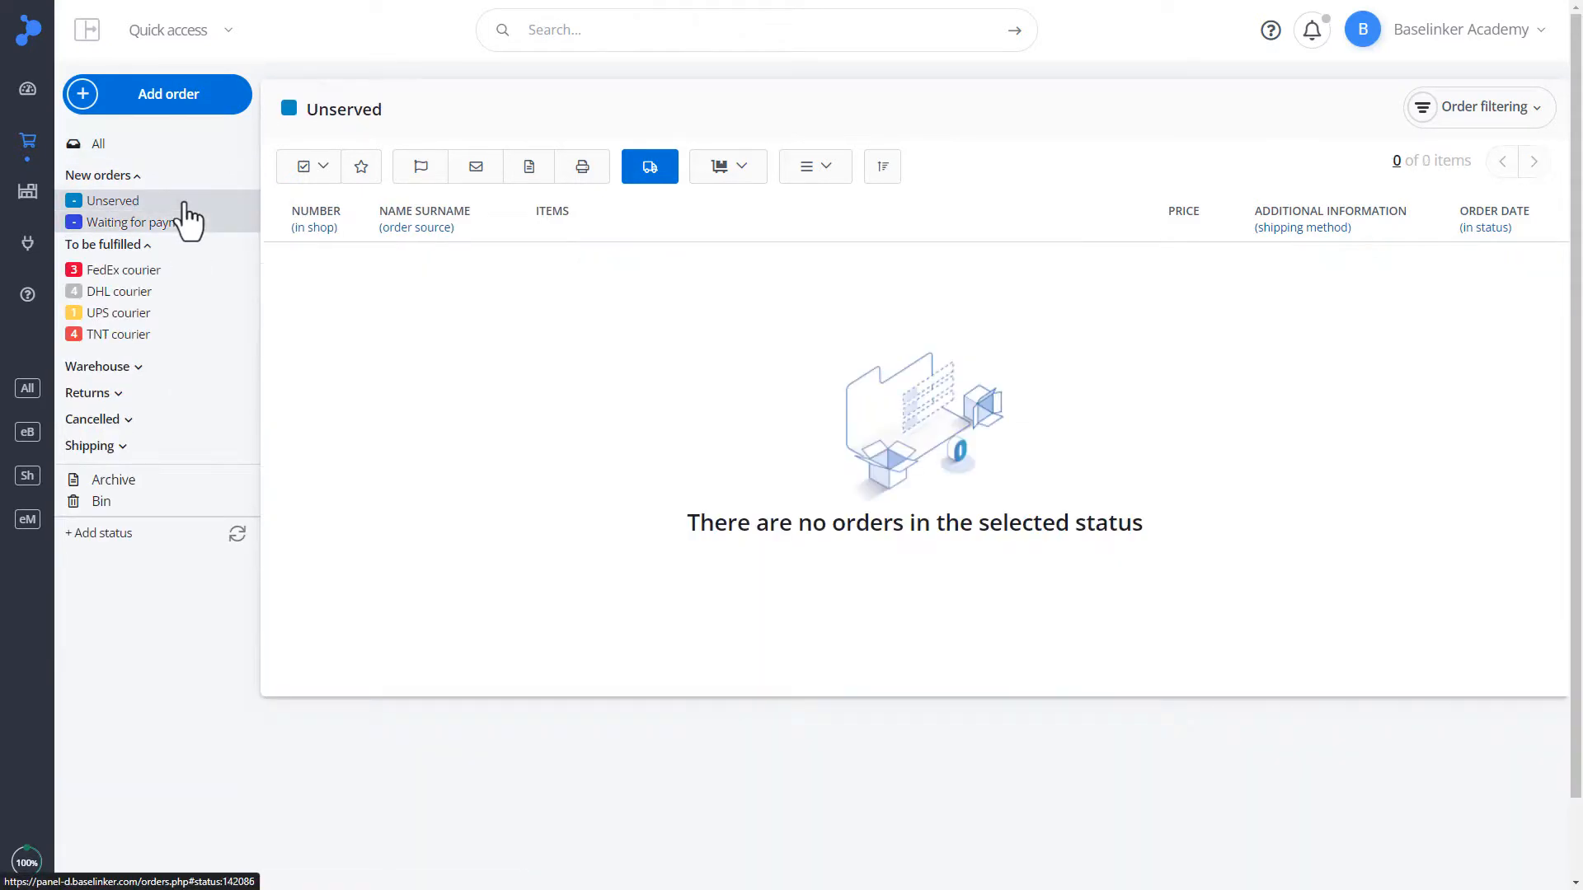
{"action": "left_click", "coordinate": [123, 269]}
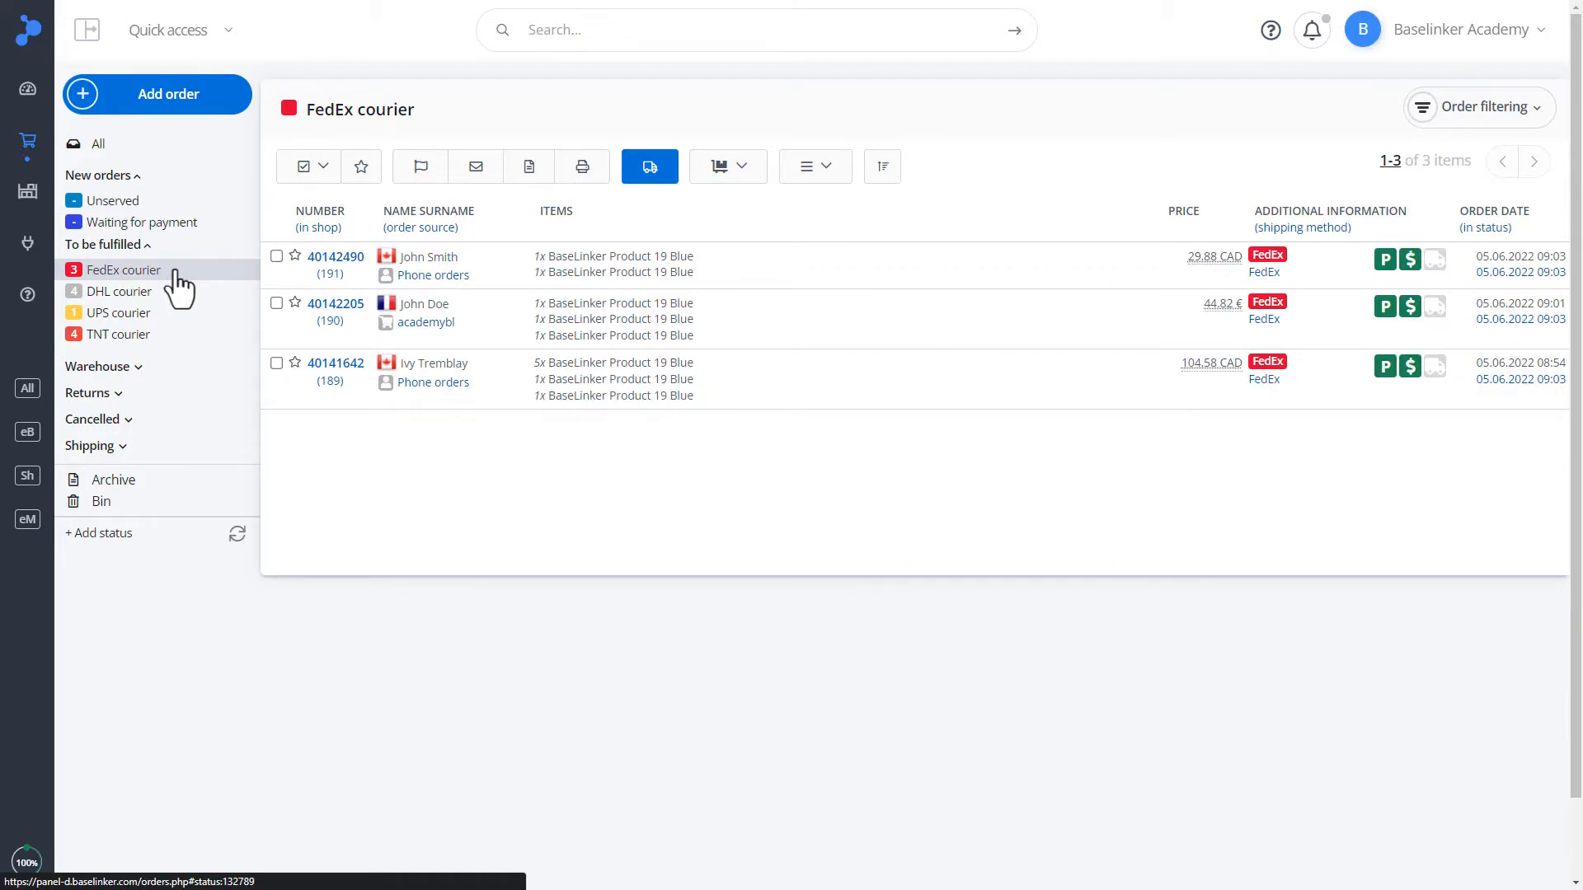
{"action": "left_click", "coordinate": [113, 480]}
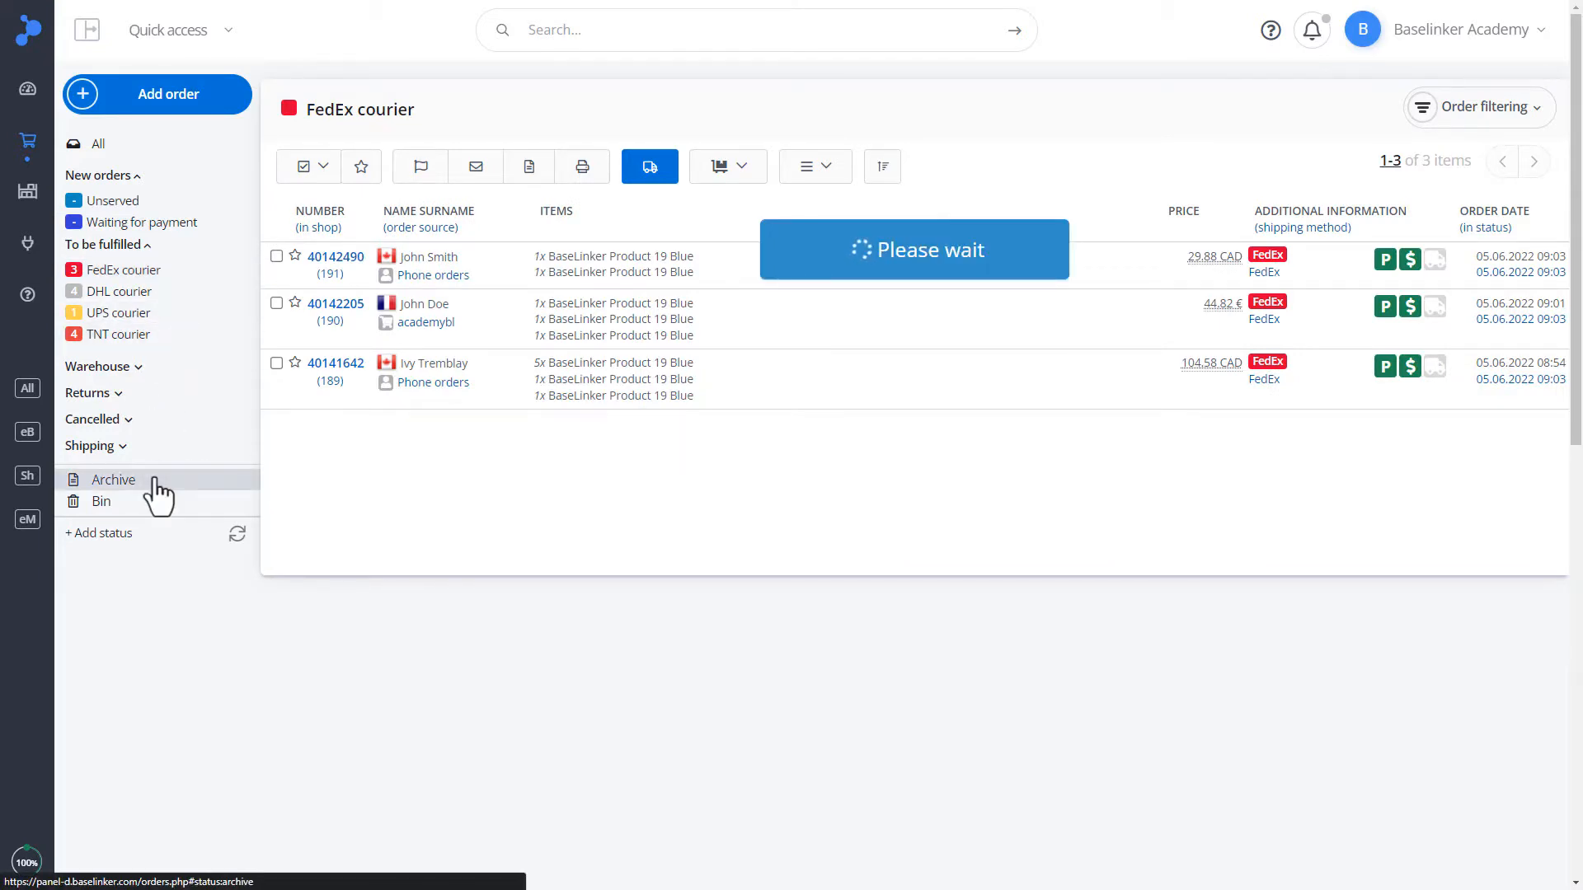
View the orders archive (31 items), then the bin of 52 deleted orders
{"action": "left_click", "coordinate": [113, 479]}
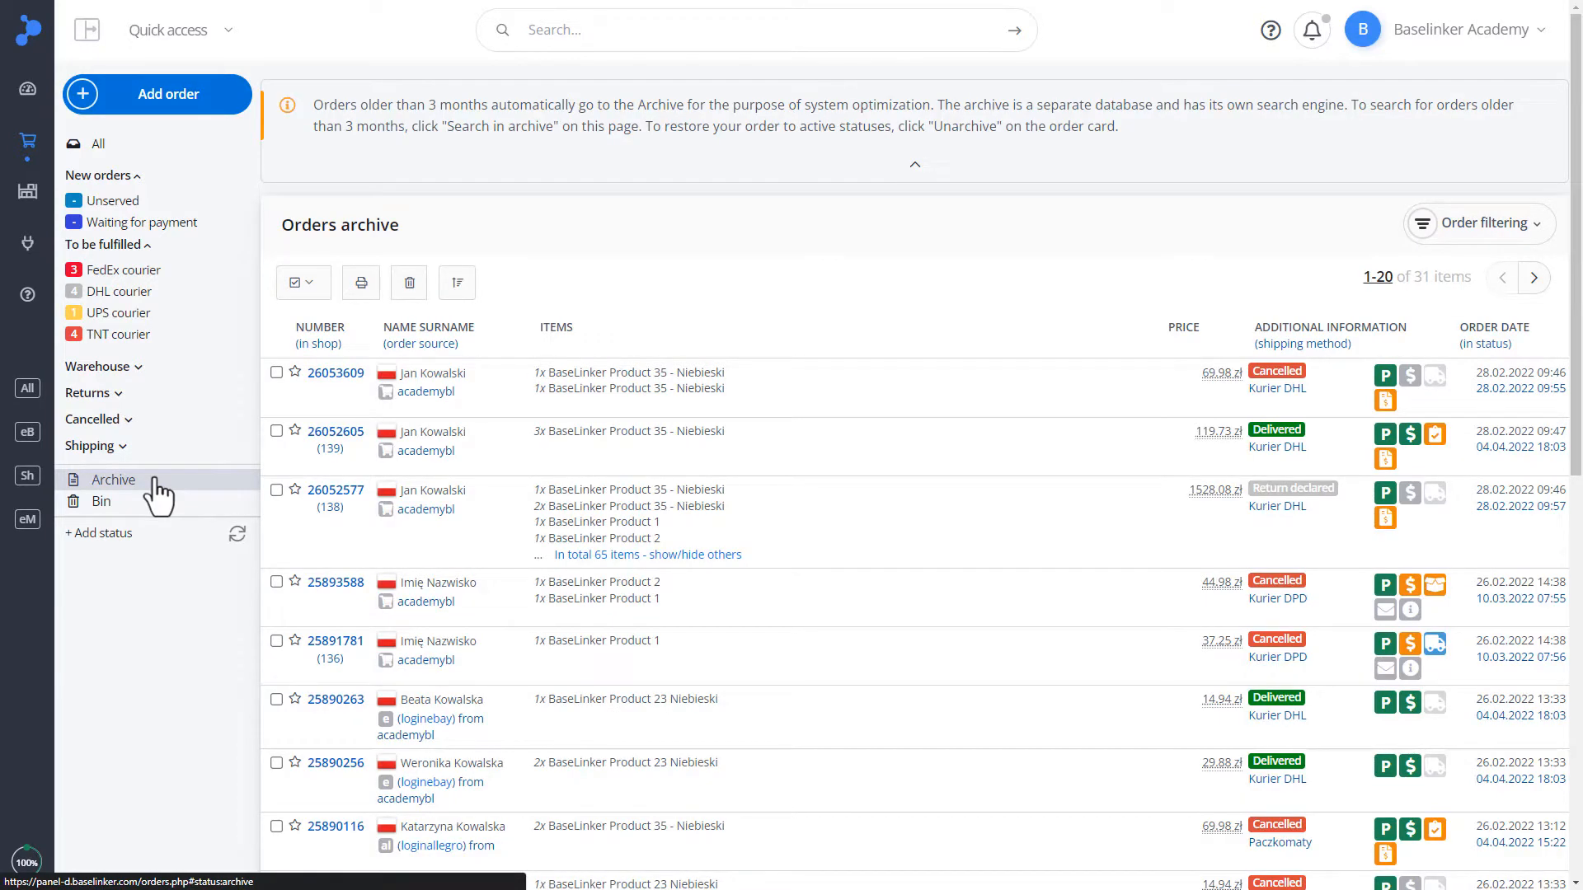
{"action": "left_click", "coordinate": [101, 502]}
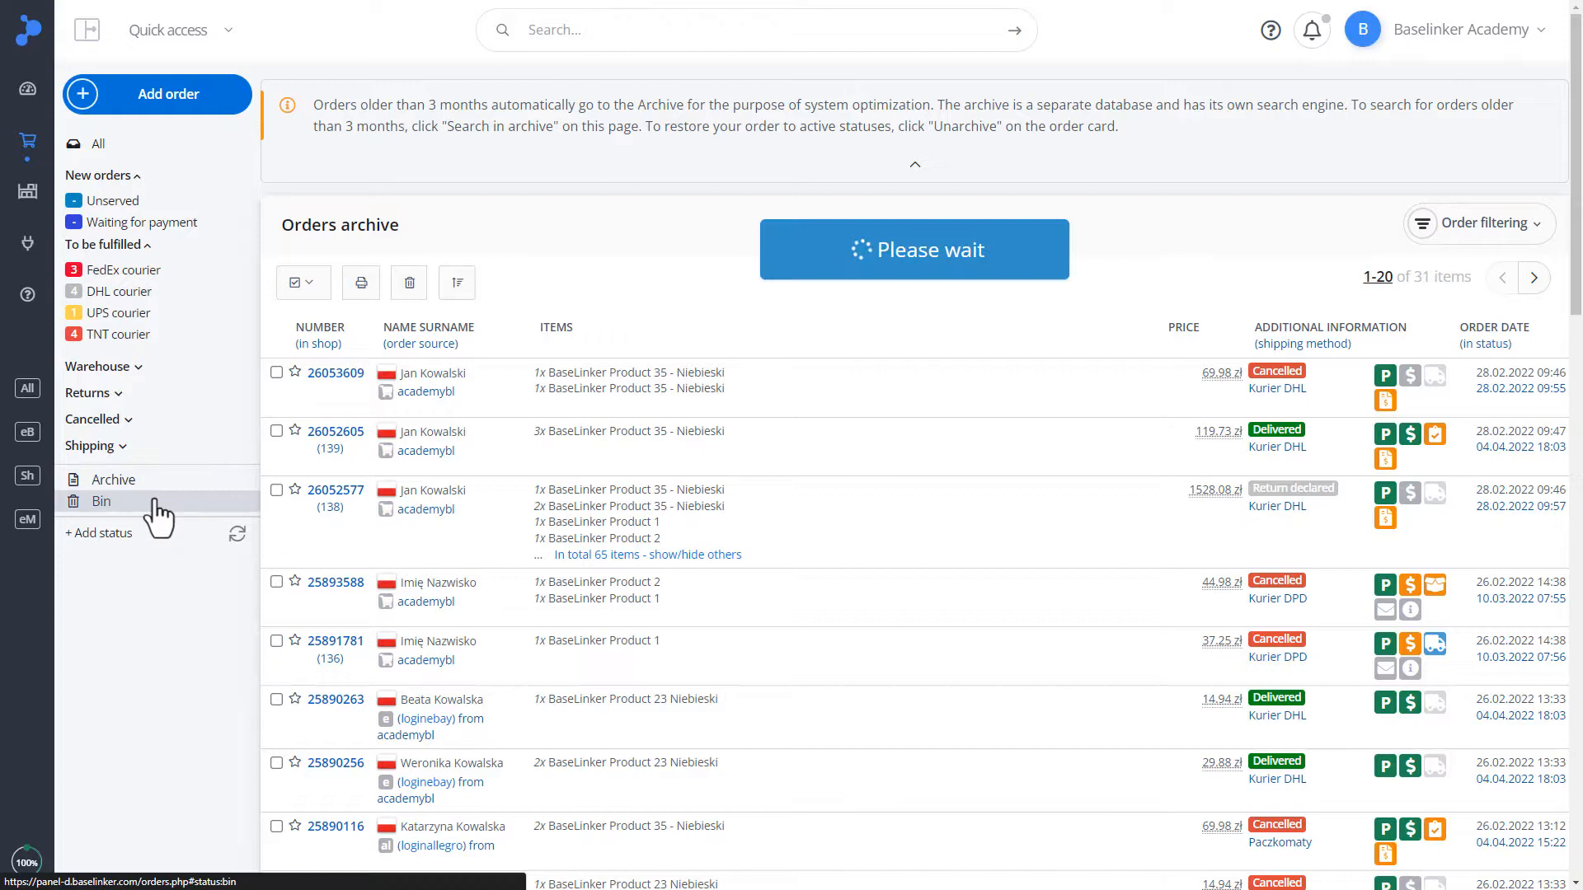
{"action": "left_click", "coordinate": [101, 503]}
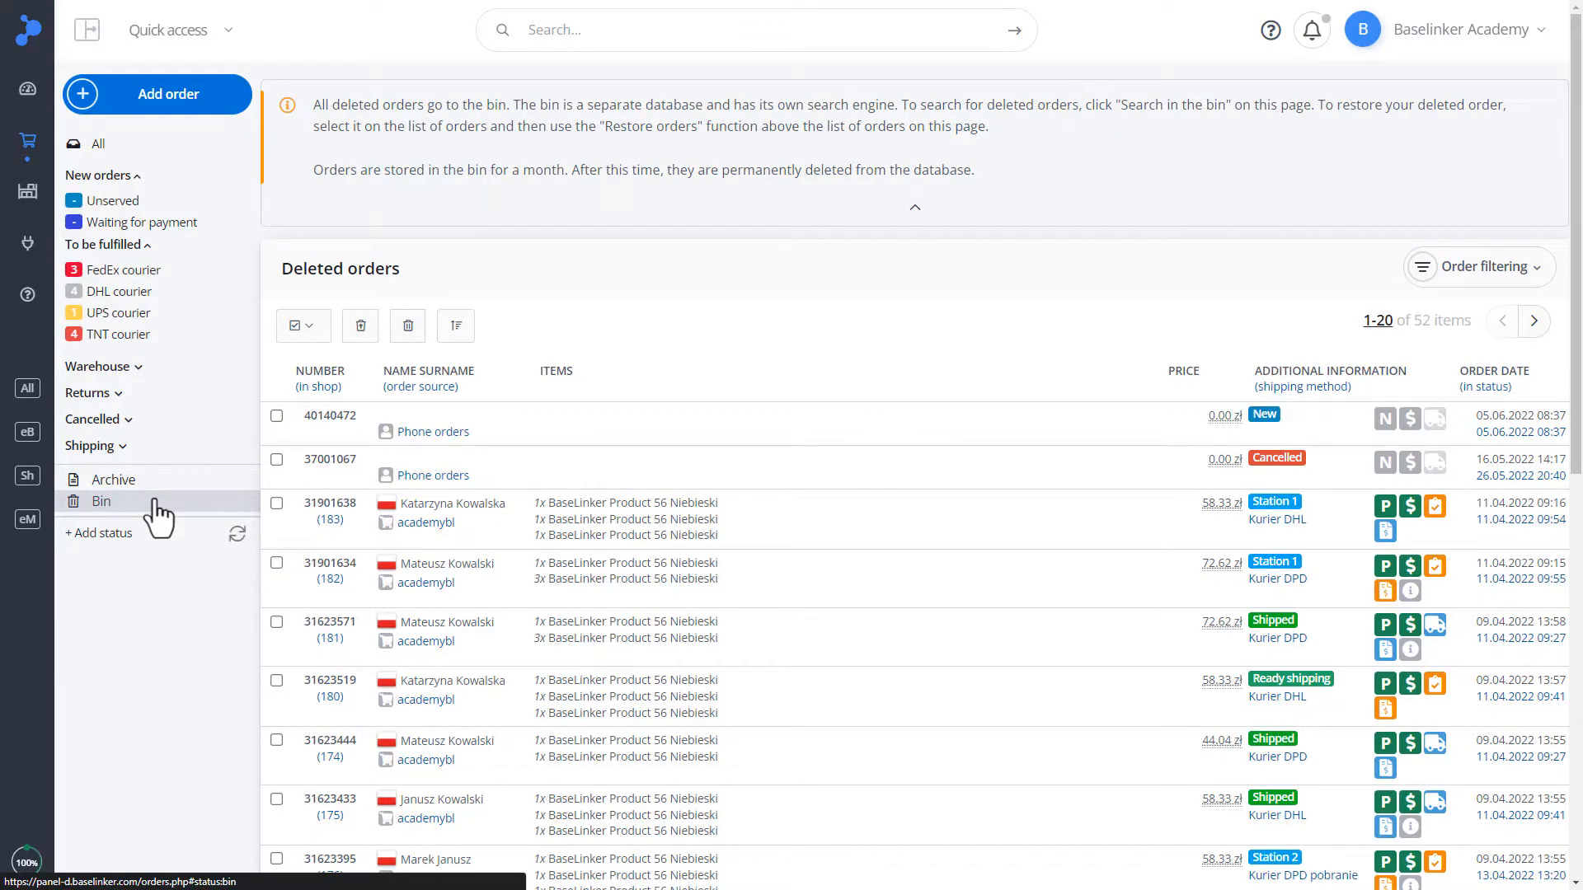
{"action": "mouse_move", "coordinate": [238, 534]}
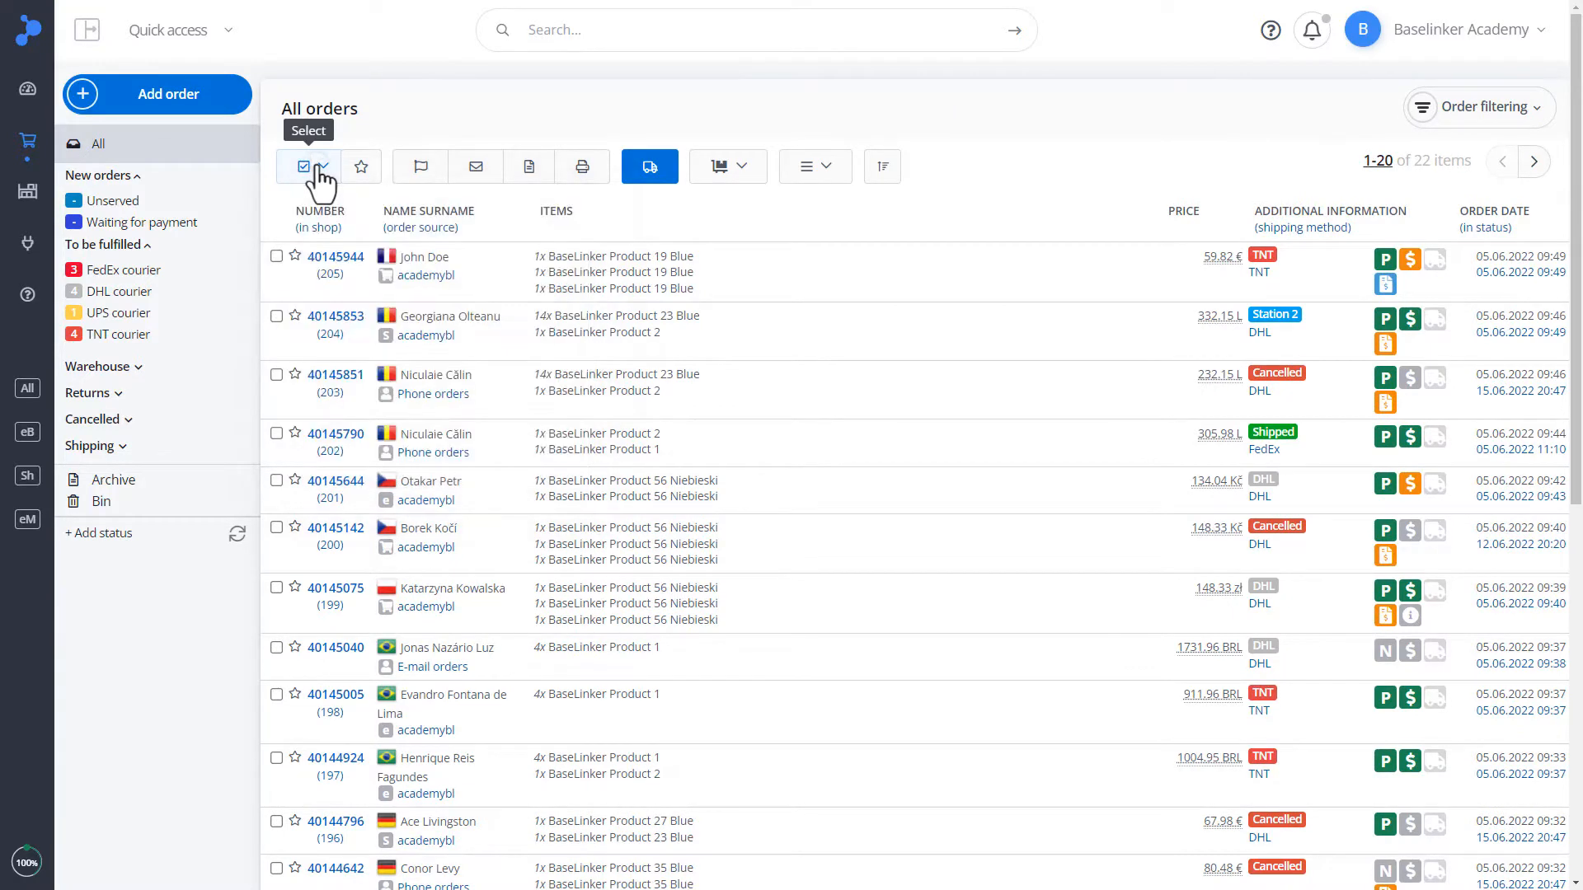
{"action": "mouse_move", "coordinate": [361, 166]}
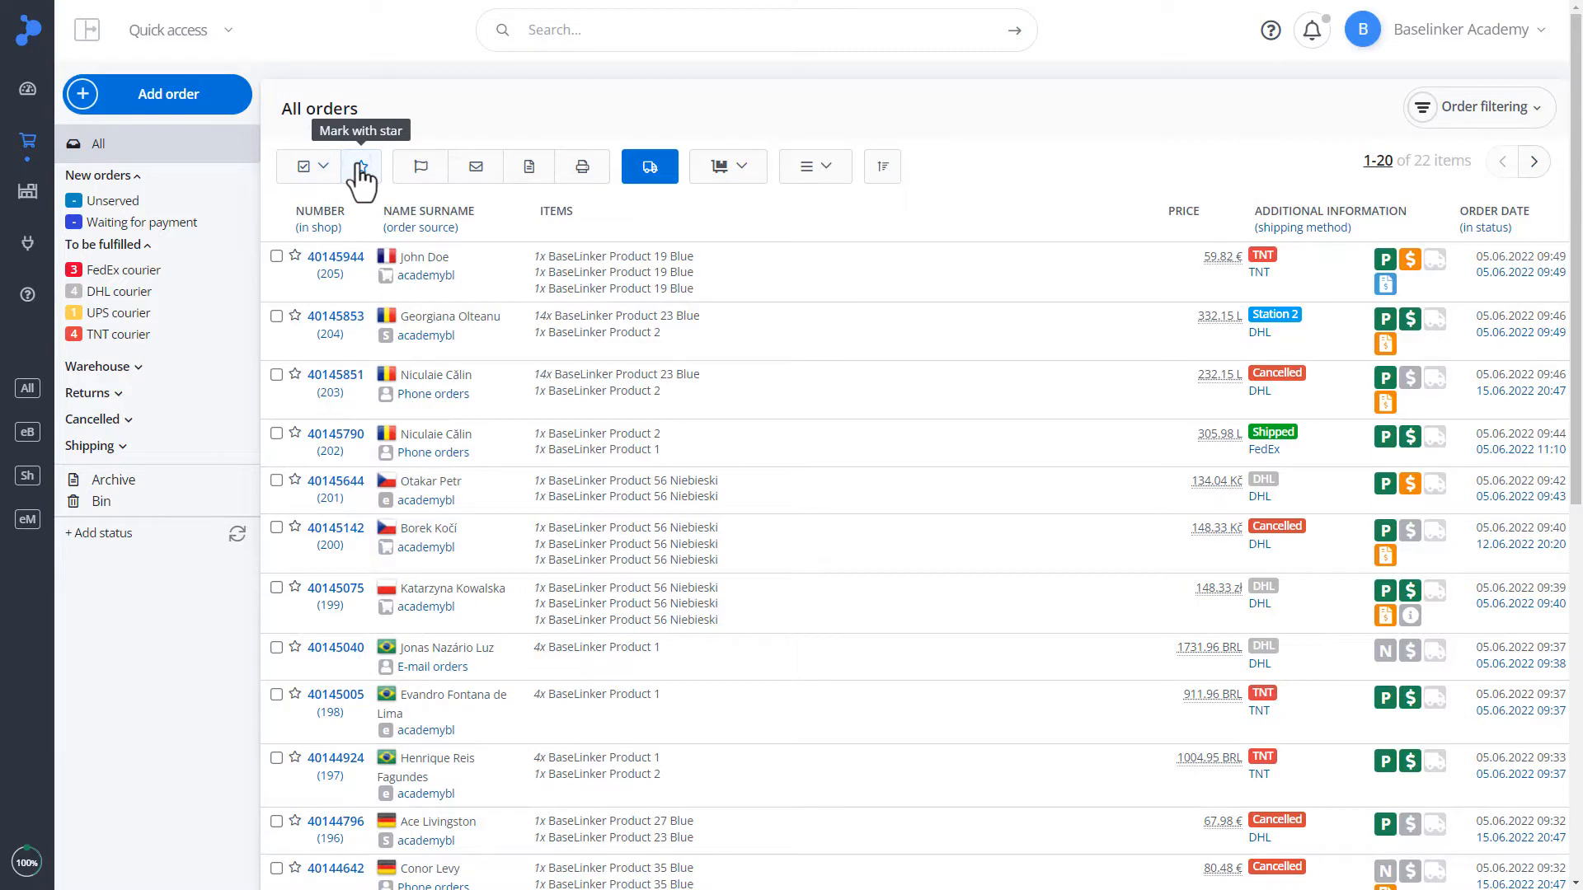
{"action": "mouse_move", "coordinate": [419, 167]}
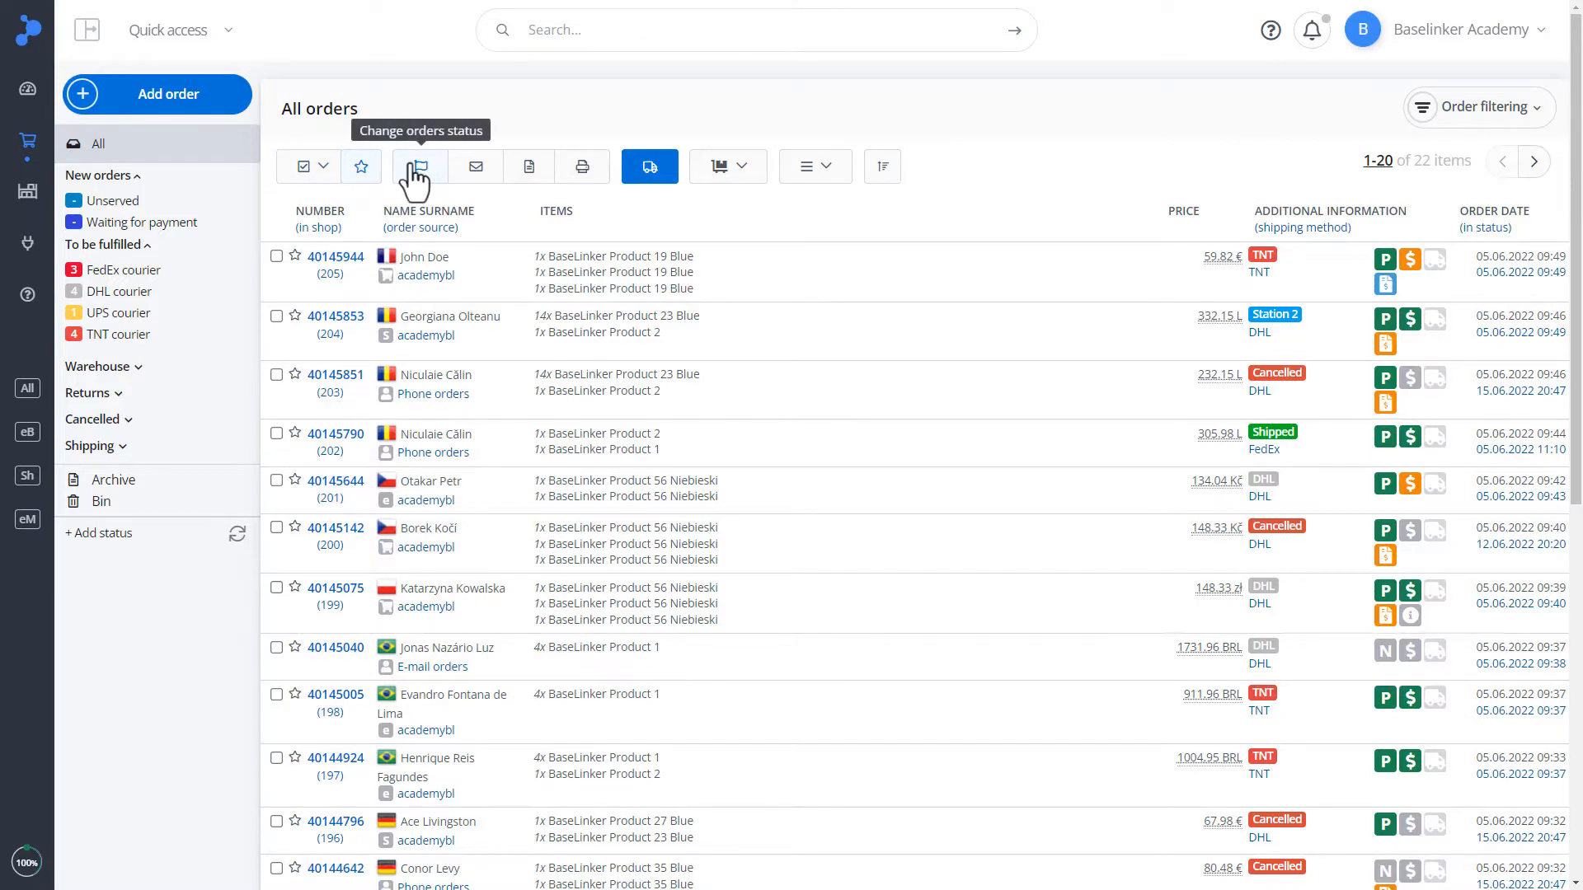
{"action": "left_click", "coordinate": [418, 166]}
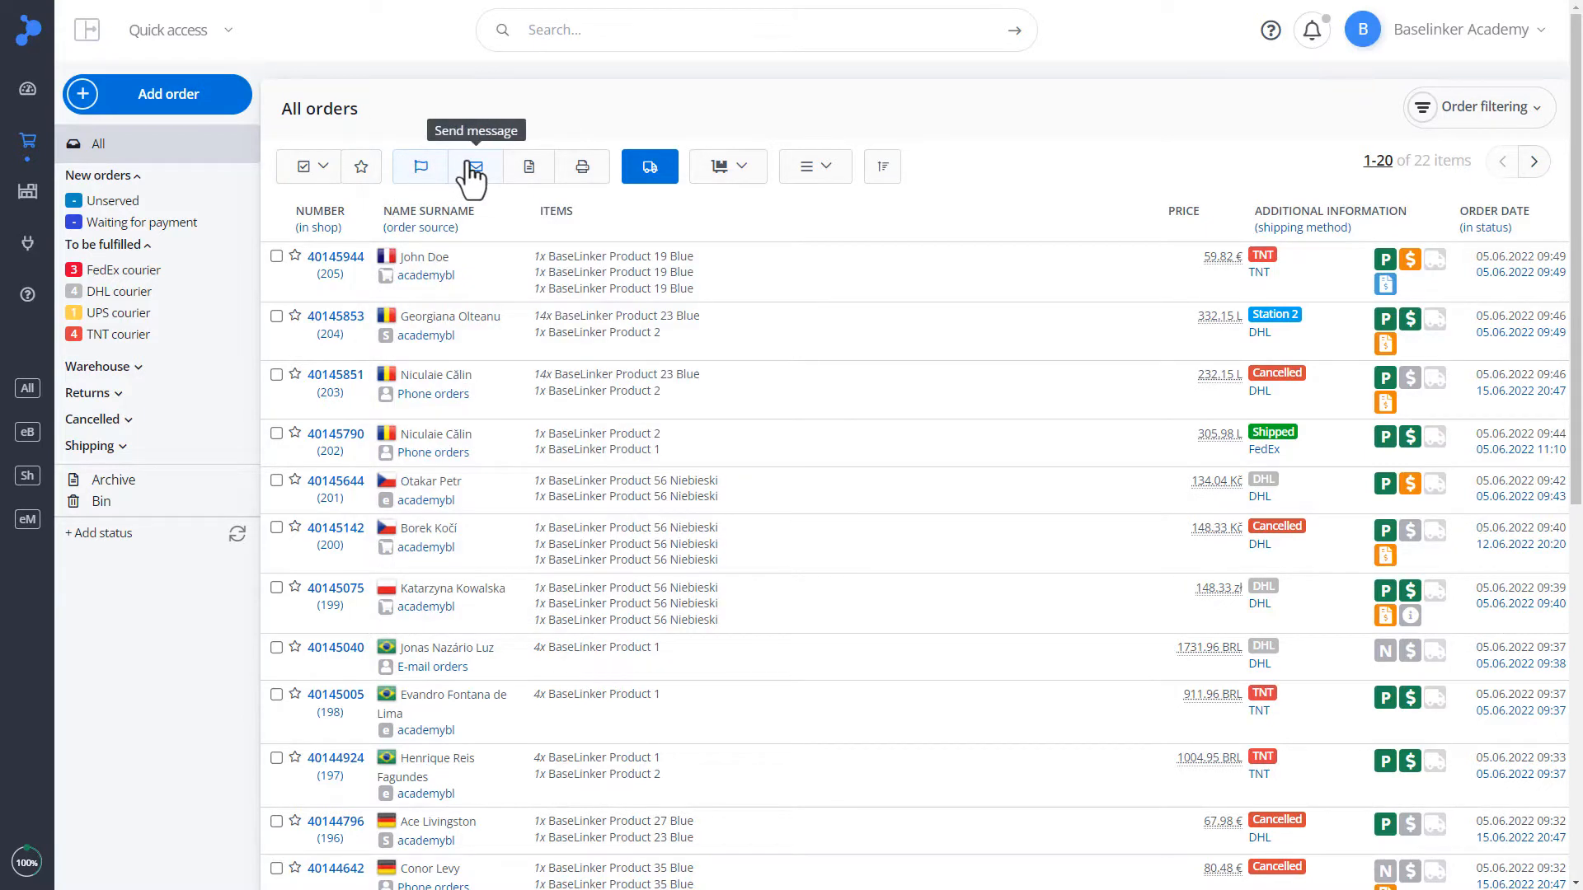
{"action": "left_click", "coordinate": [475, 167]}
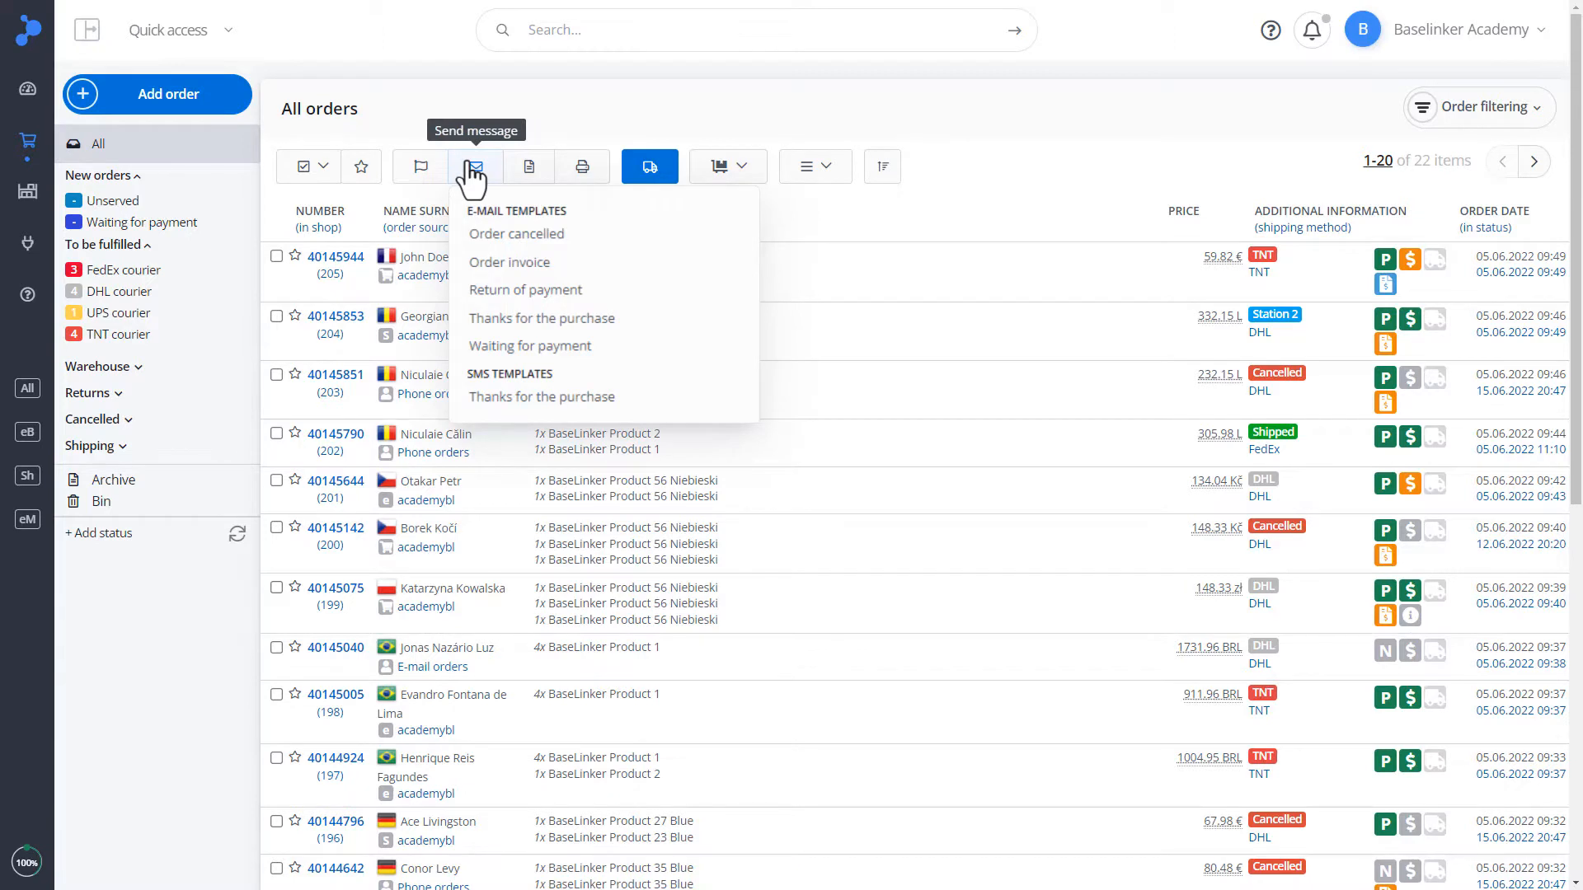
{"action": "left_click", "coordinate": [528, 167]}
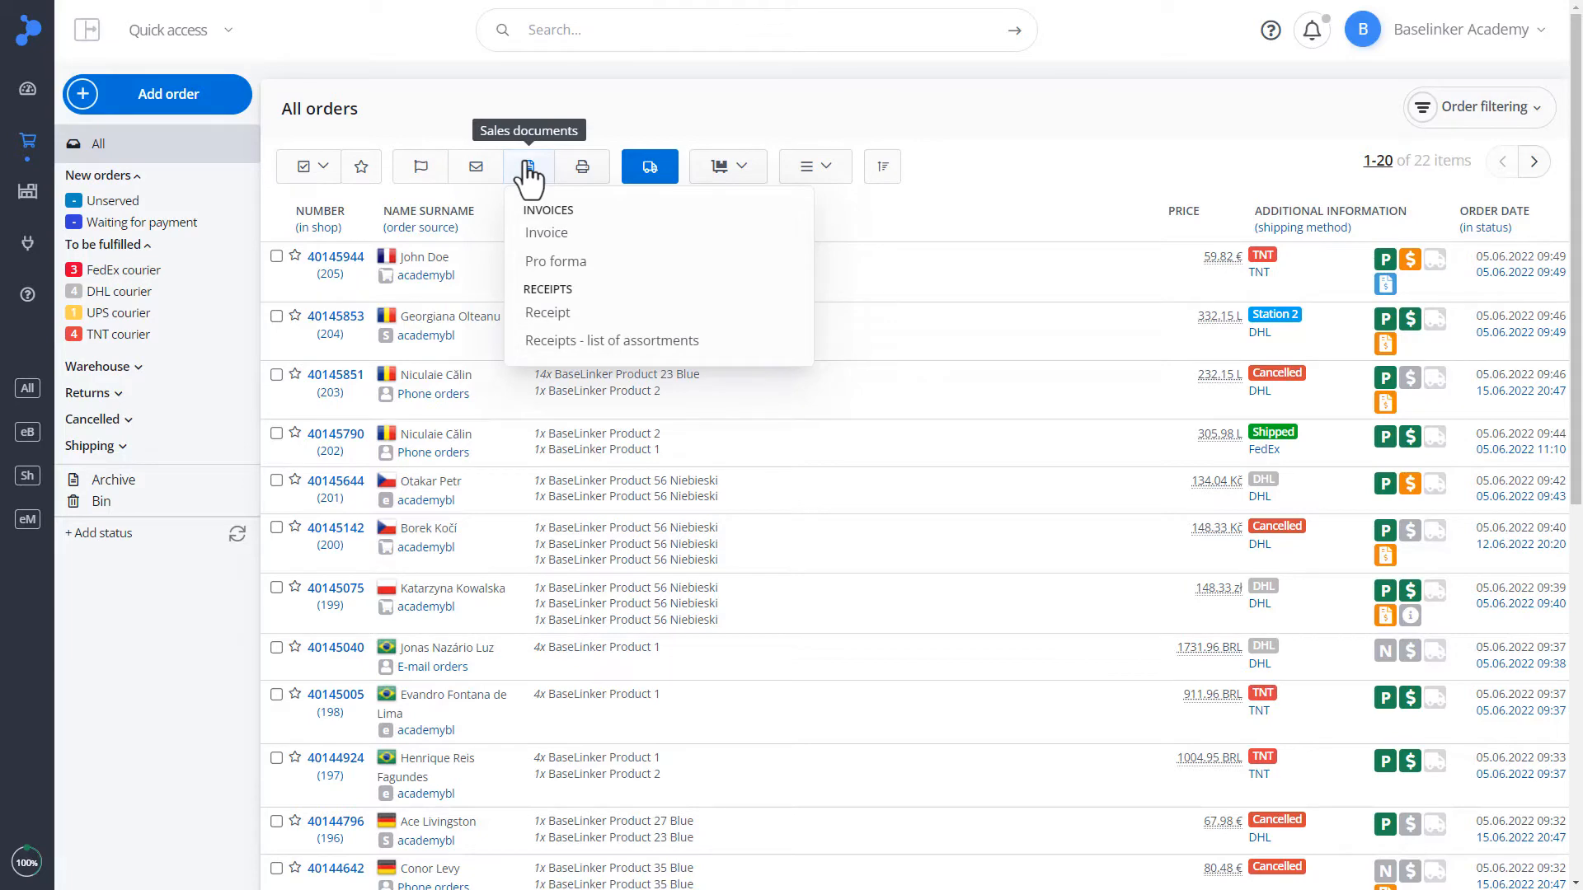
{"action": "left_click", "coordinate": [580, 165]}
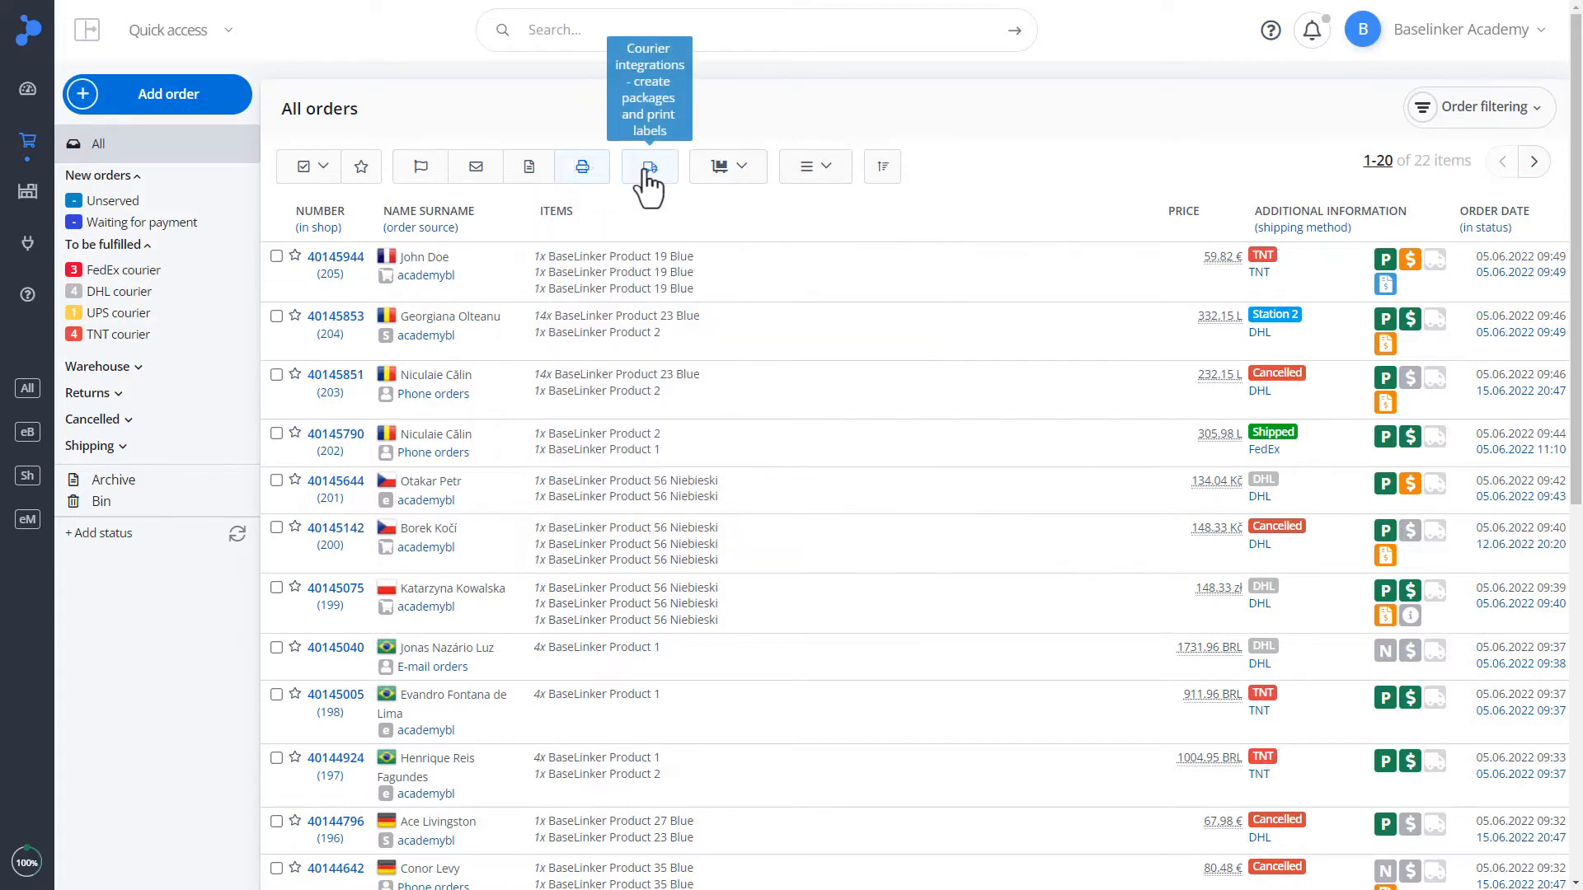
{"action": "left_click", "coordinate": [723, 166]}
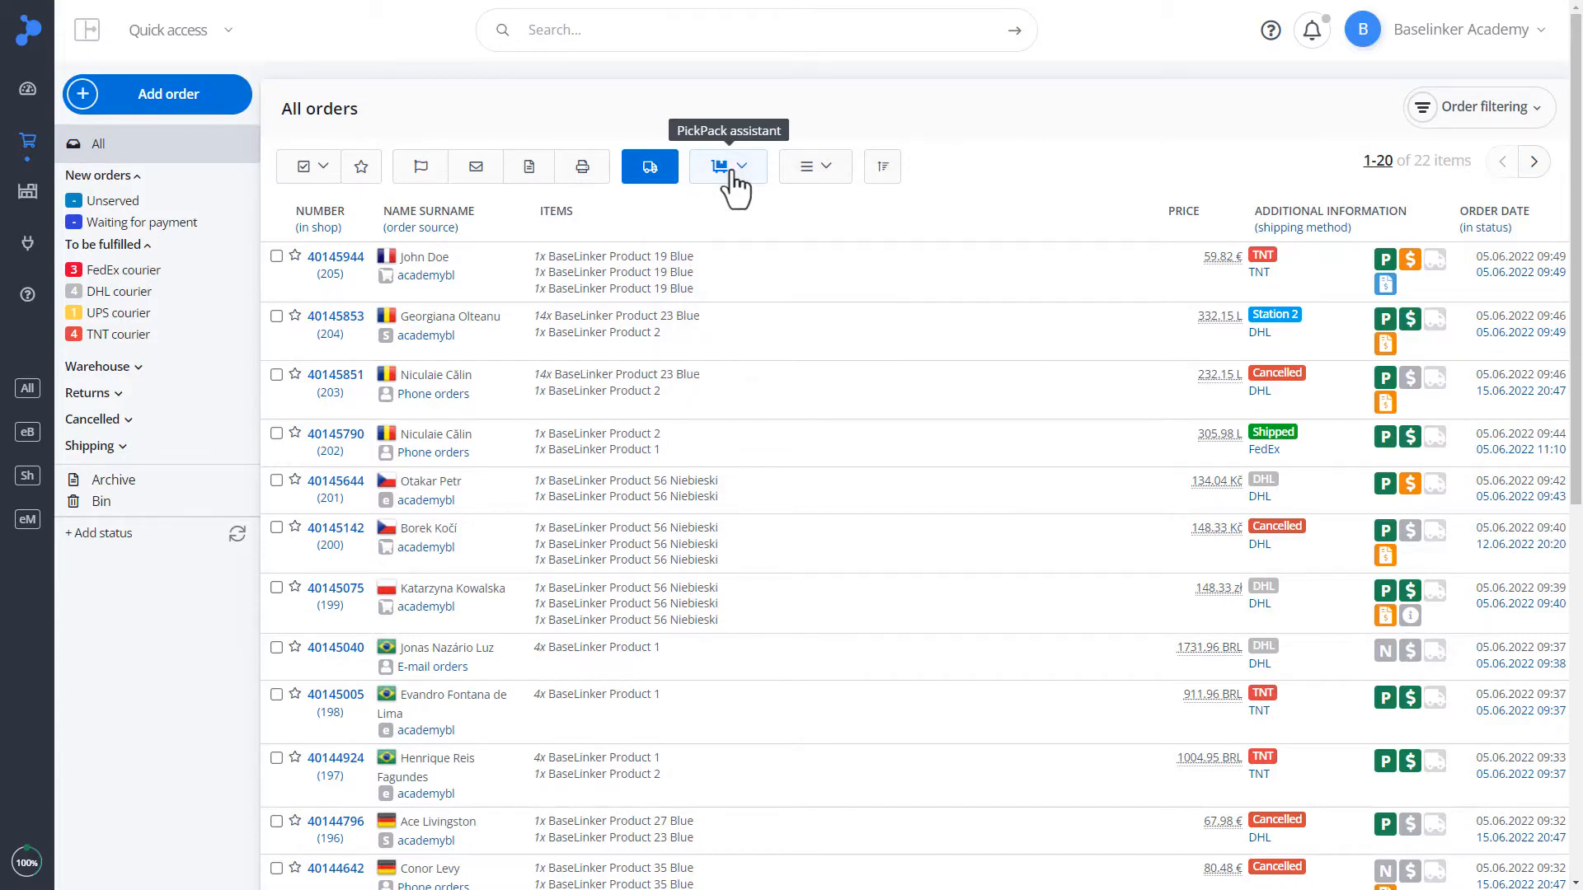
{"action": "left_click", "coordinate": [808, 166]}
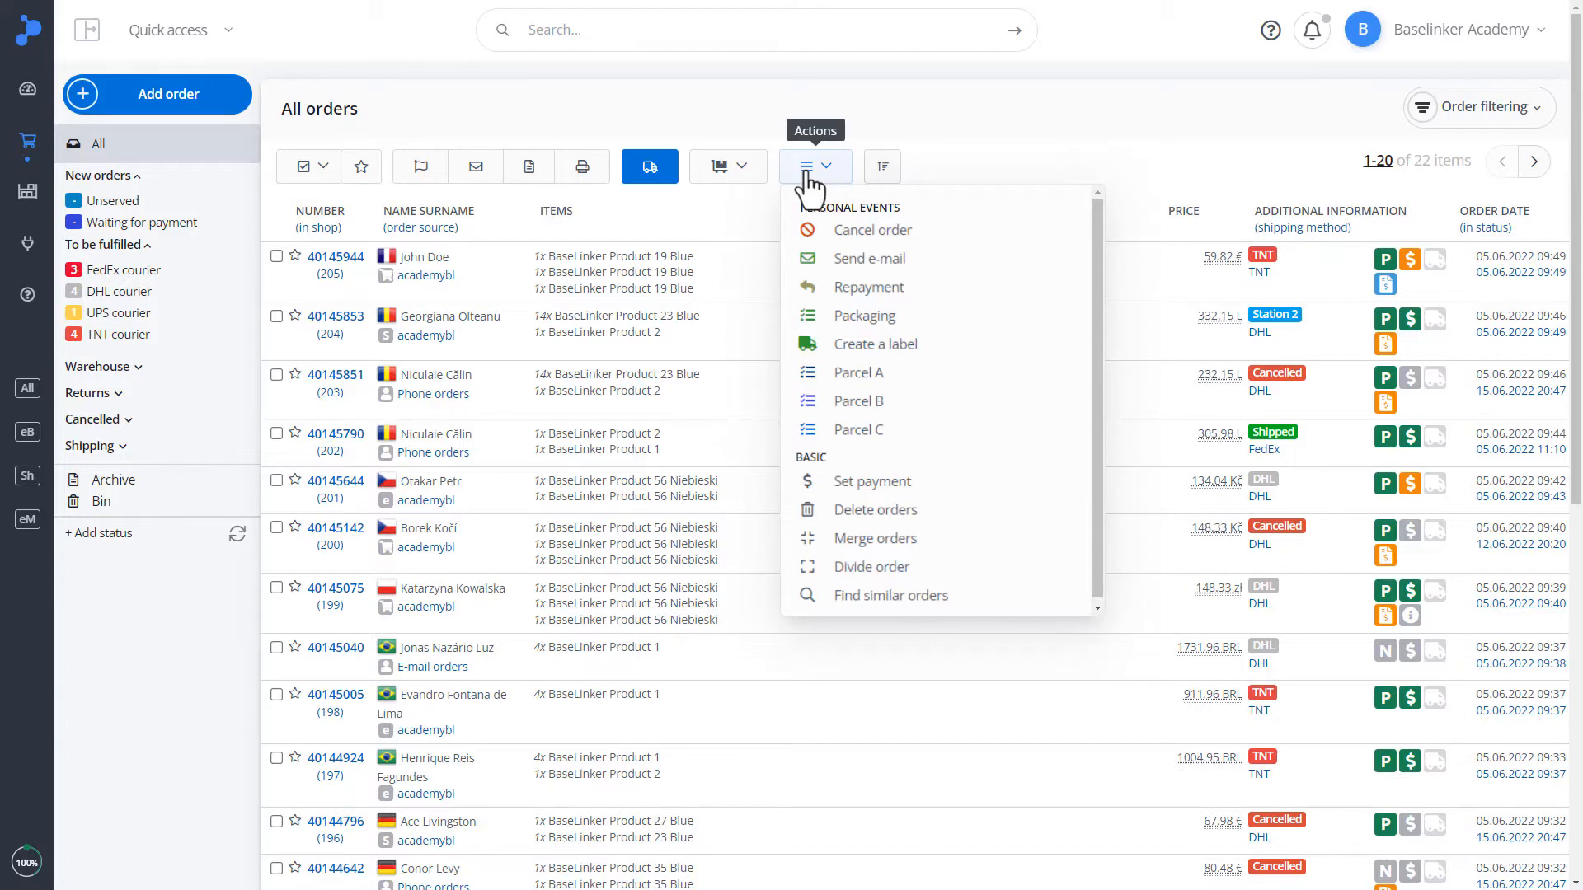
{"action": "left_click", "coordinate": [814, 166]}
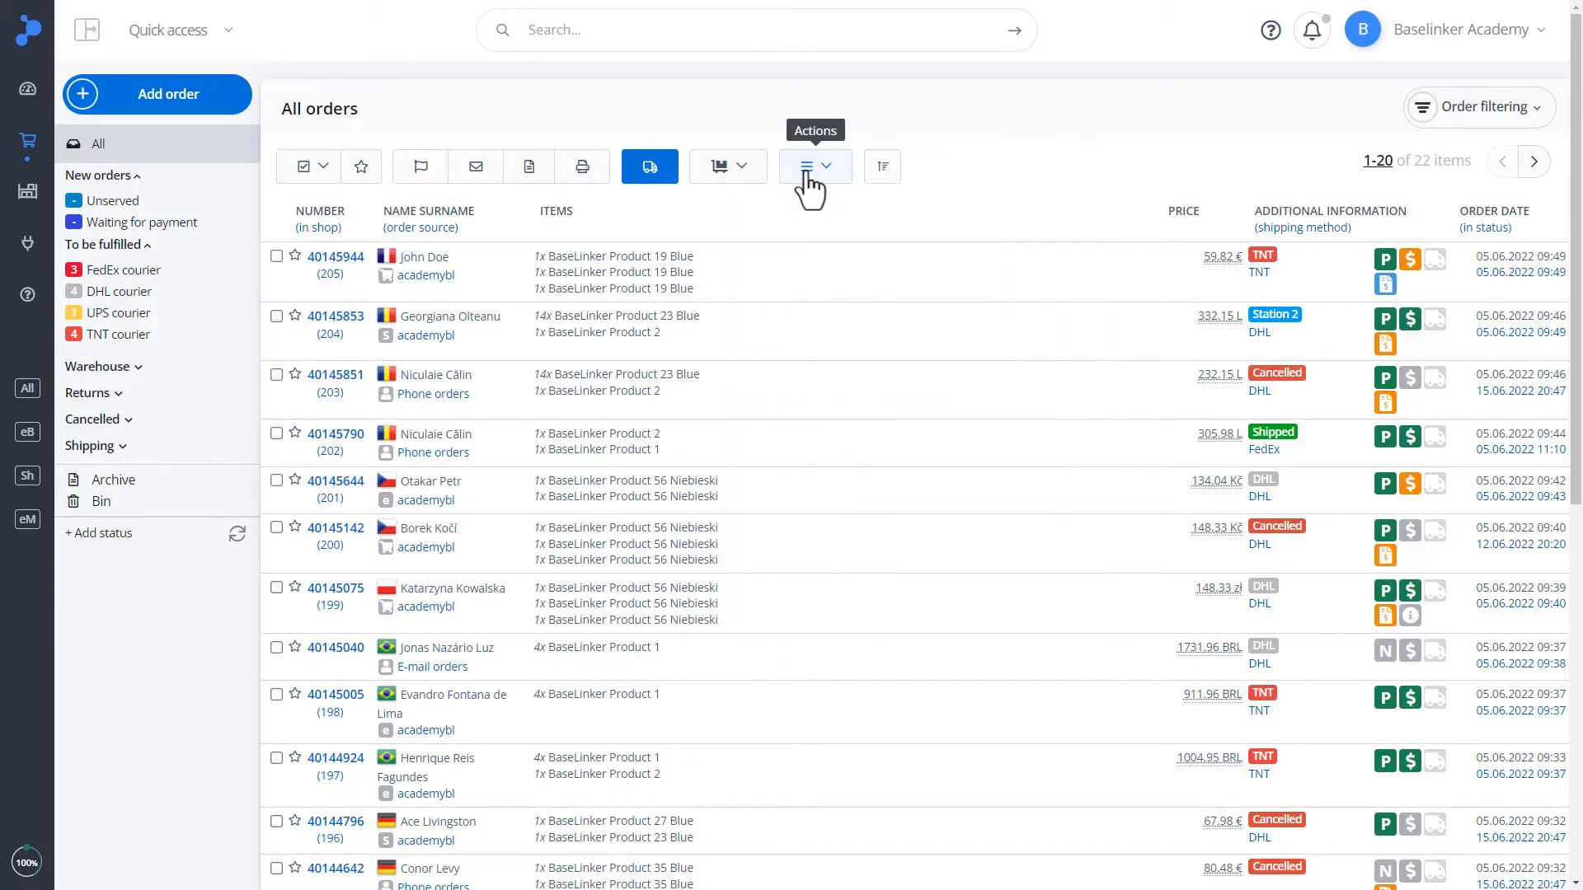
Review sorting and page-size options, view orders 21–22, then return to page one
{"action": "left_click", "coordinate": [881, 166]}
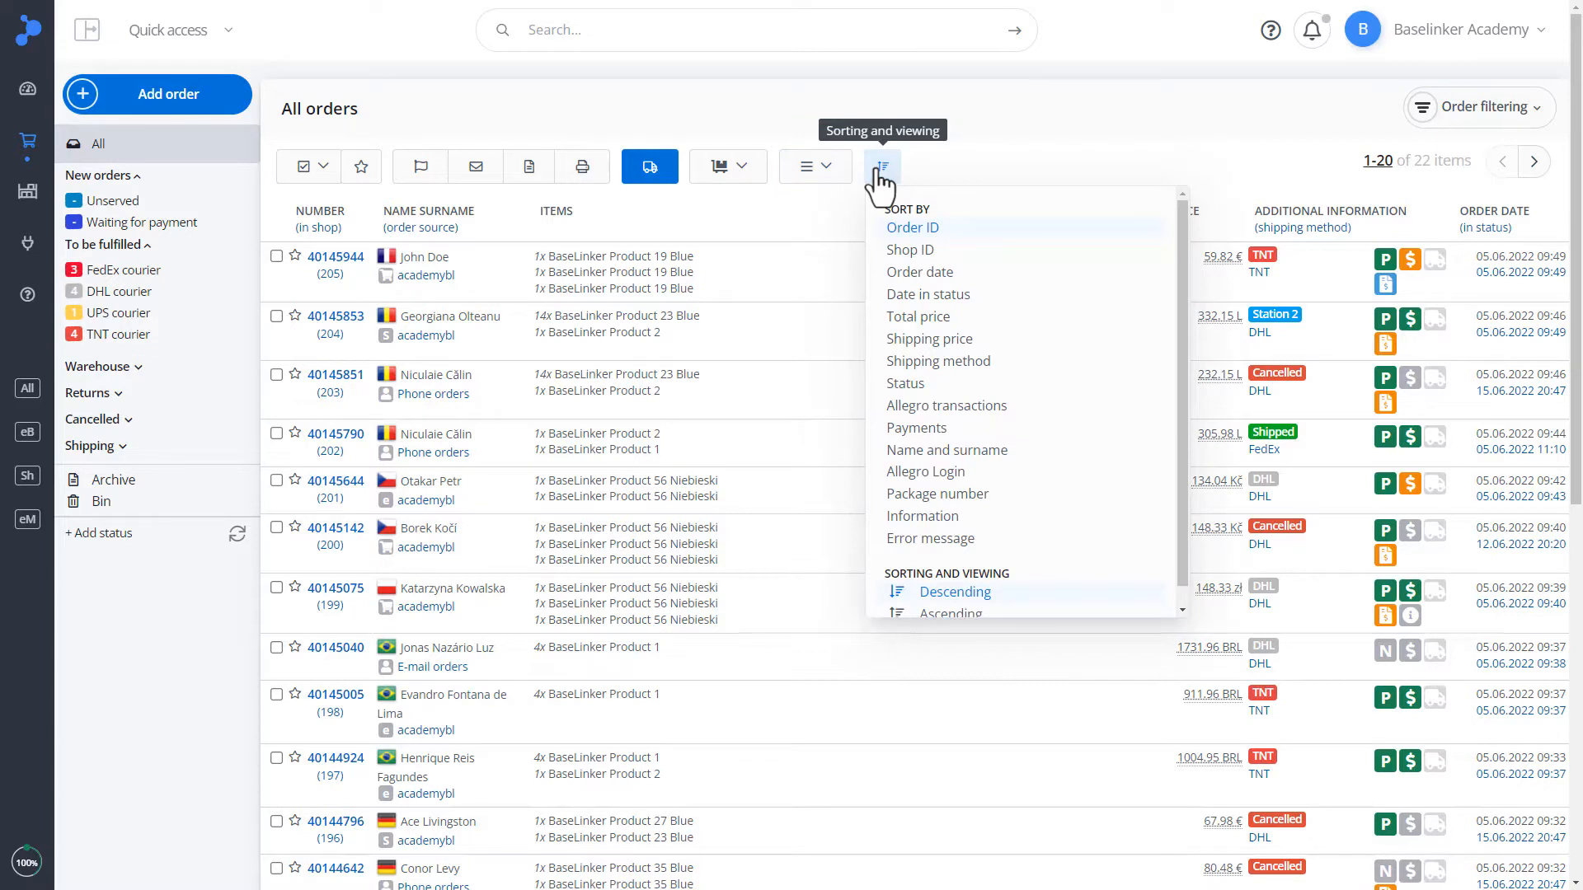
{"action": "mouse_move", "coordinate": [905, 383]}
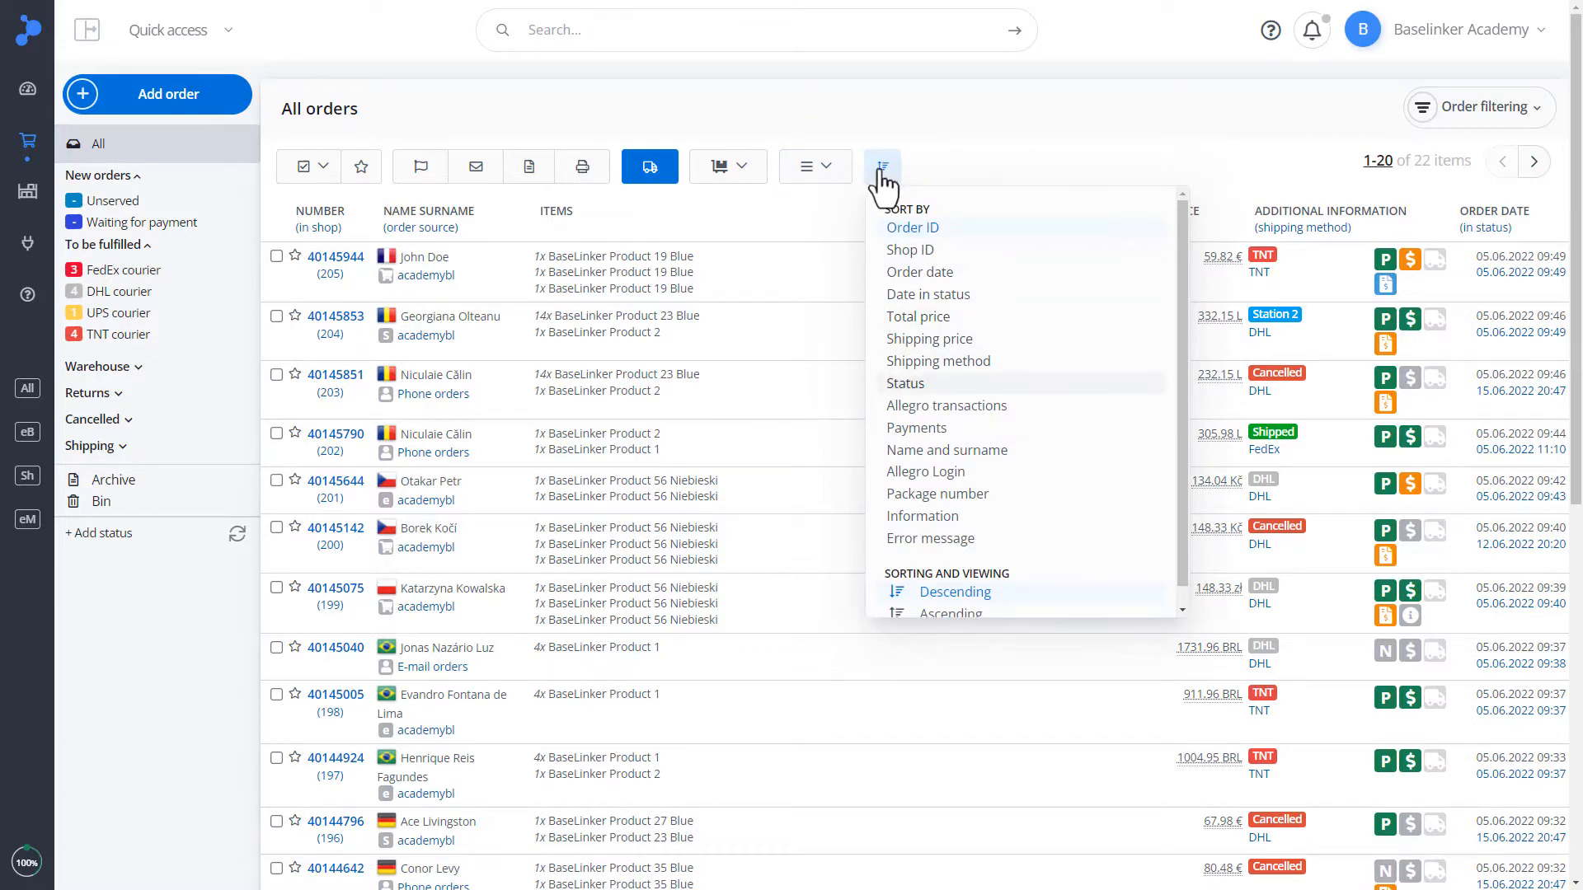
{"action": "left_click", "coordinate": [881, 166]}
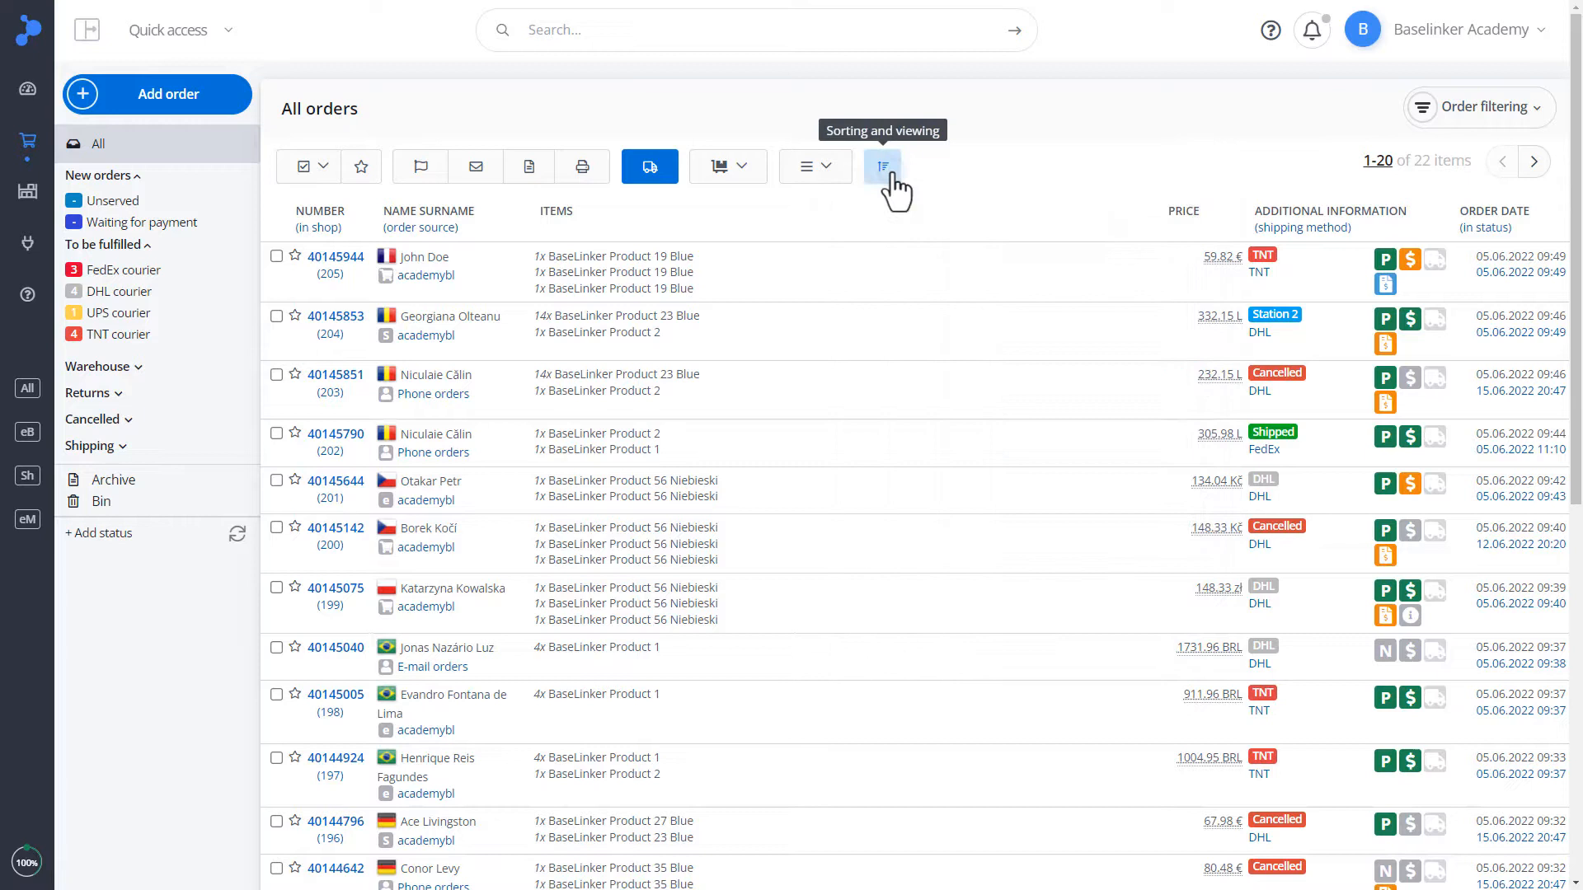
{"action": "mouse_move", "coordinate": [1282, 181]}
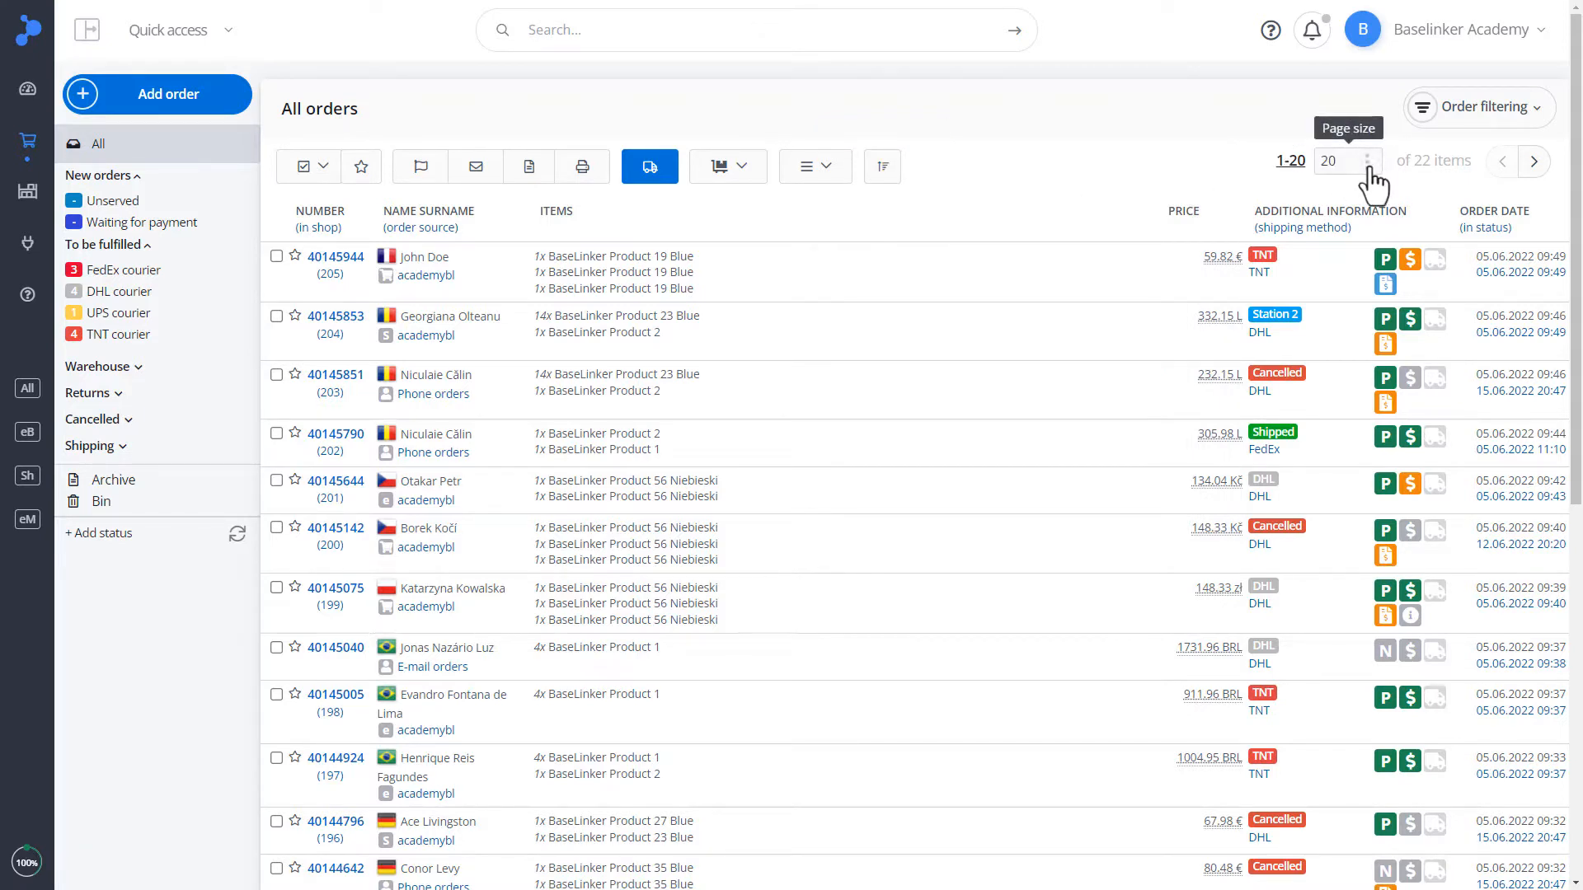
{"action": "left_click", "coordinate": [1346, 161]}
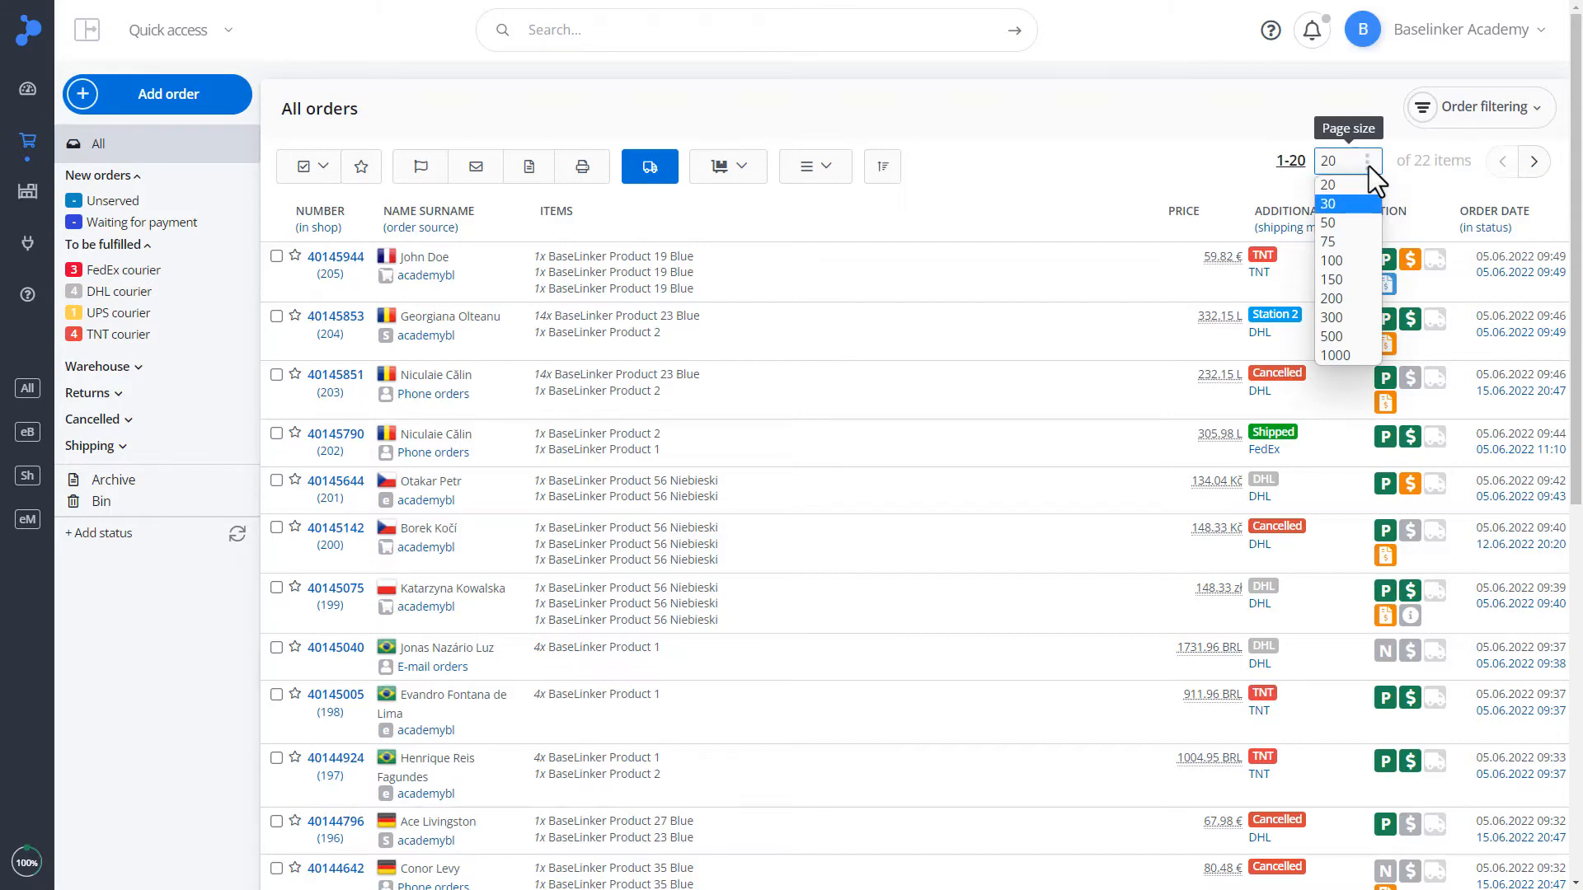
{"action": "left_click", "coordinate": [1328, 184]}
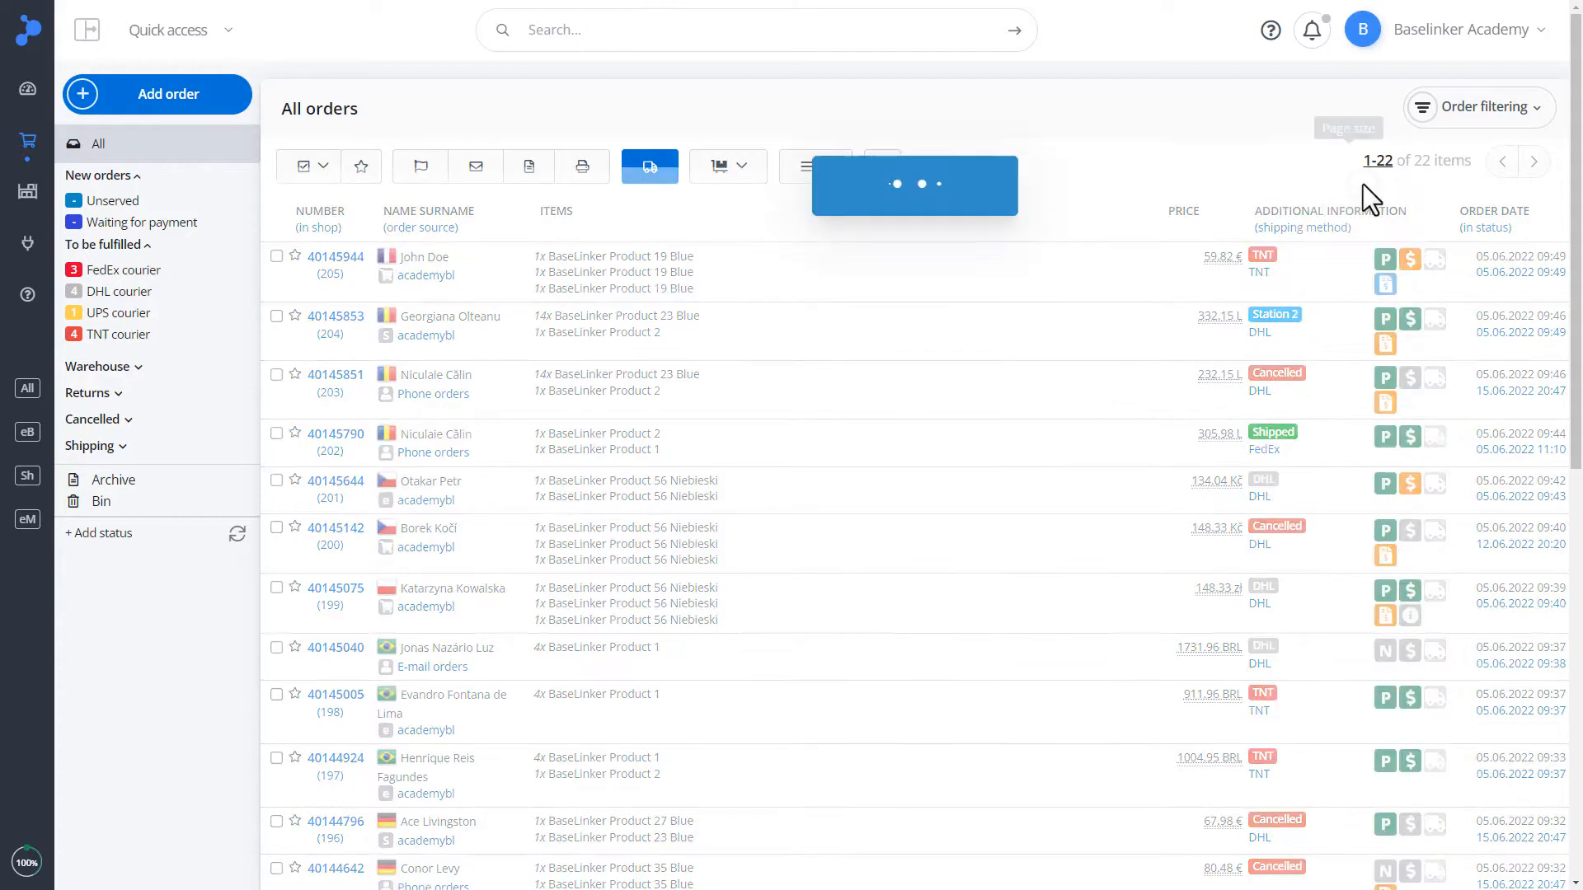
{"action": "left_click", "coordinate": [1533, 161]}
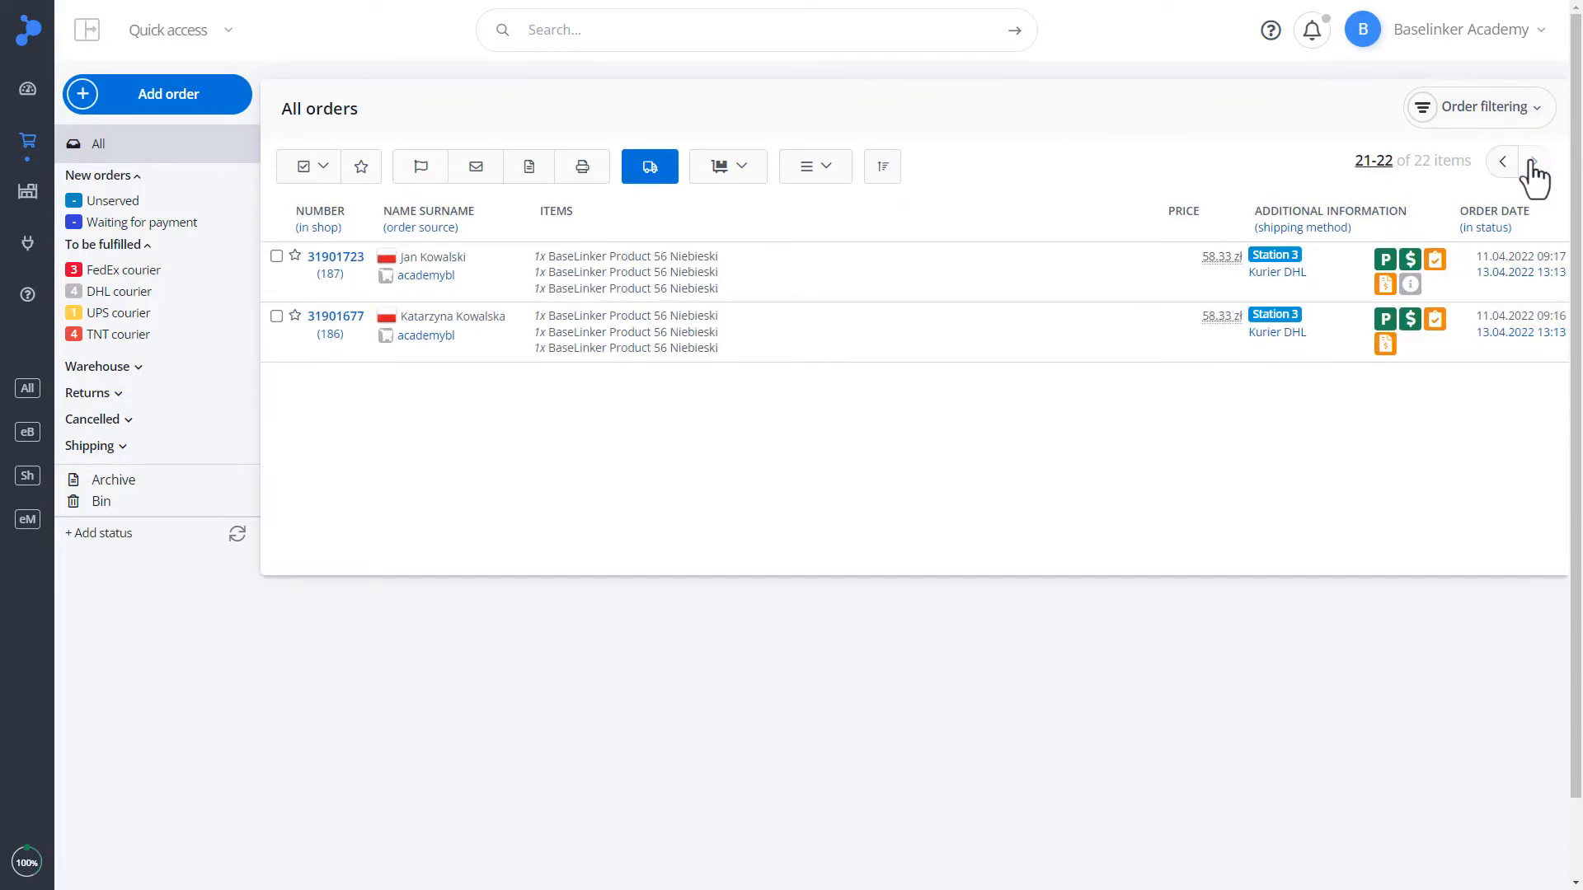
{"action": "left_click", "coordinate": [1502, 161]}
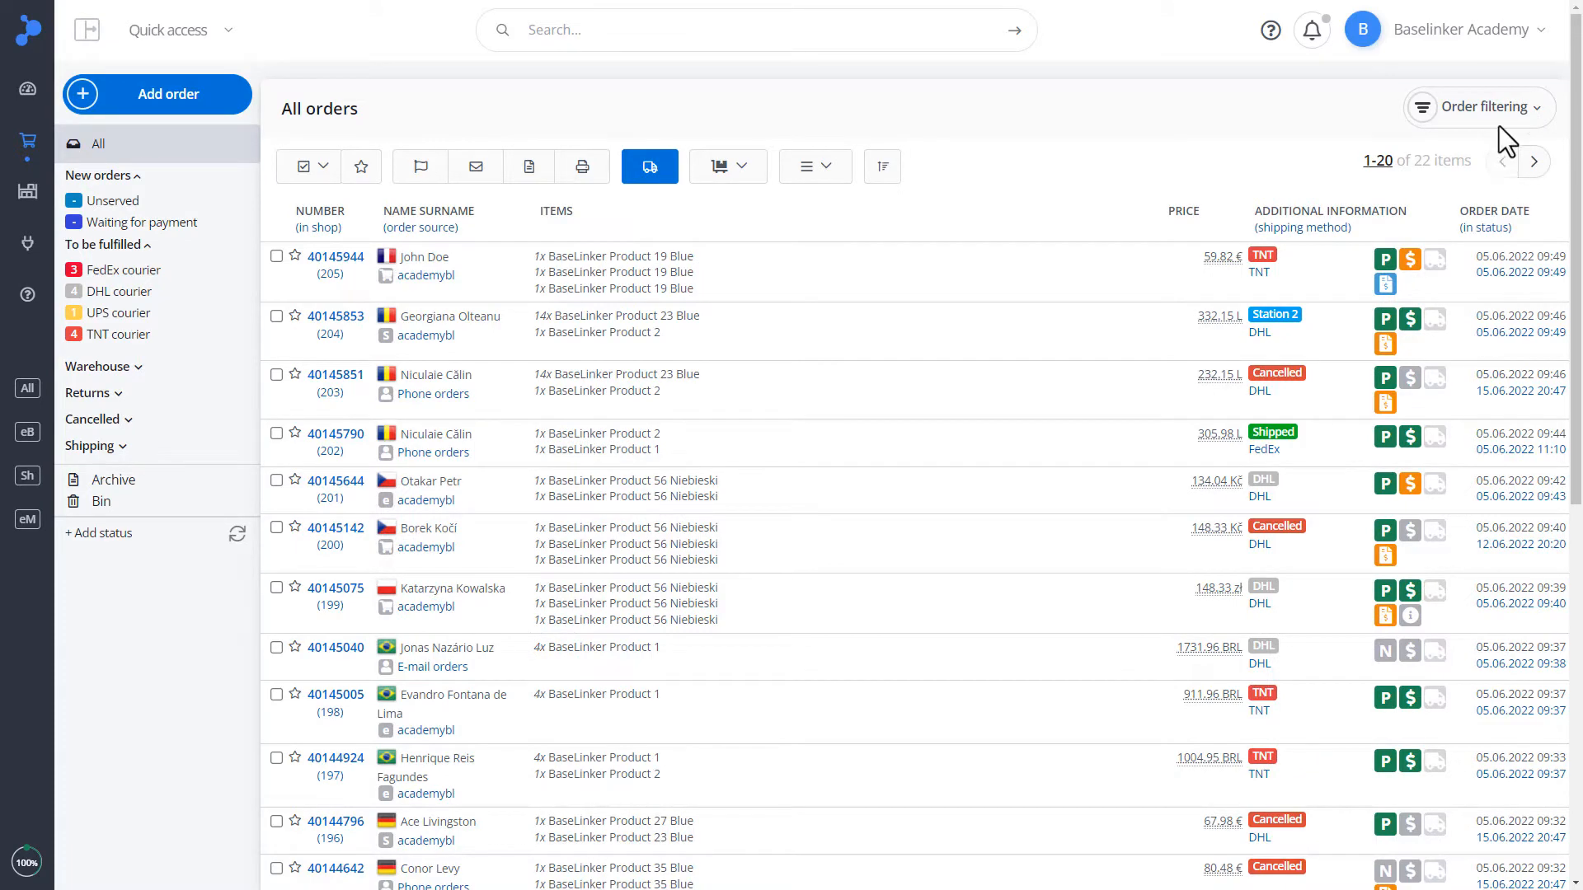
Filter orders by DHL courier status, listing four orders
{"action": "left_click", "coordinate": [1480, 107]}
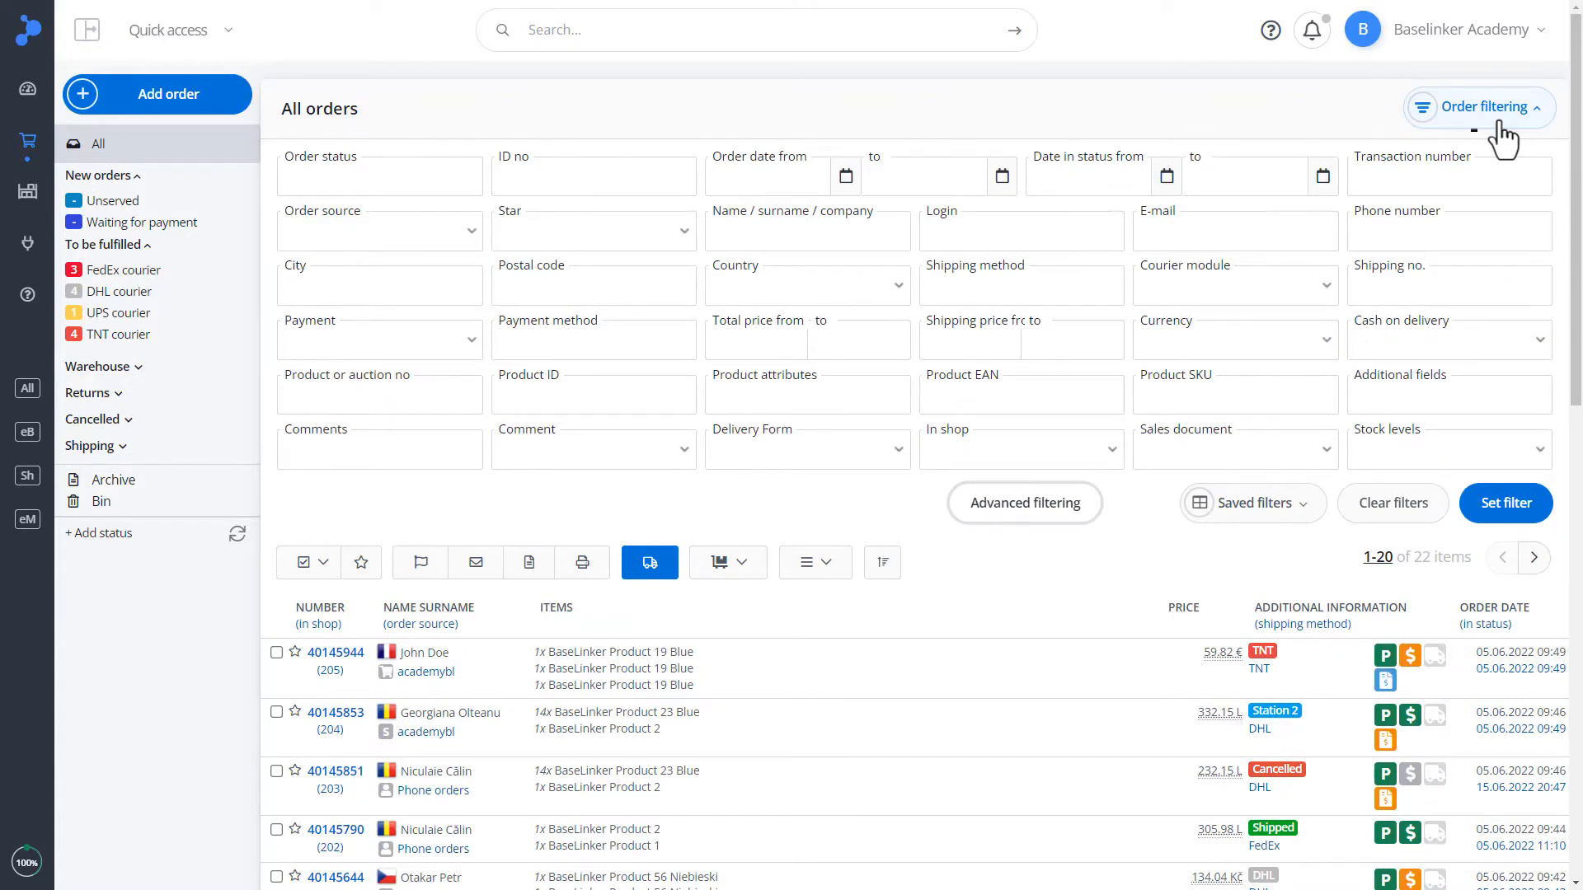
{"action": "mouse_move", "coordinate": [436, 190]}
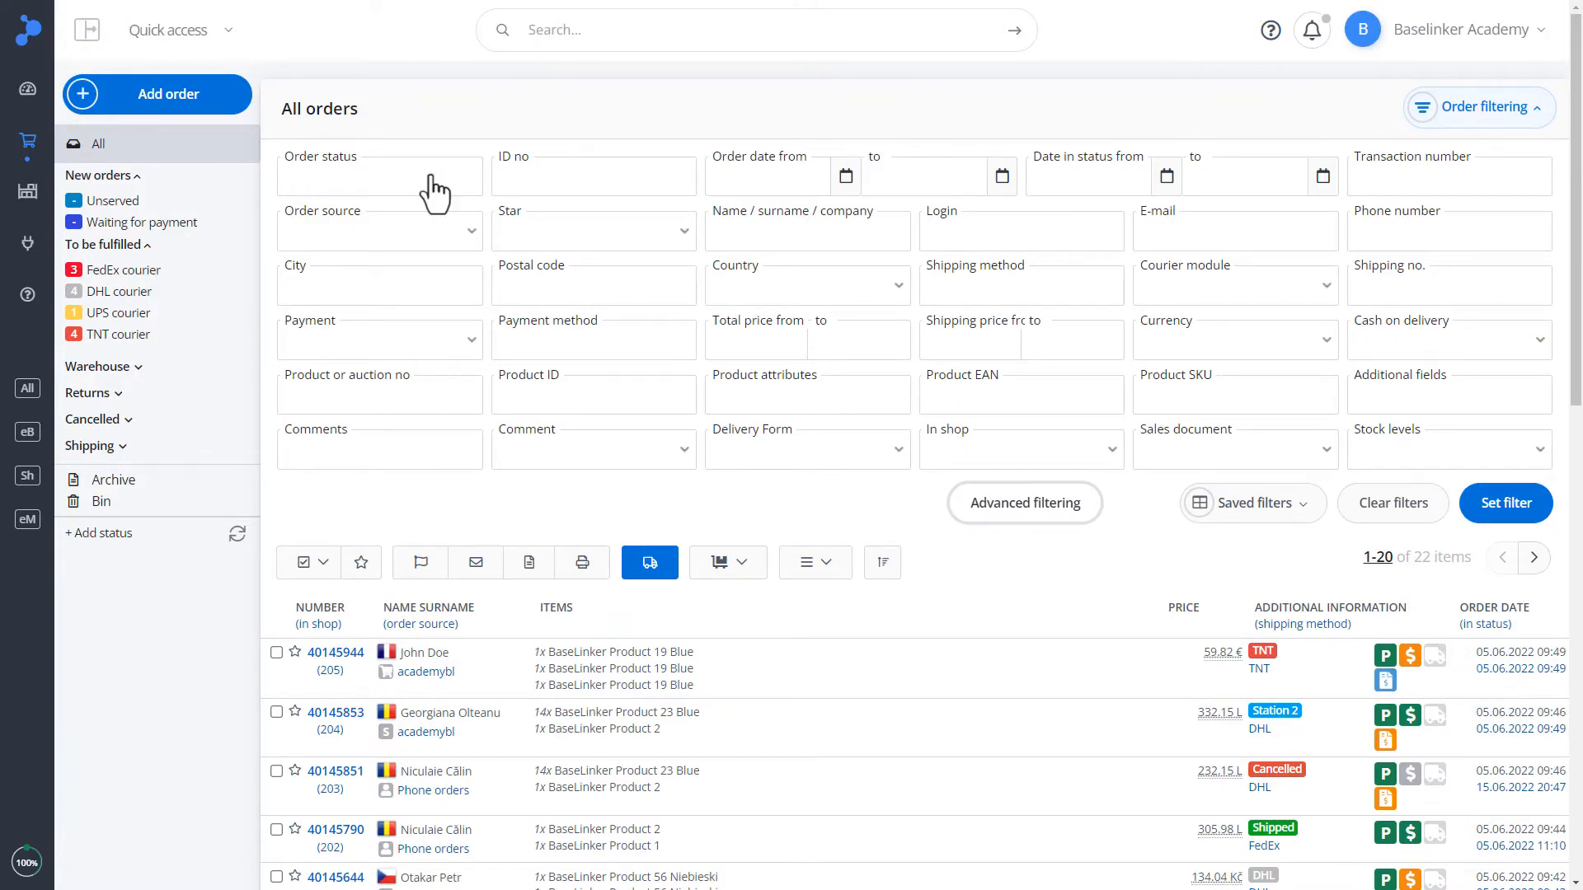
{"action": "left_click", "coordinate": [378, 175]}
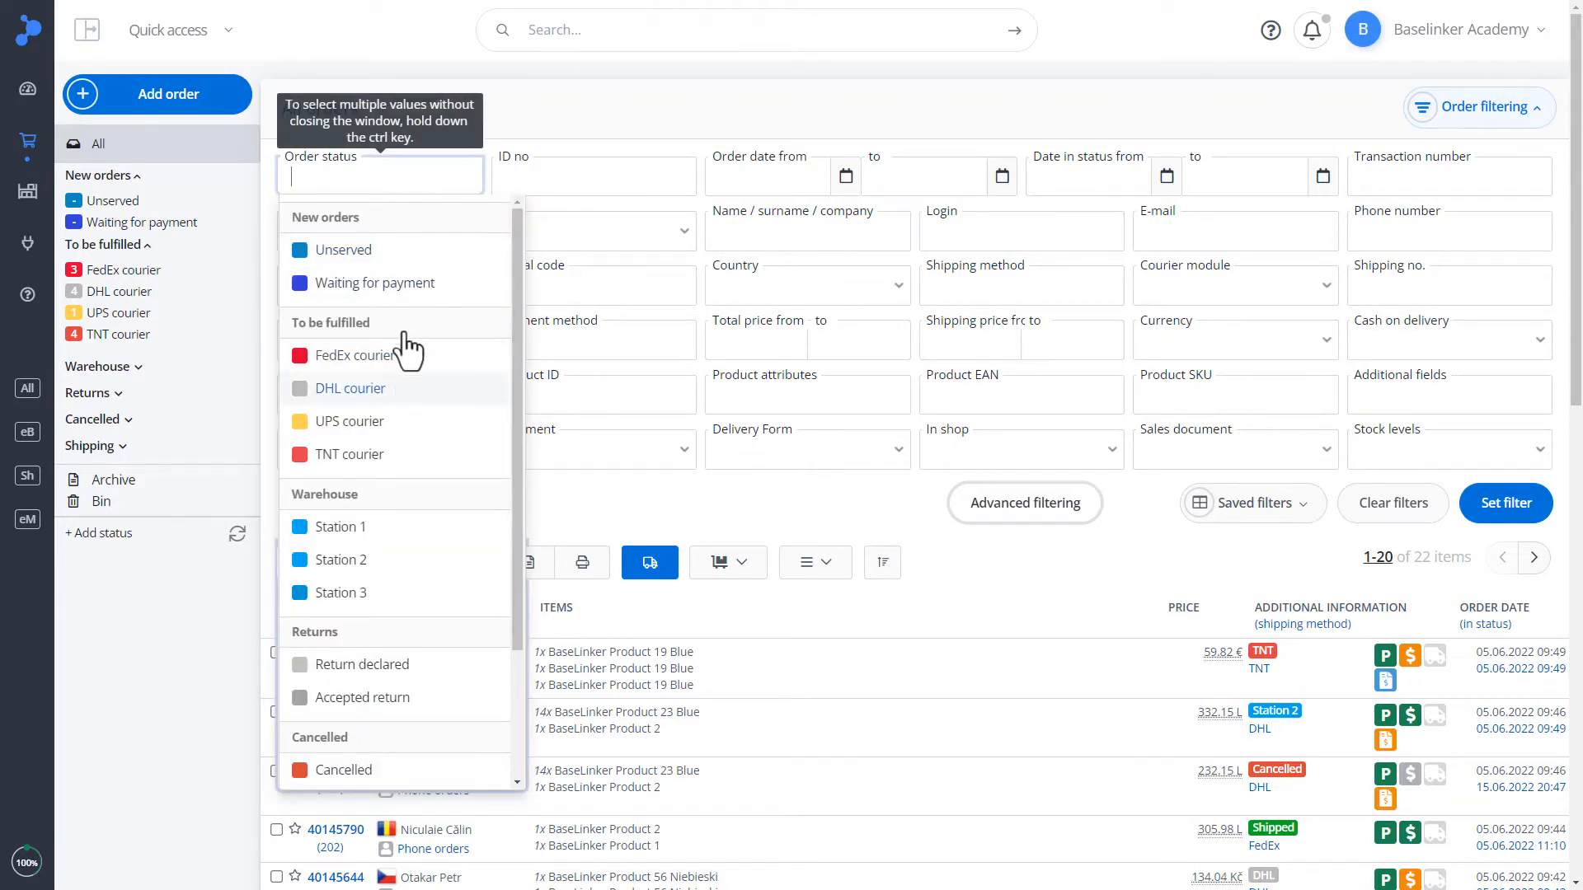
{"action": "left_click", "coordinate": [350, 387]}
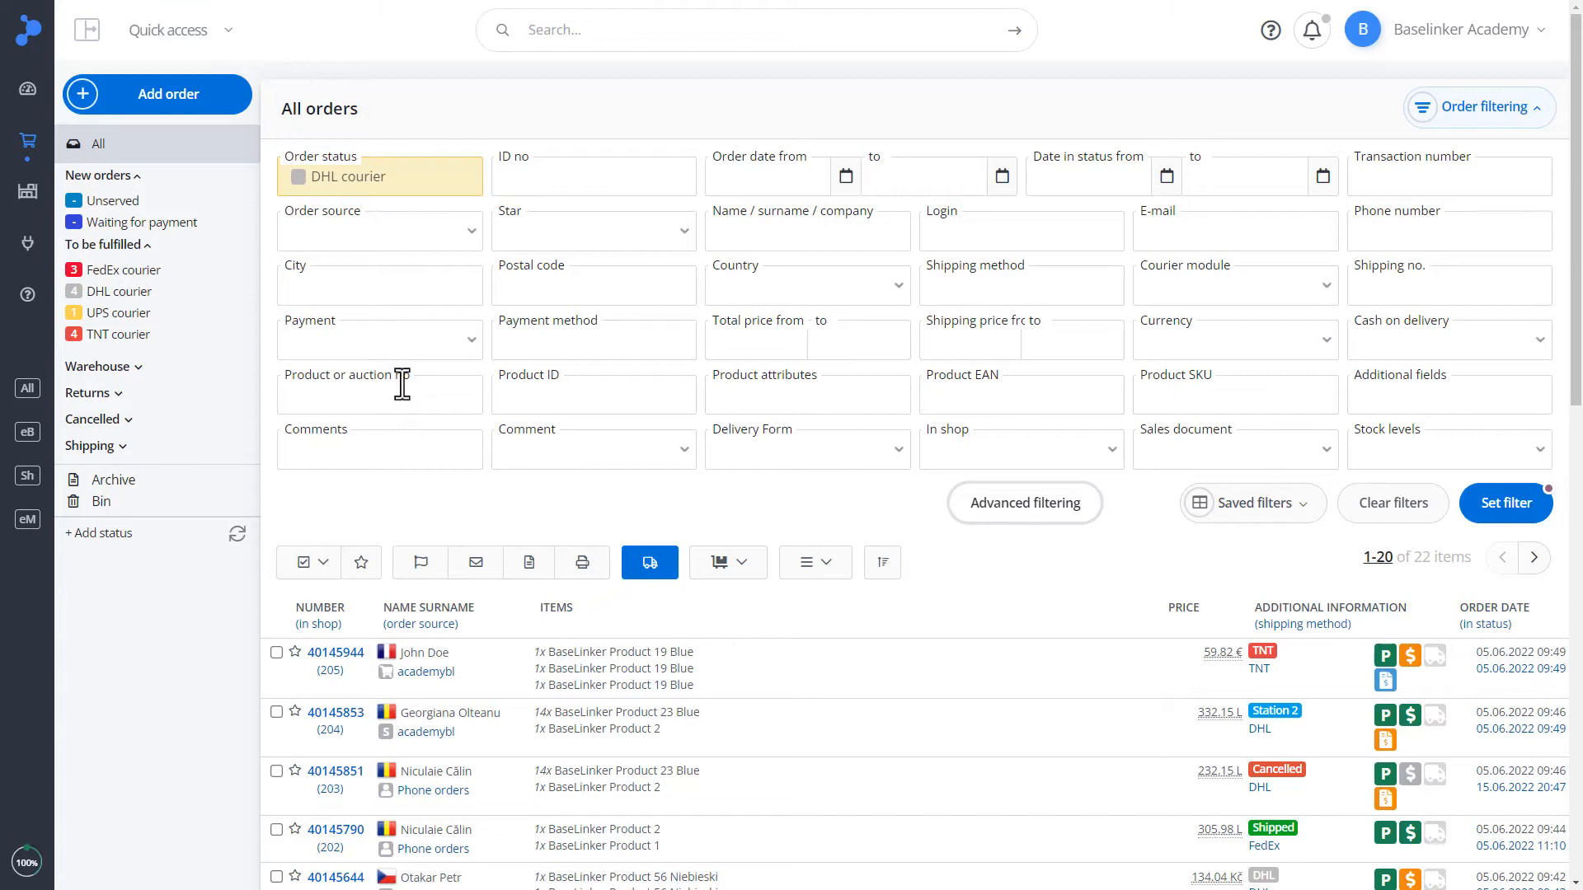
{"action": "left_click", "coordinate": [1505, 503]}
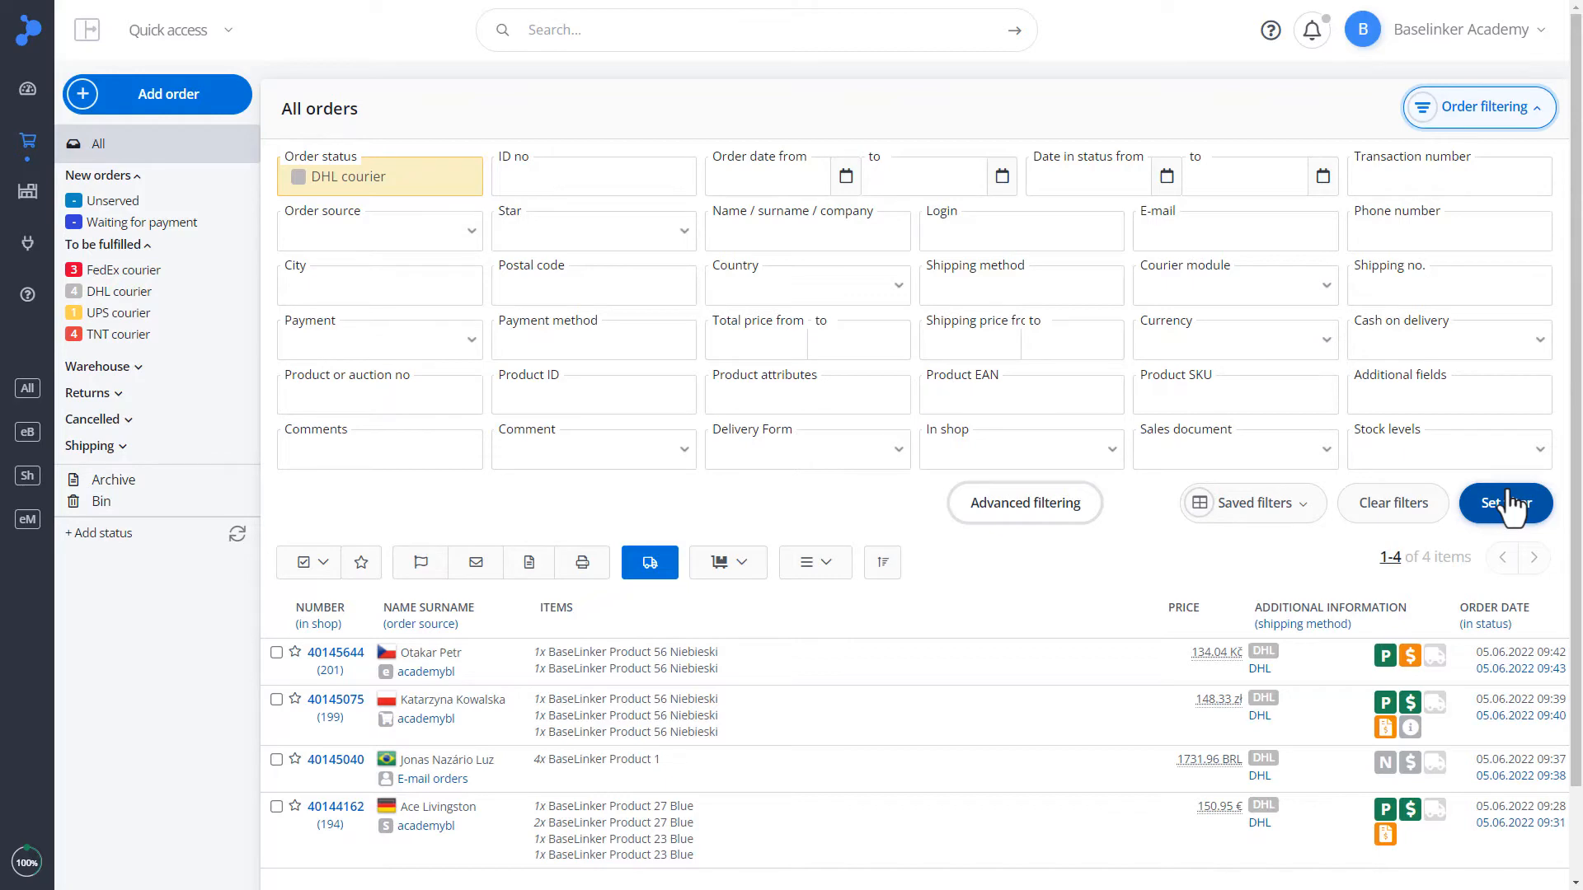
Clear the status filter, try 'Any other' as order source, then reset filters
{"action": "left_click", "coordinate": [1391, 503]}
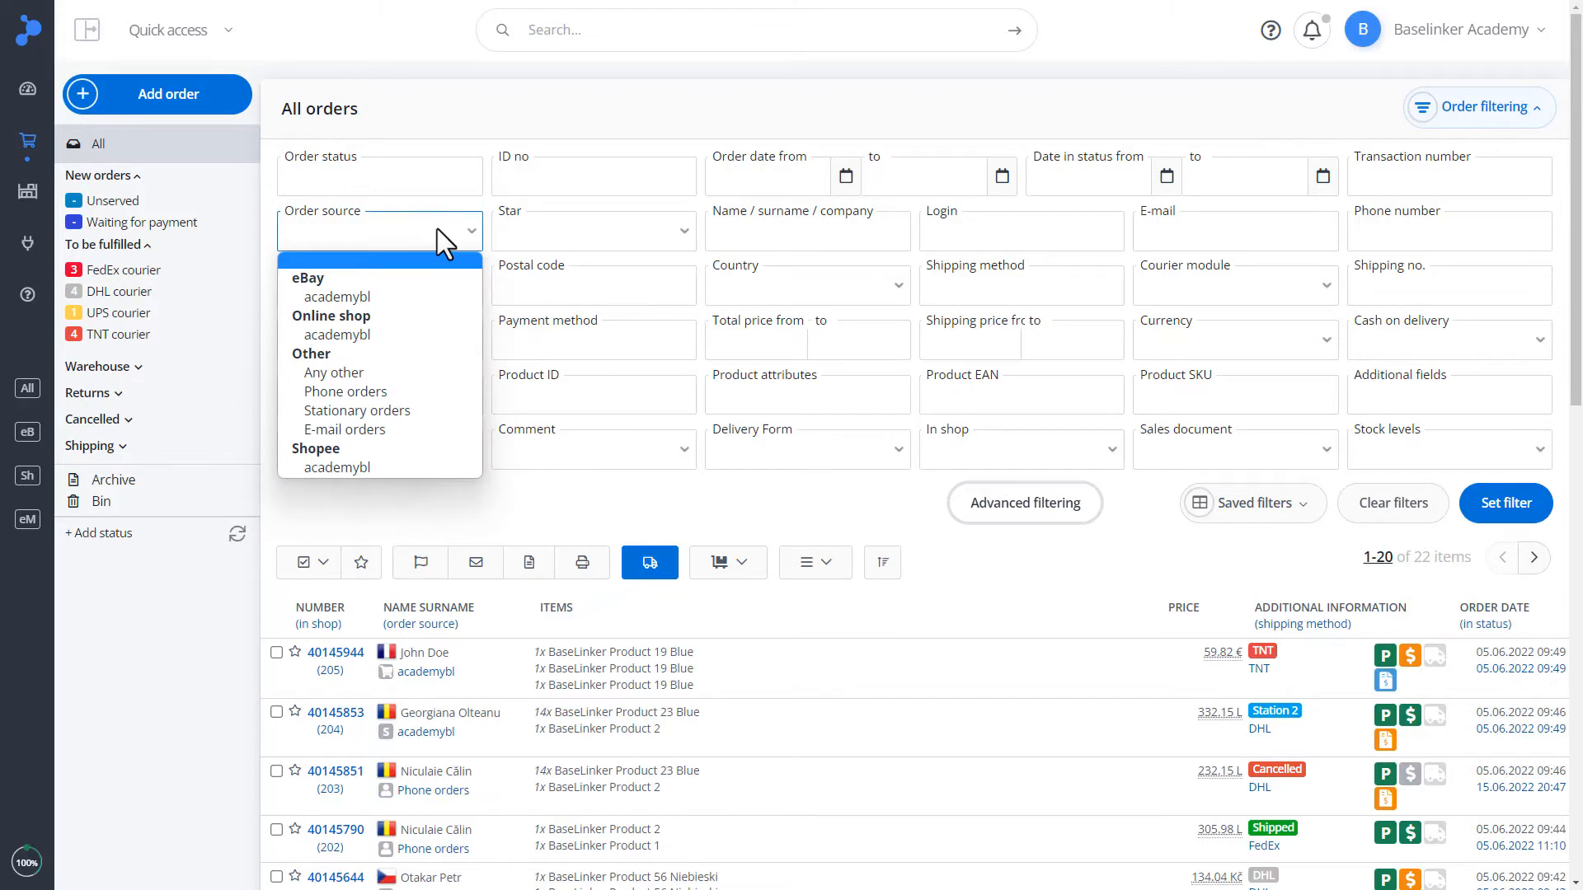
{"action": "left_click", "coordinate": [334, 372]}
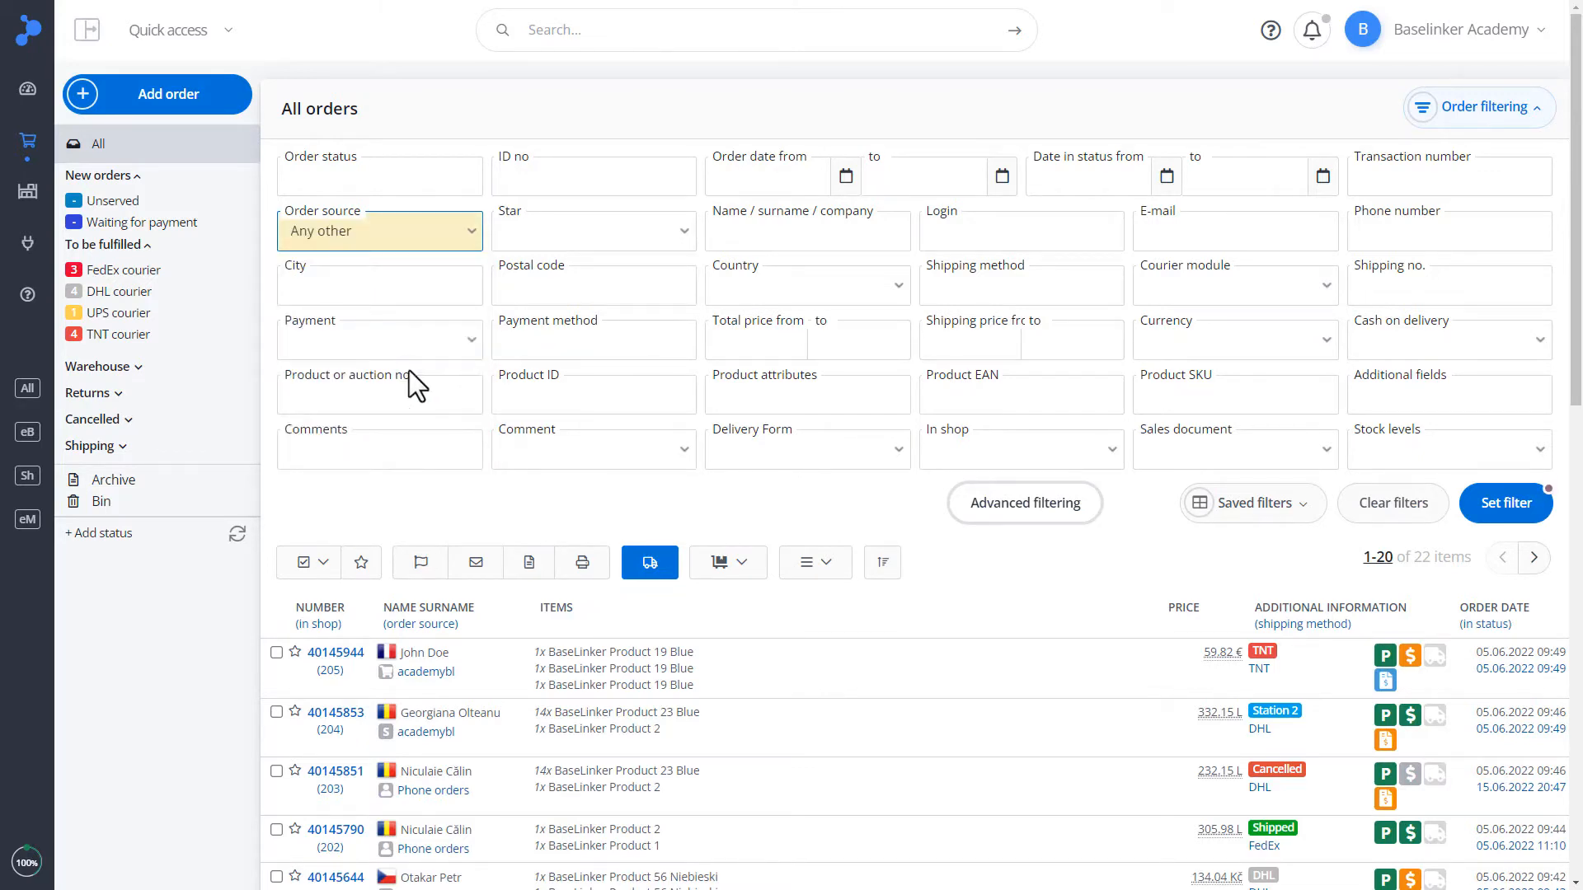
{"action": "left_click", "coordinate": [1504, 503]}
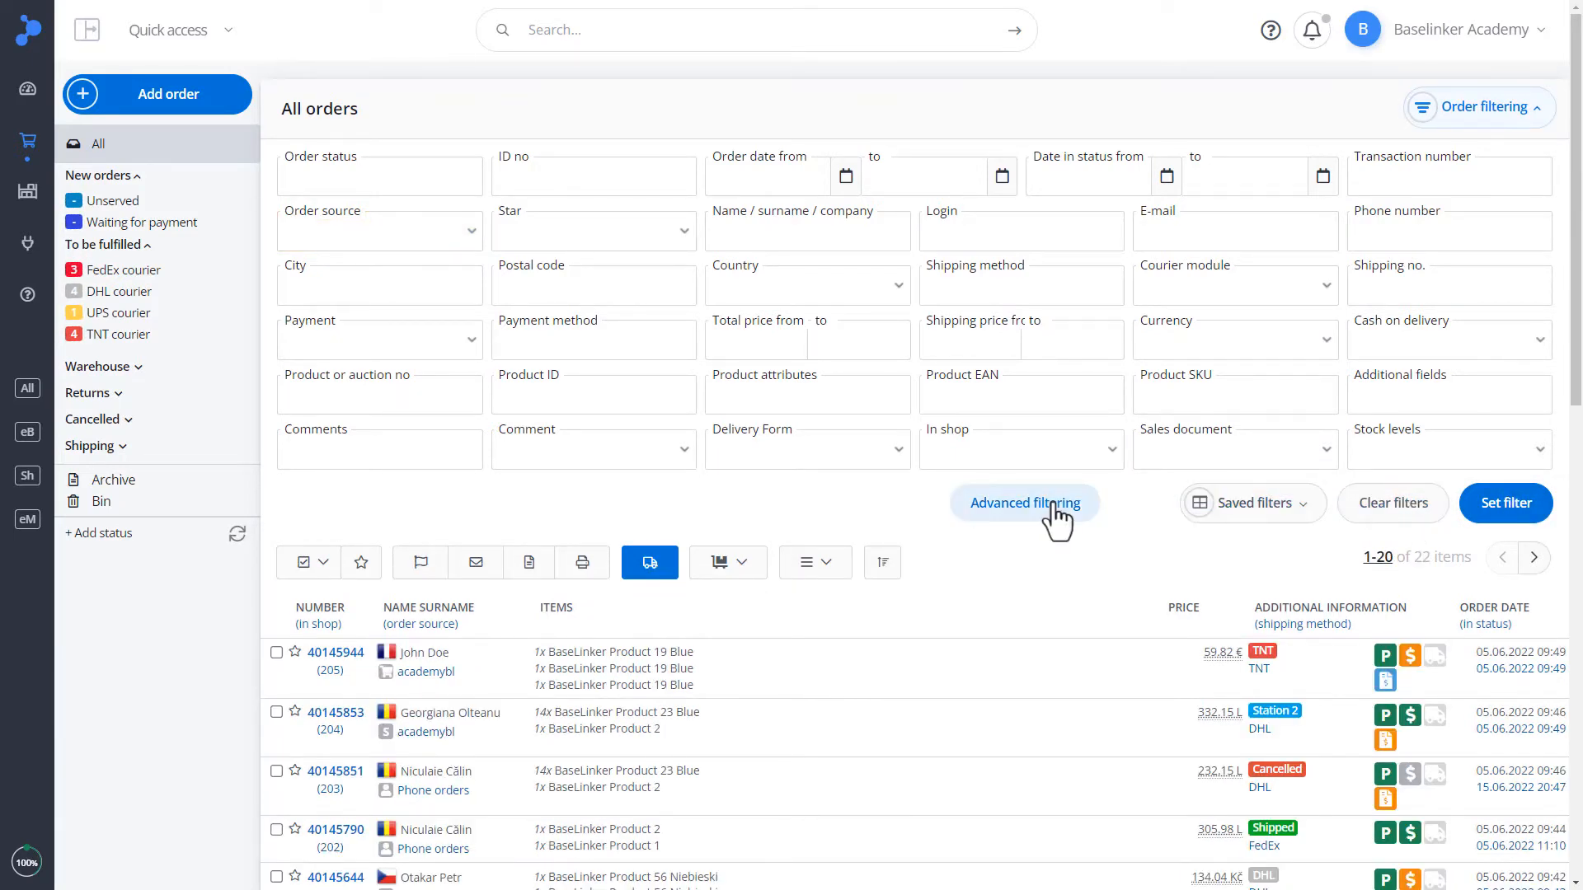
Set an advanced filter: Order status equals FedEx courier or DHL courier
{"action": "left_click", "coordinate": [1024, 503]}
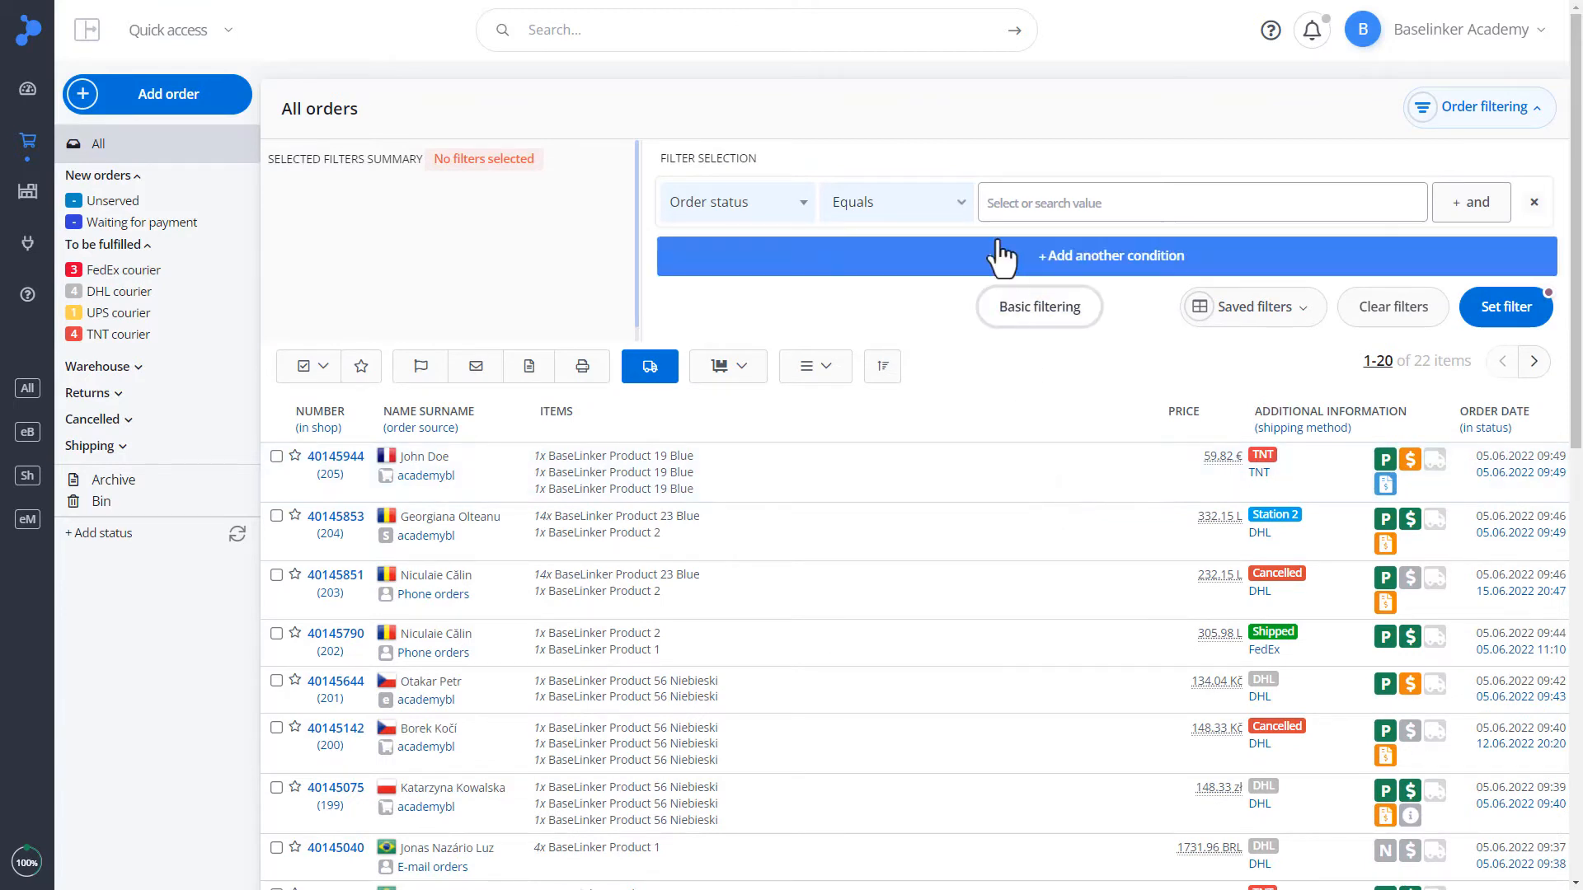
{"action": "left_click", "coordinate": [1201, 202]}
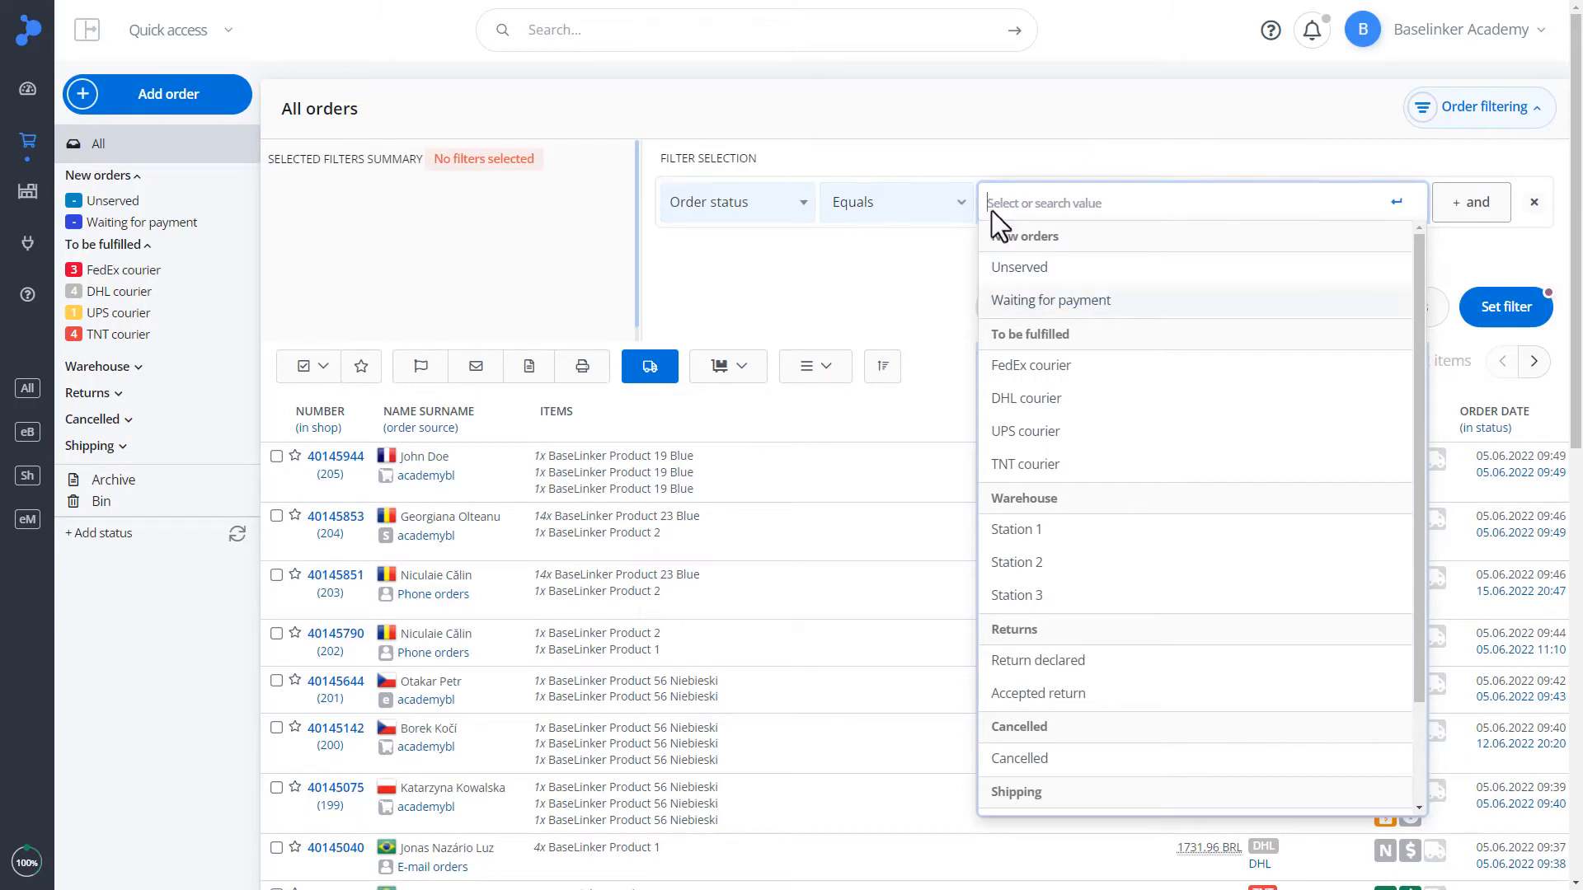
{"action": "left_click", "coordinate": [1031, 365]}
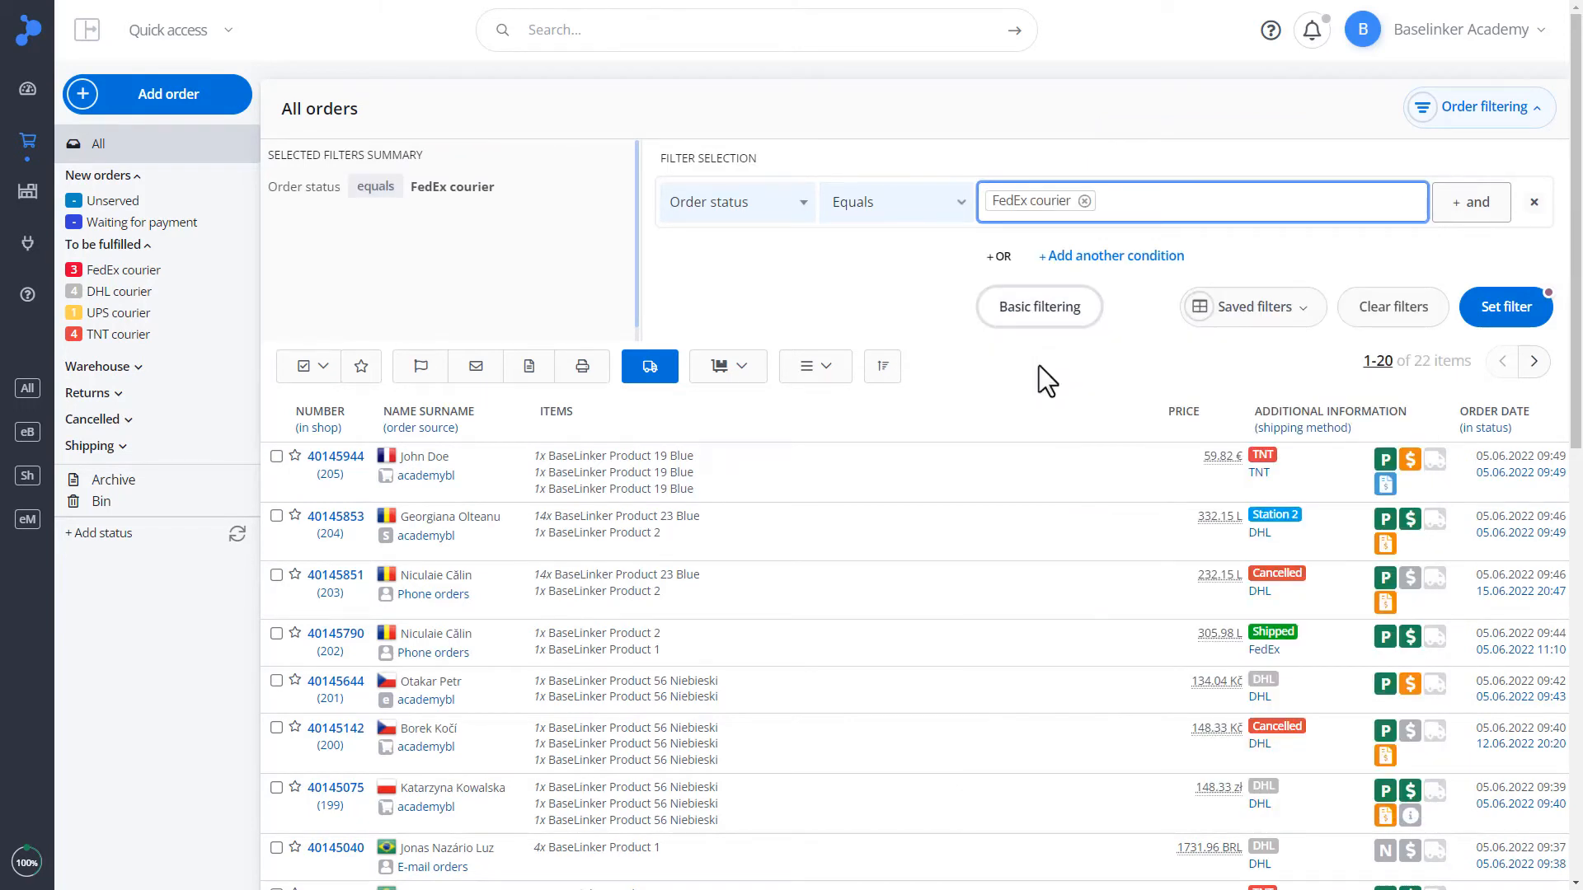
{"action": "left_click", "coordinate": [1201, 201]}
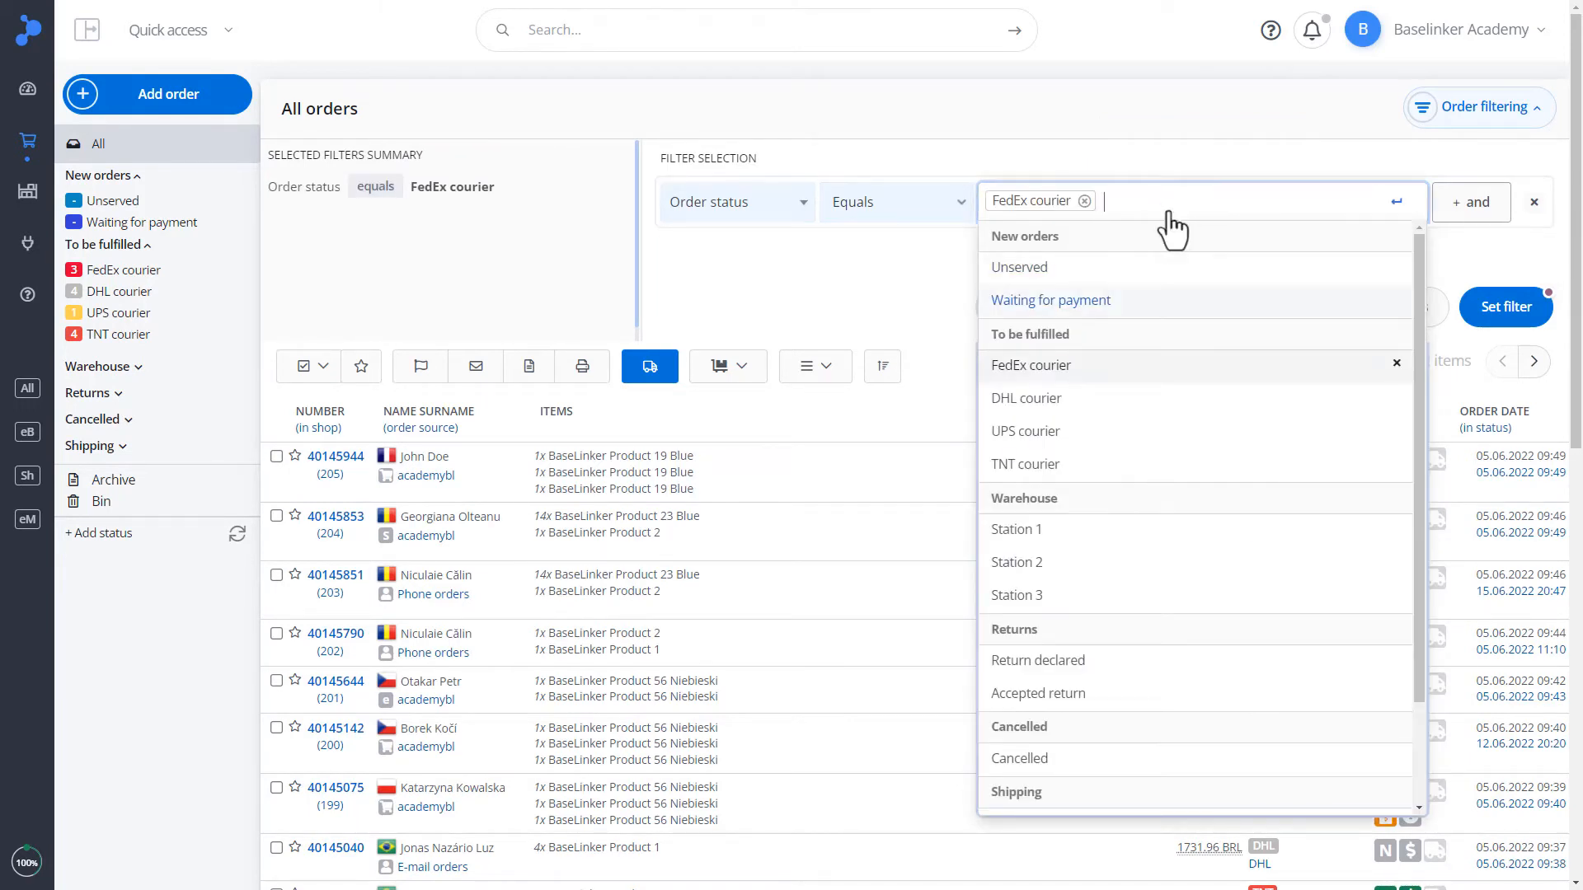
{"action": "left_click", "coordinate": [1025, 397]}
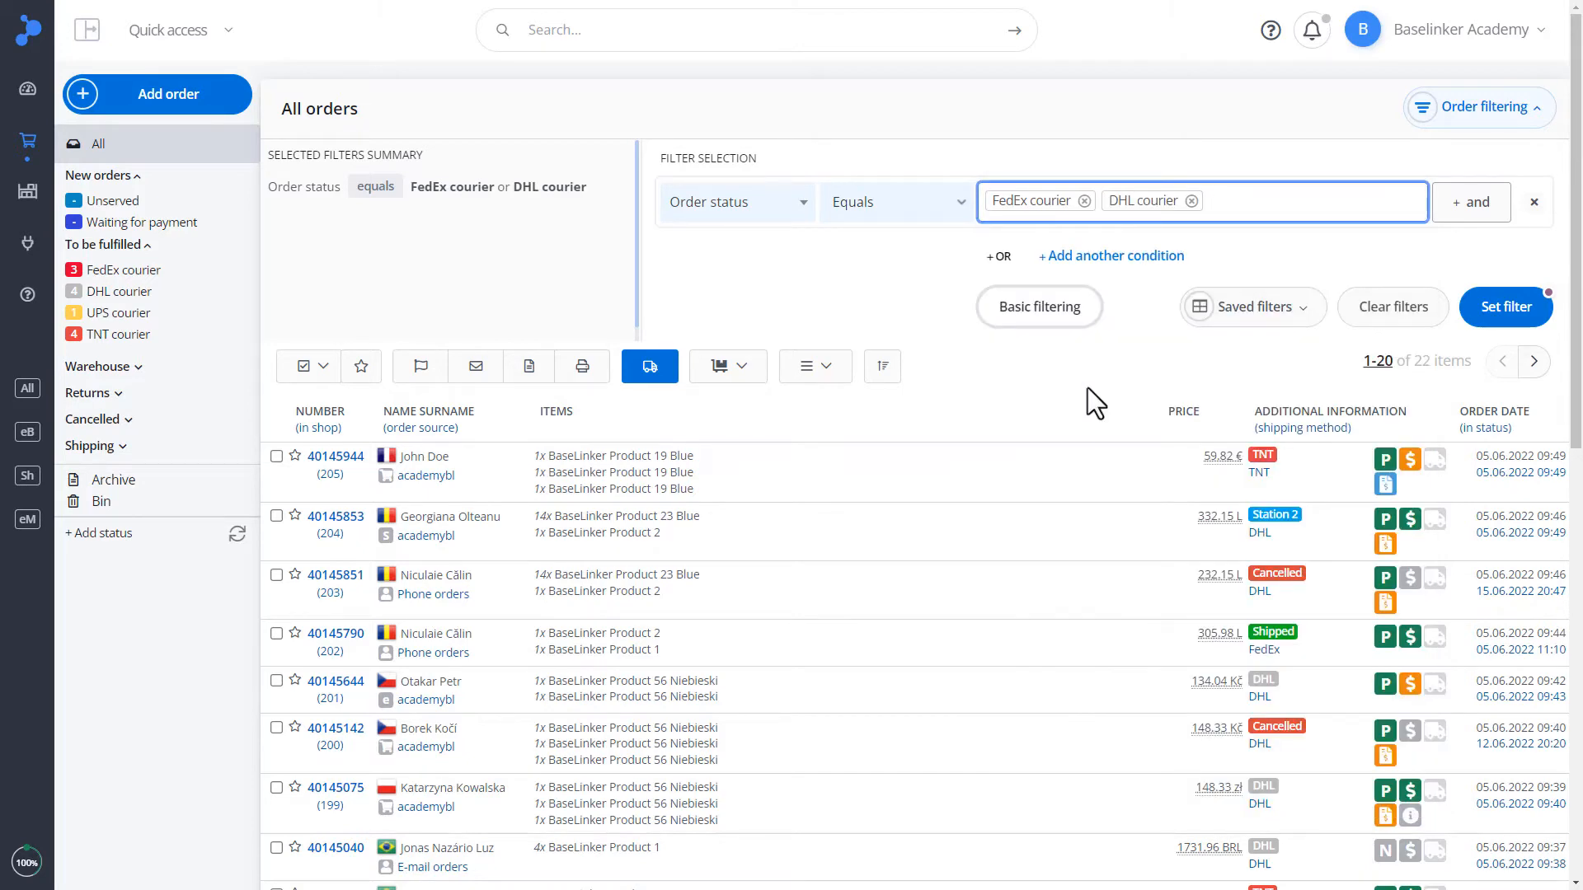
{"action": "left_click", "coordinate": [1505, 307]}
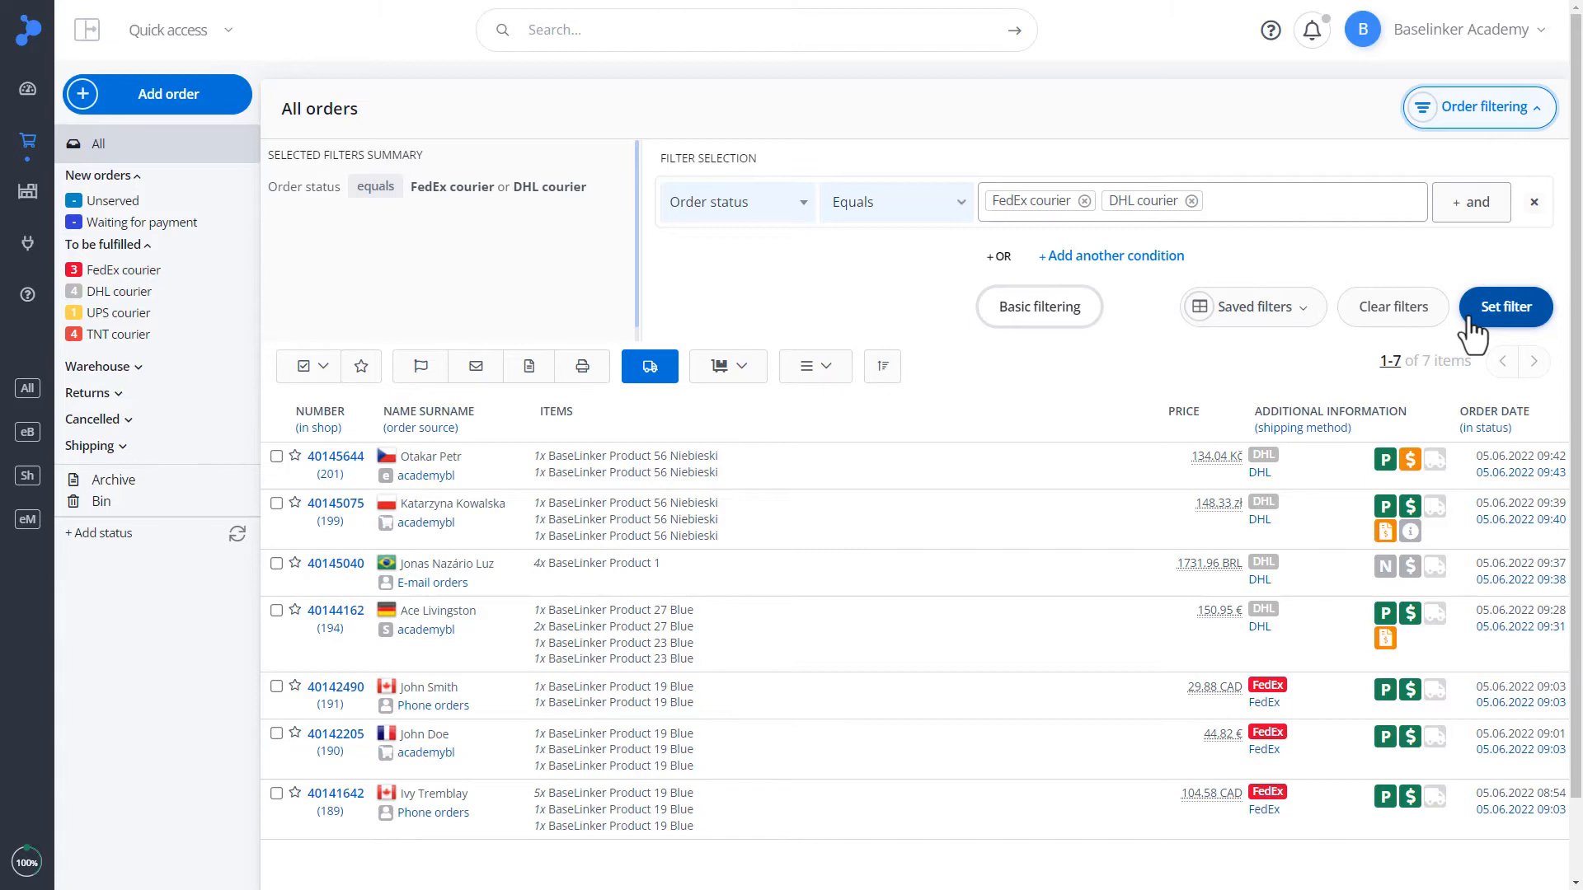
{"action": "mouse_move", "coordinate": [1020, 266]}
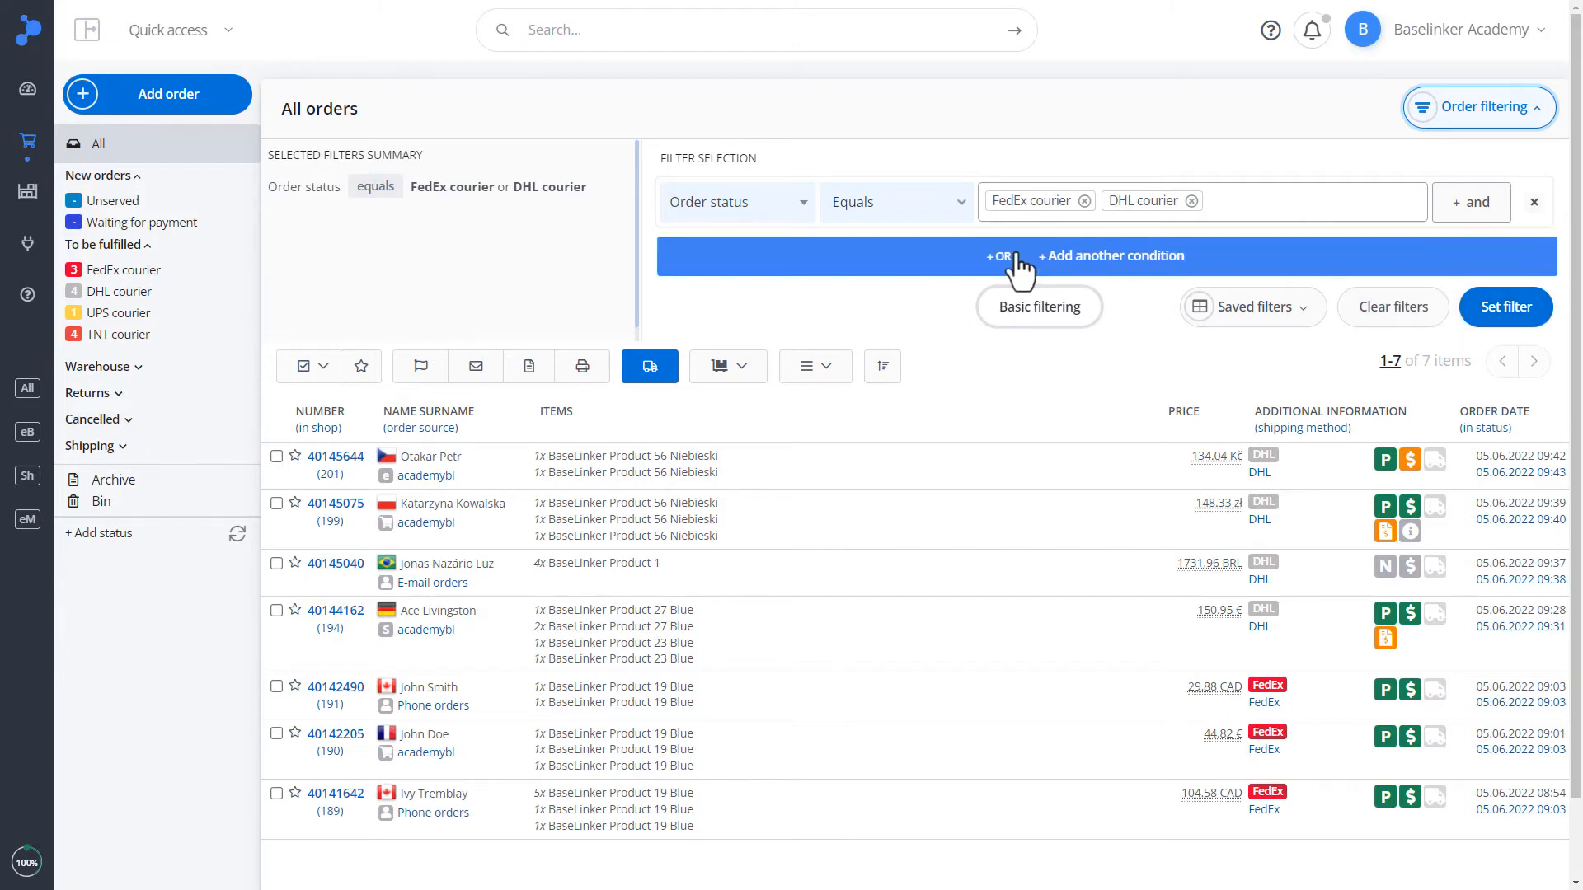
Add and apply an OR condition for UPS courier, then remove it
{"action": "left_click", "coordinate": [997, 255]}
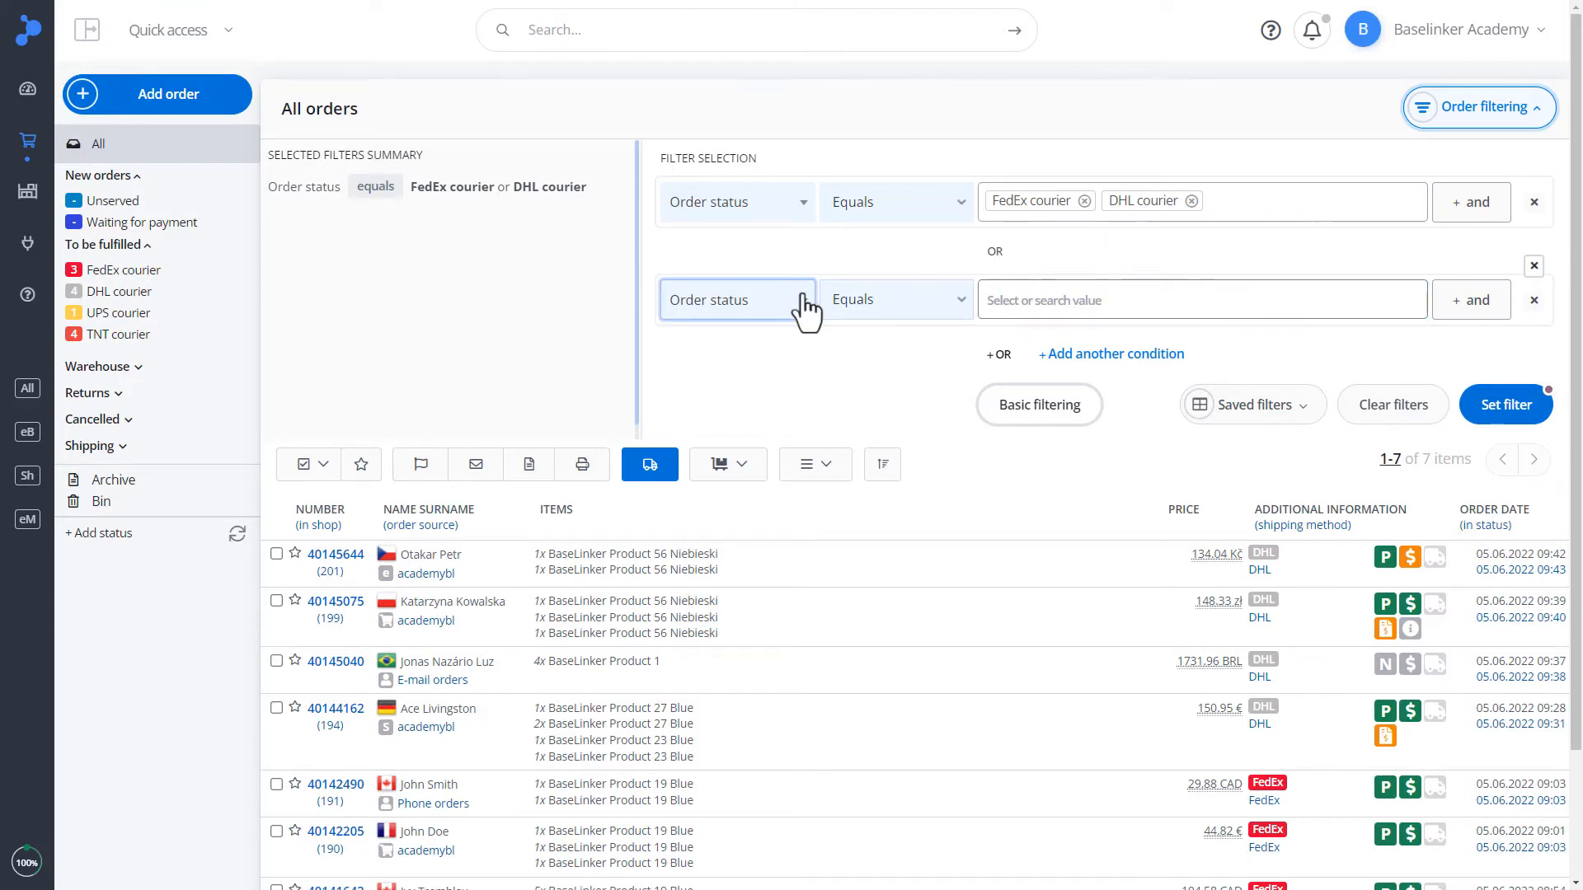
{"action": "mouse_move", "coordinate": [805, 308]}
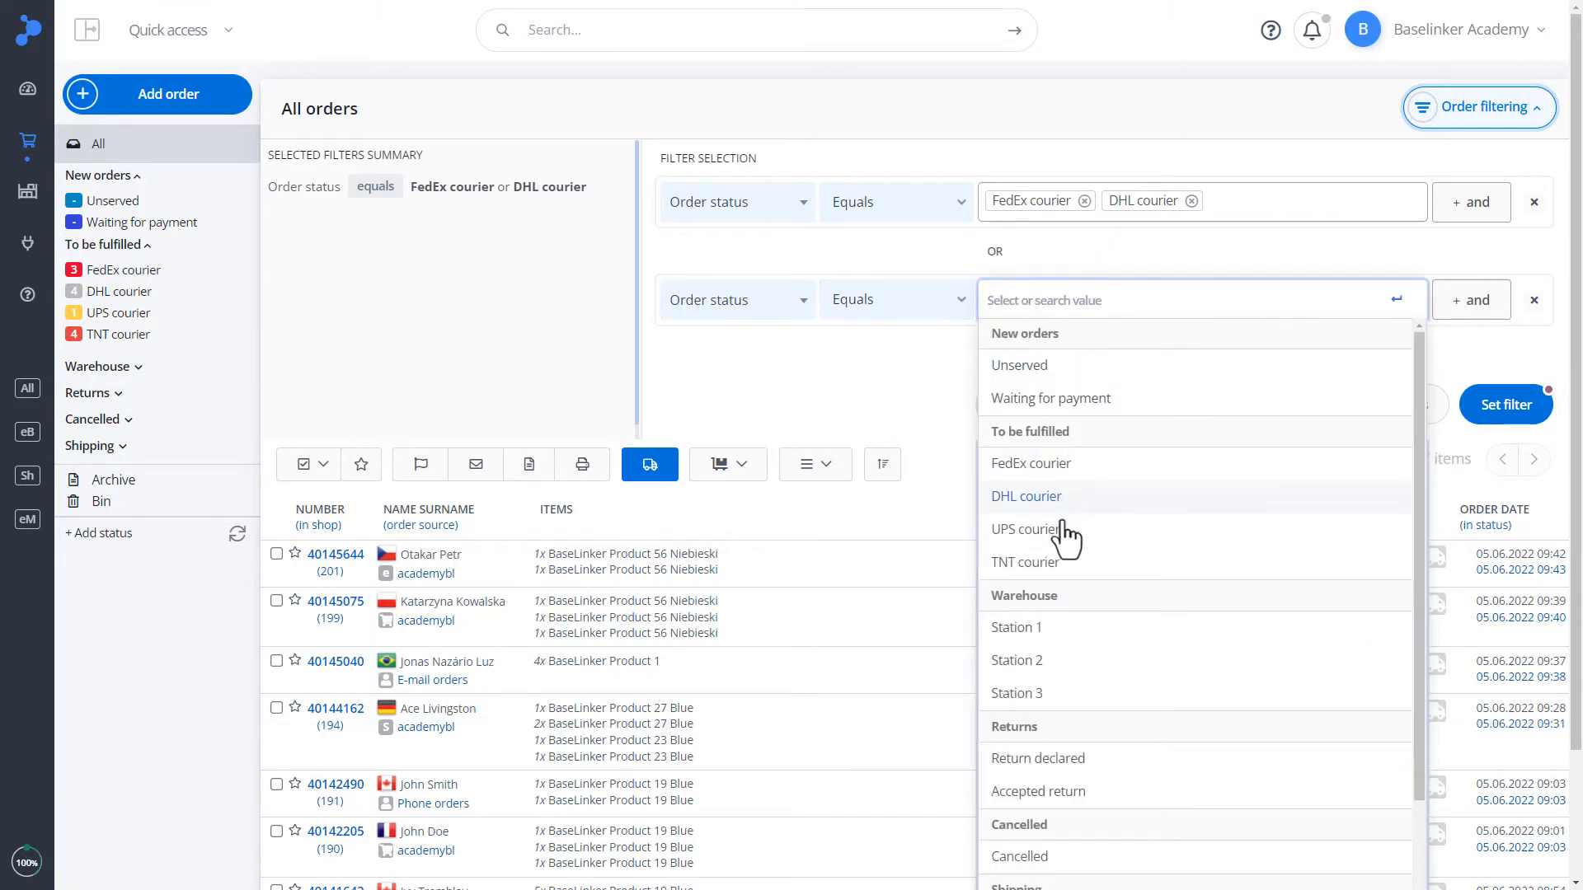
{"action": "left_click", "coordinate": [1025, 529]}
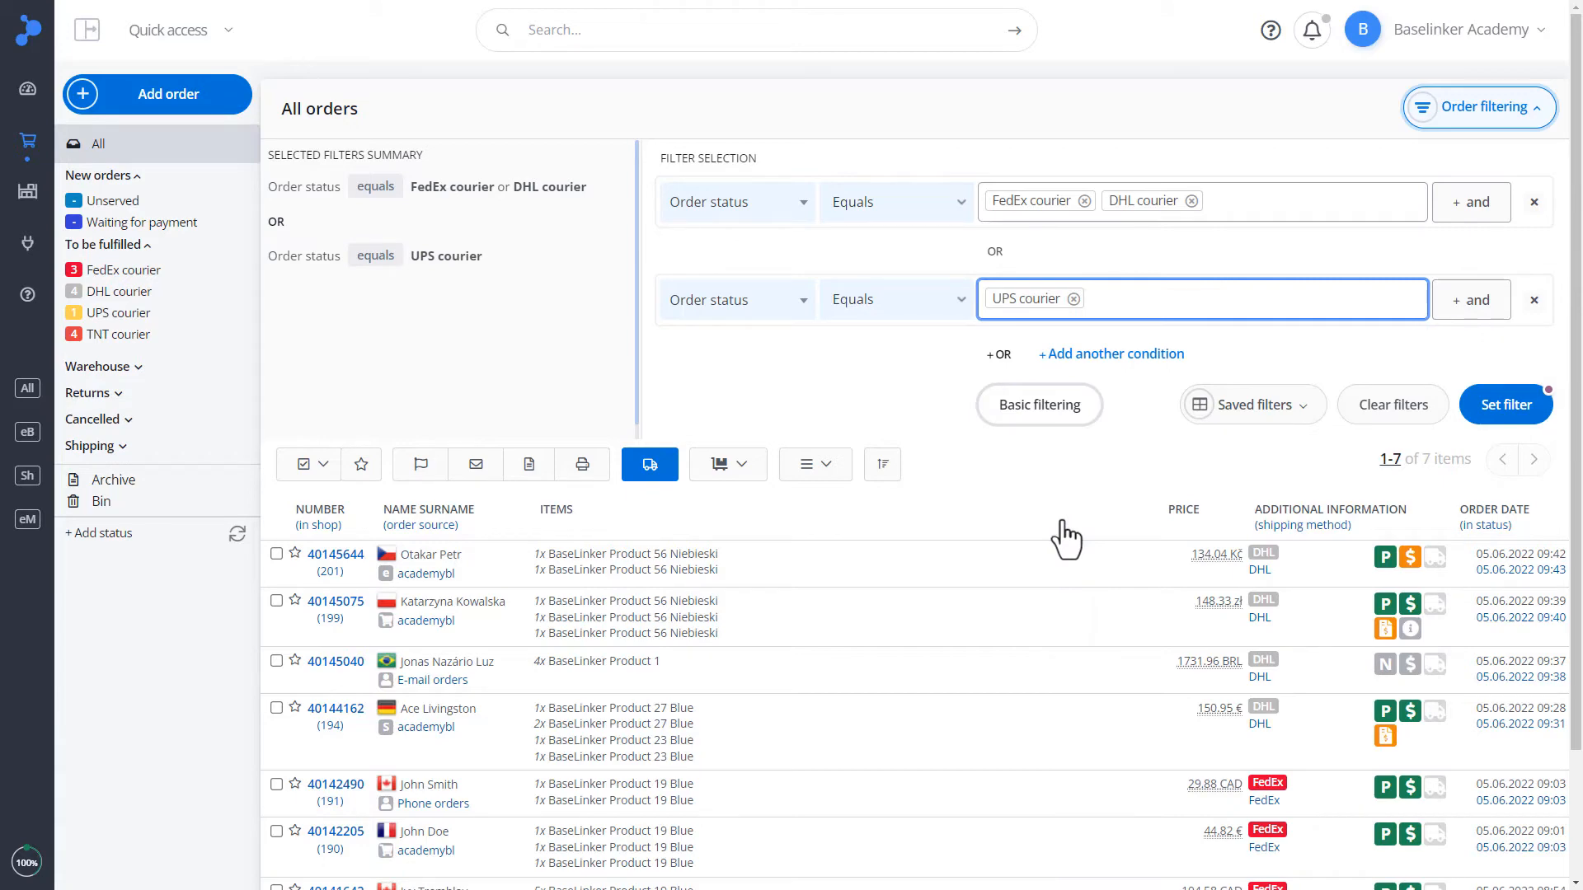
{"action": "left_click", "coordinate": [1505, 404]}
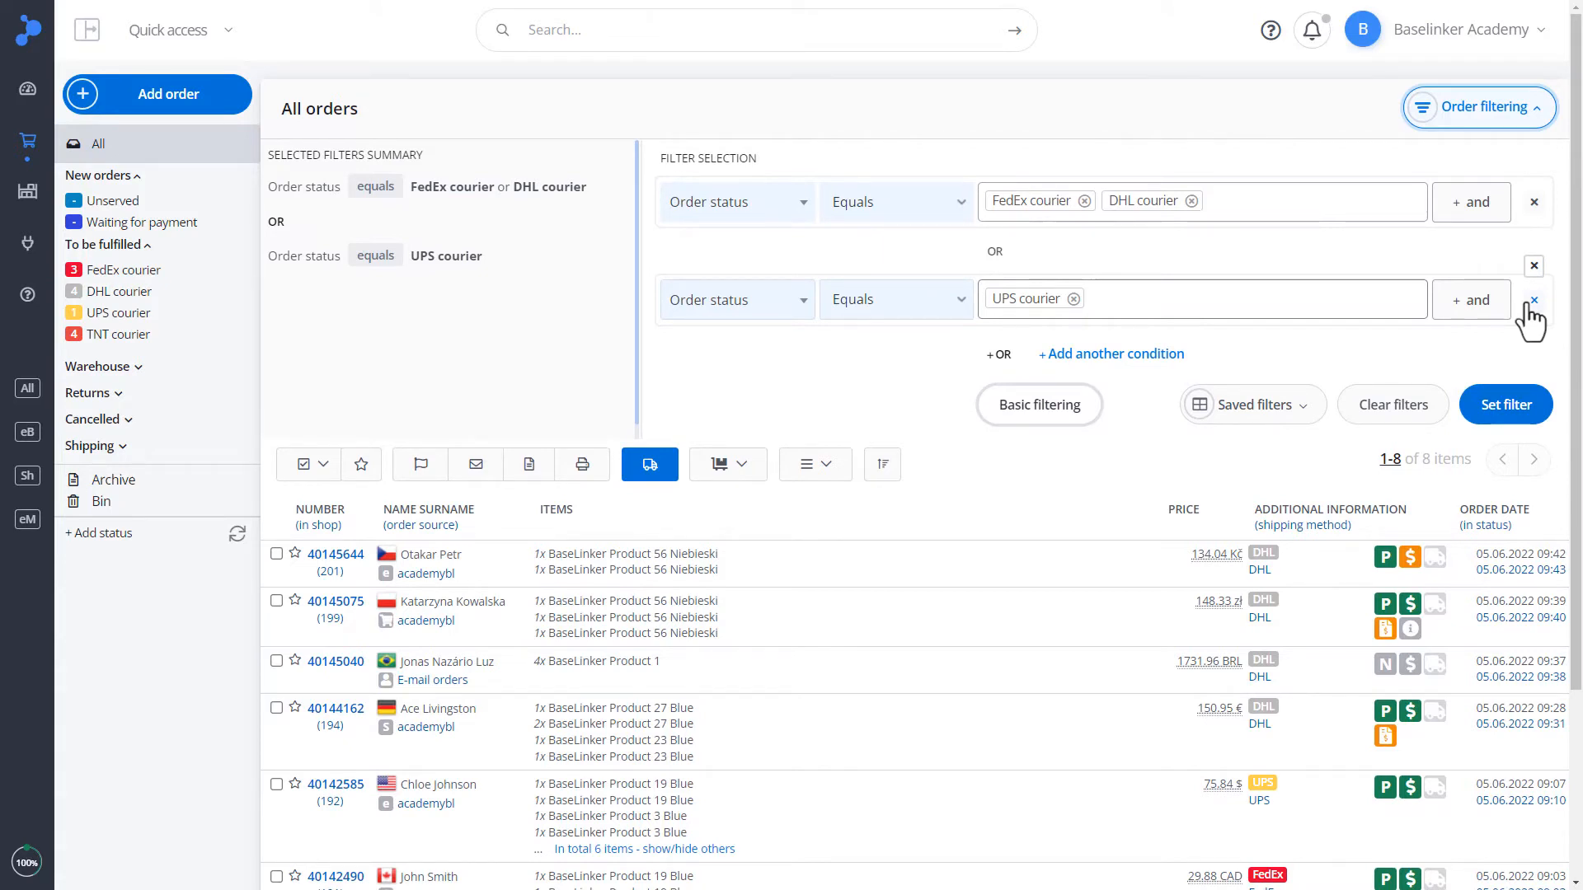
{"action": "left_click", "coordinate": [1078, 299]}
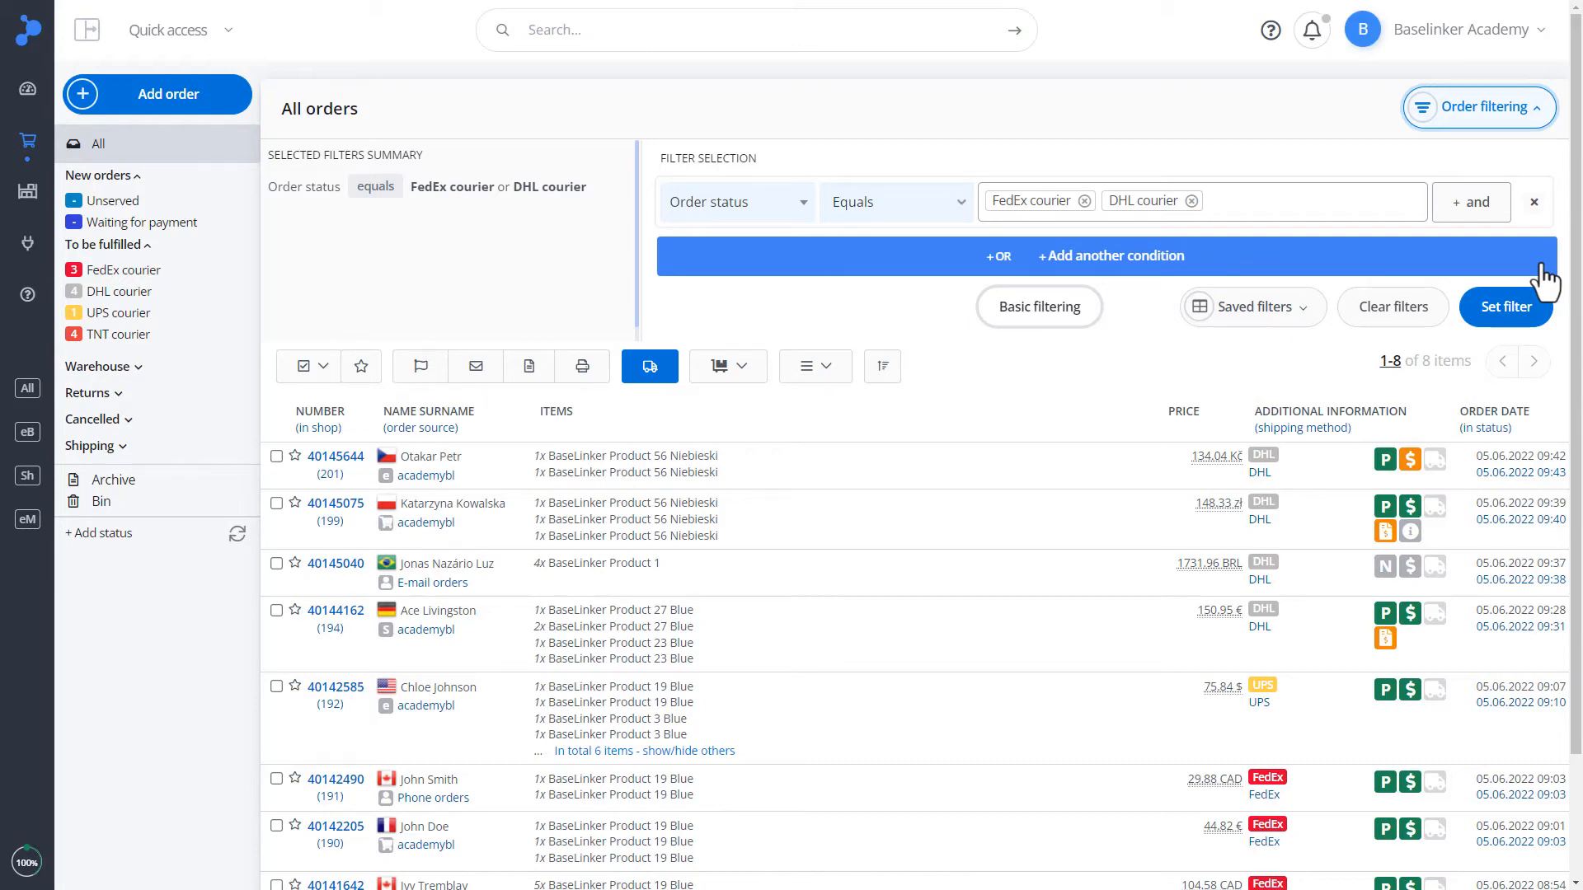
Save the current filters as a view named 'Fedex+DHL' and clear all filters
{"action": "left_click", "coordinate": [1251, 305]}
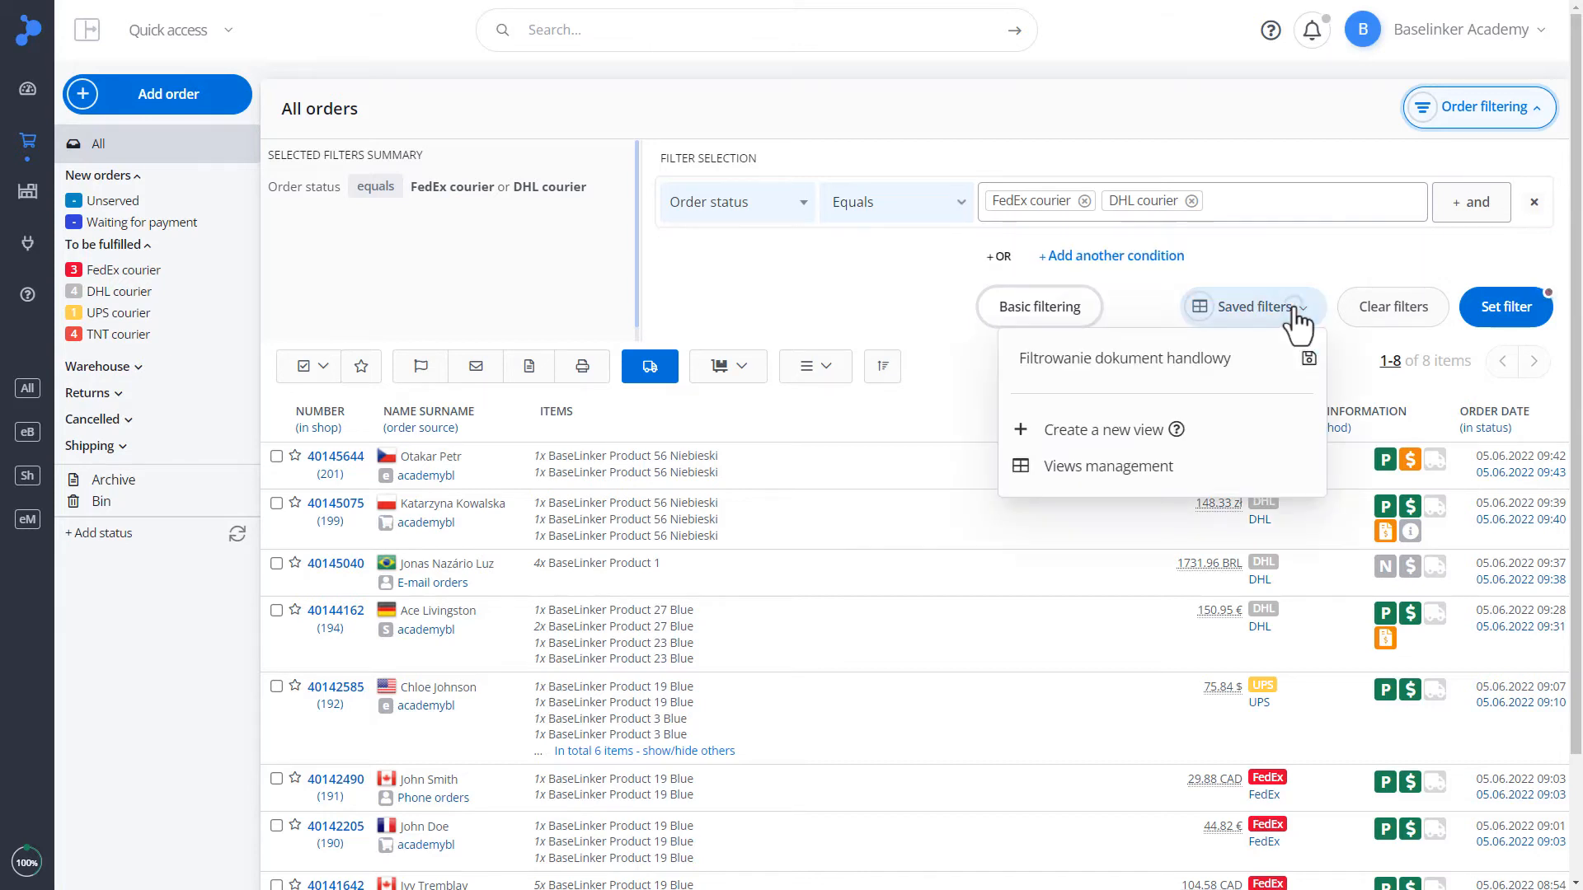
{"action": "left_click", "coordinate": [1101, 429]}
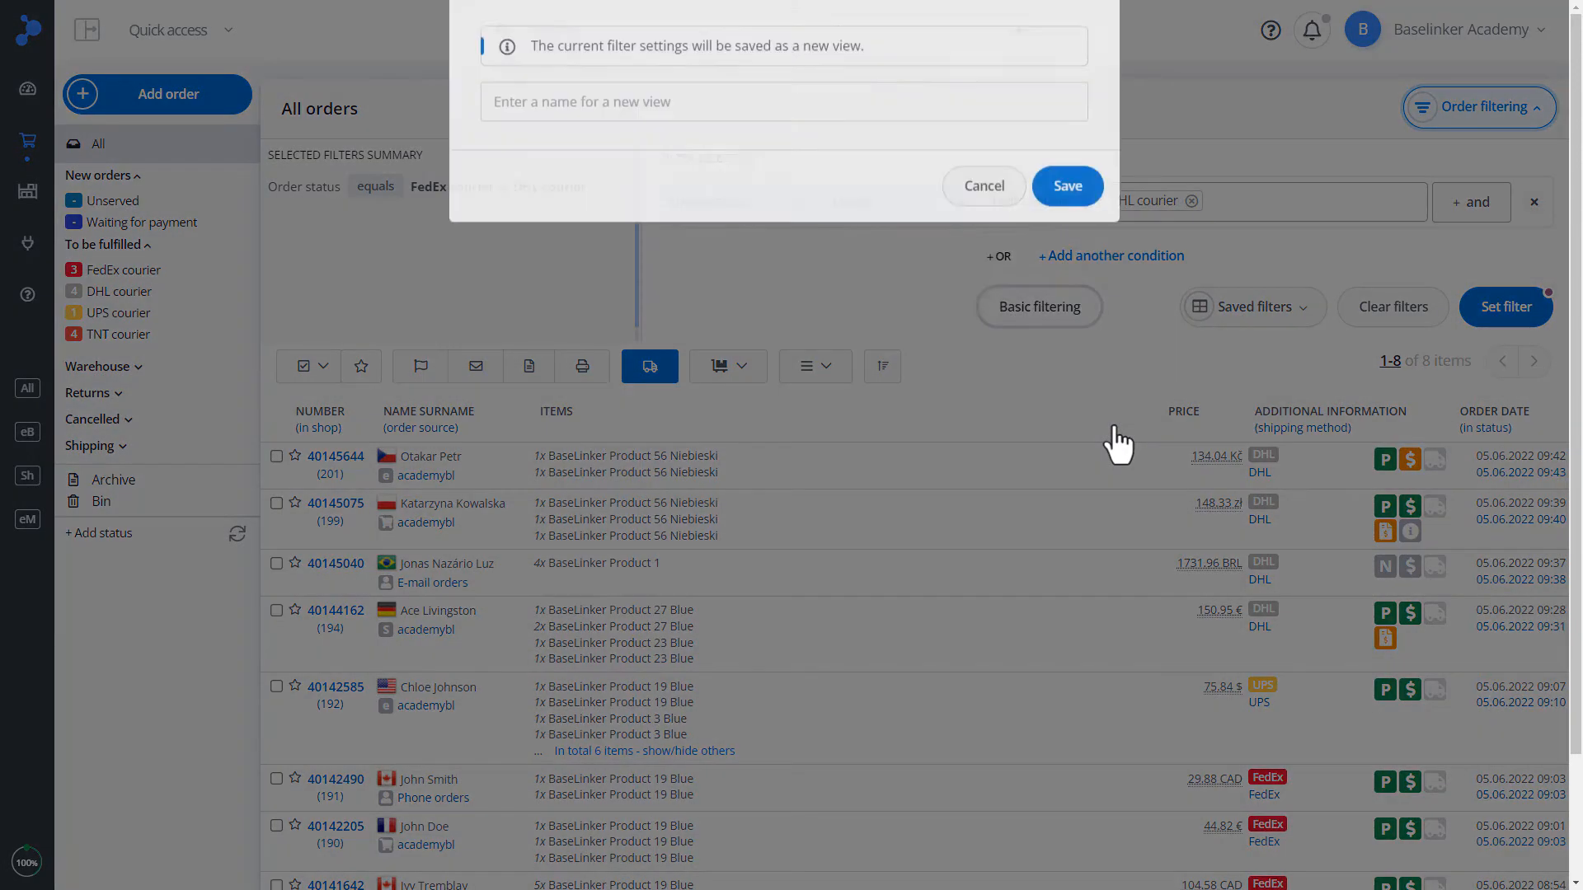
{"action": "type", "text": "Fedex+D"}
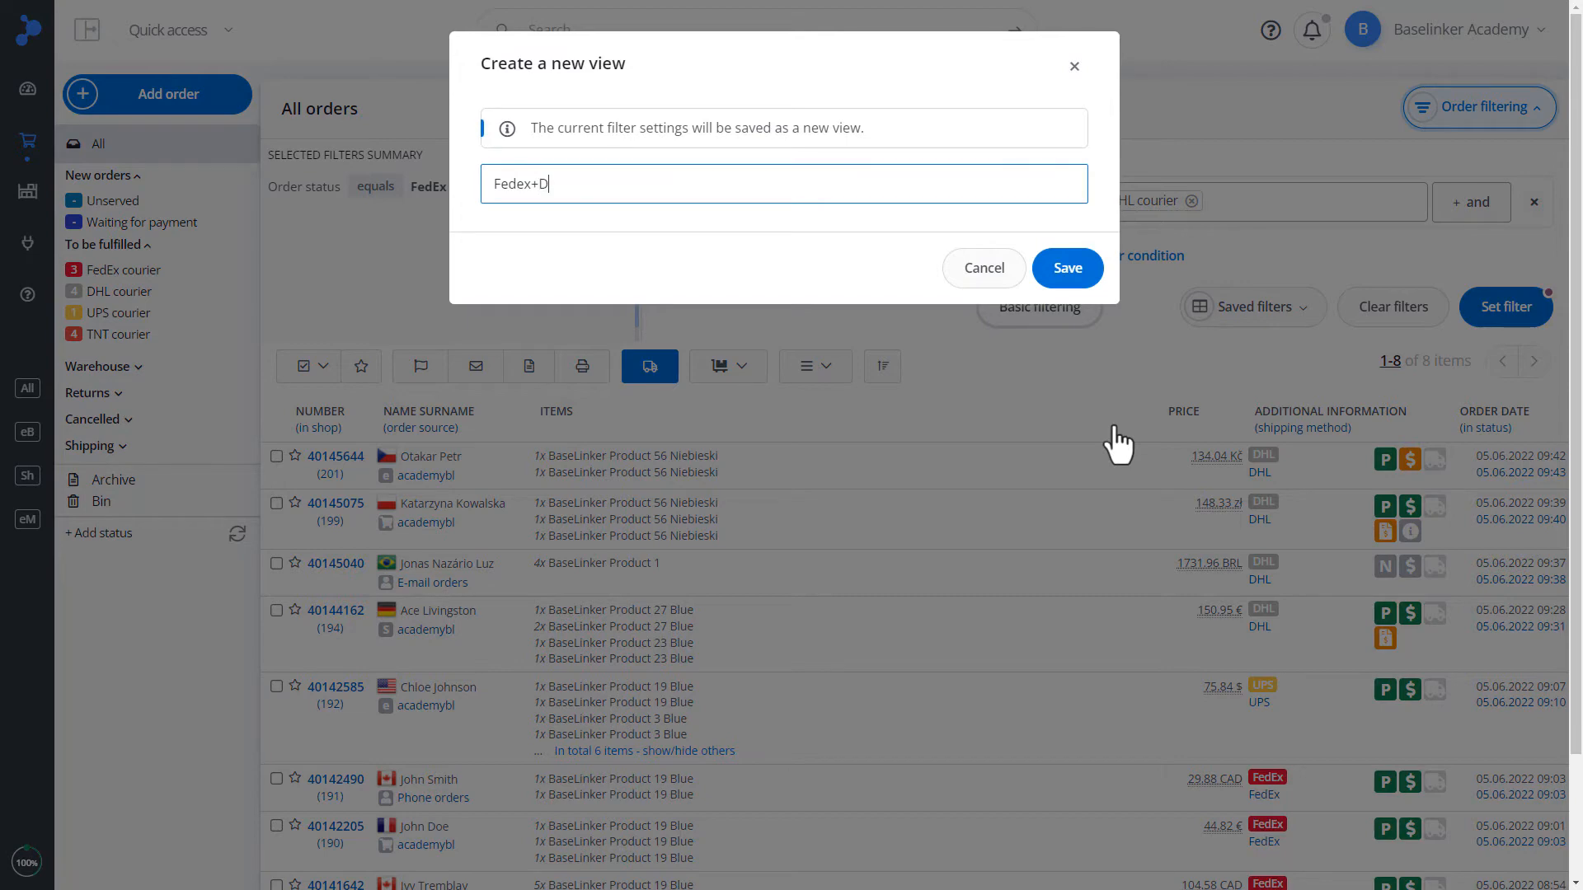
{"action": "type", "text": "HL"}
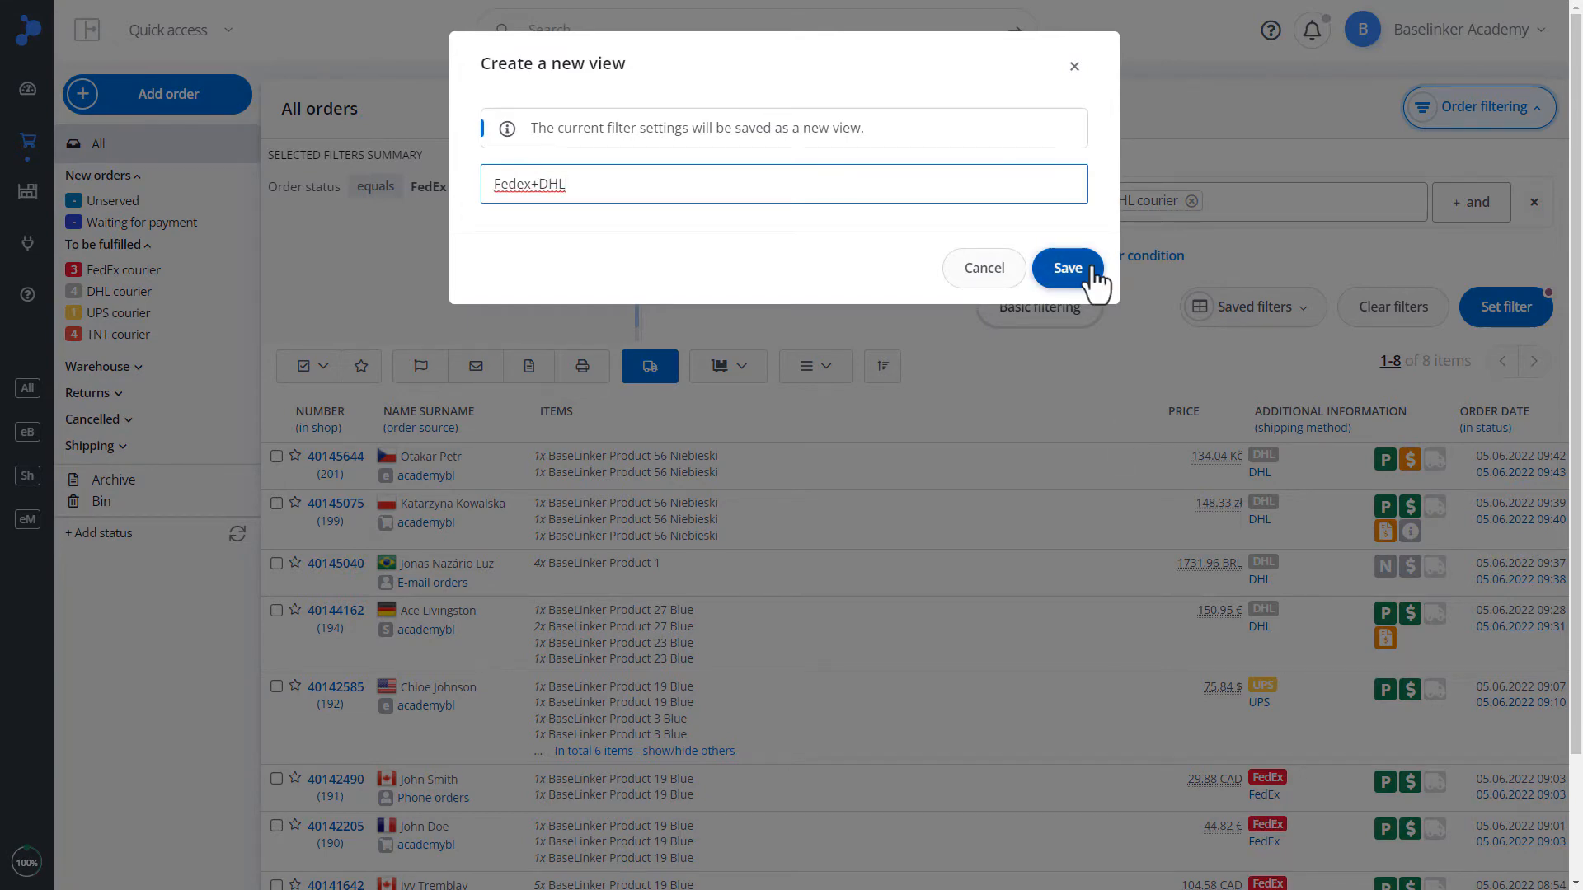
{"action": "left_click", "coordinate": [1067, 267]}
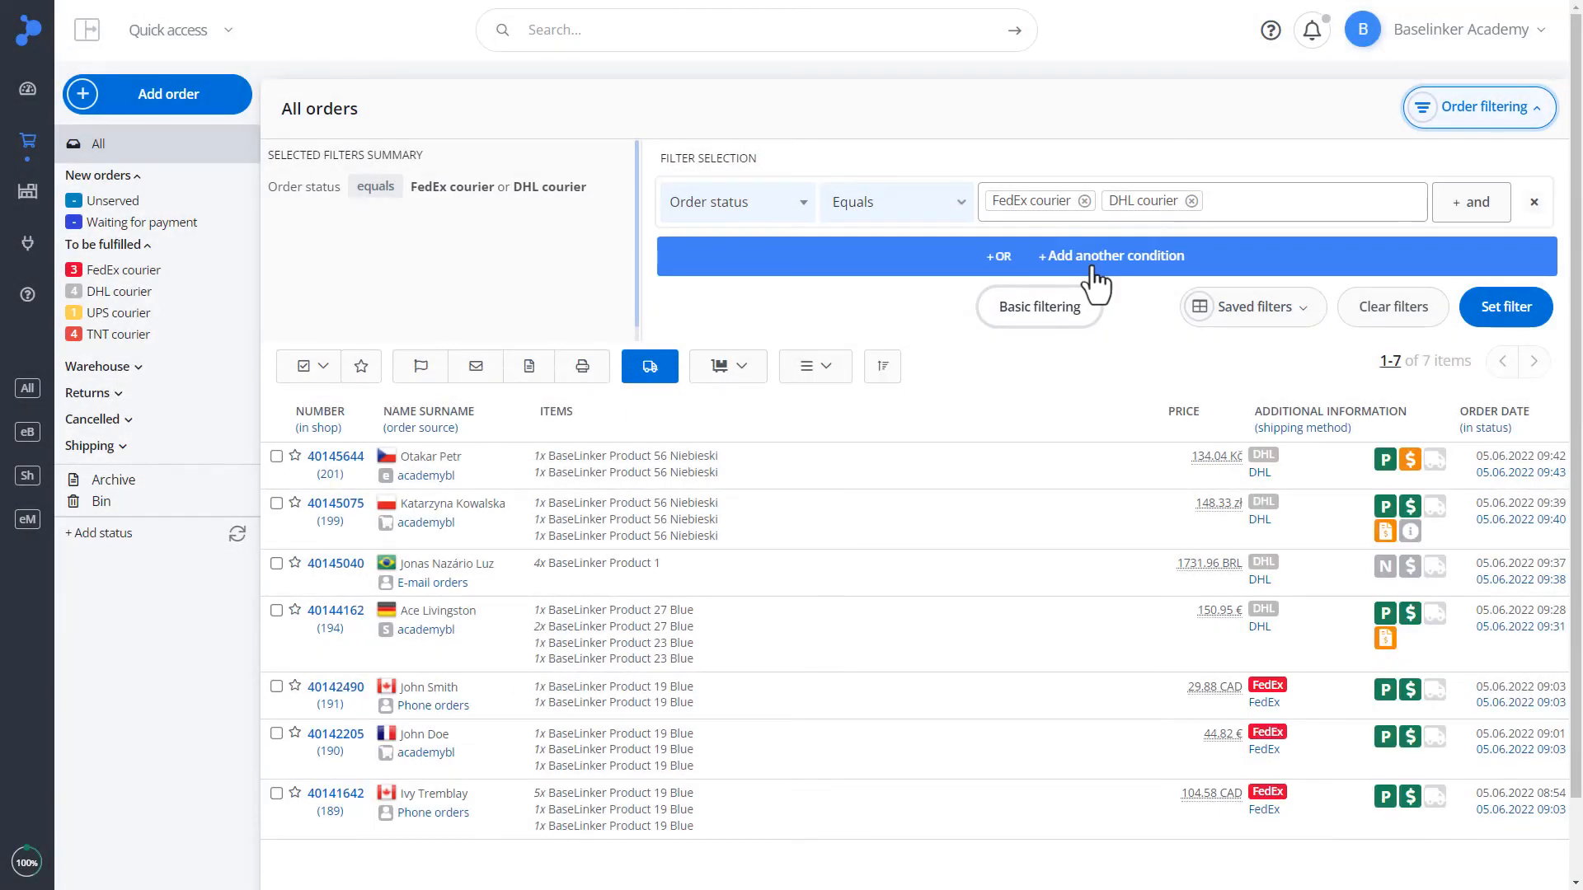
{"action": "left_click", "coordinate": [1390, 307]}
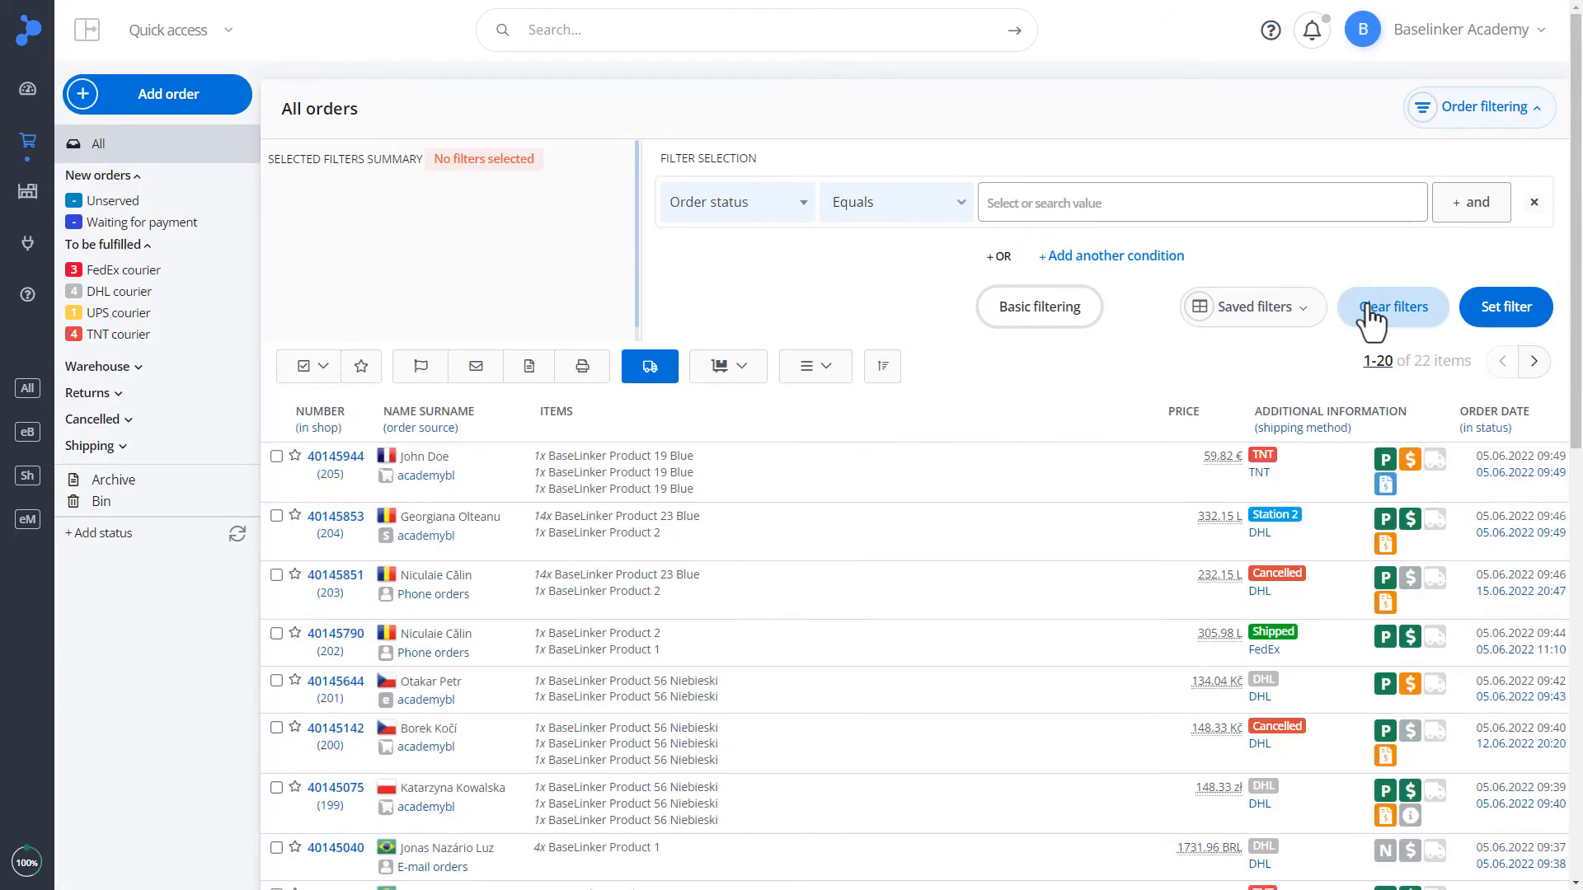
Apply the Fedex+DHL saved view, listing seven orders, and reopen the saved views list
{"action": "left_click", "coordinate": [1252, 307]}
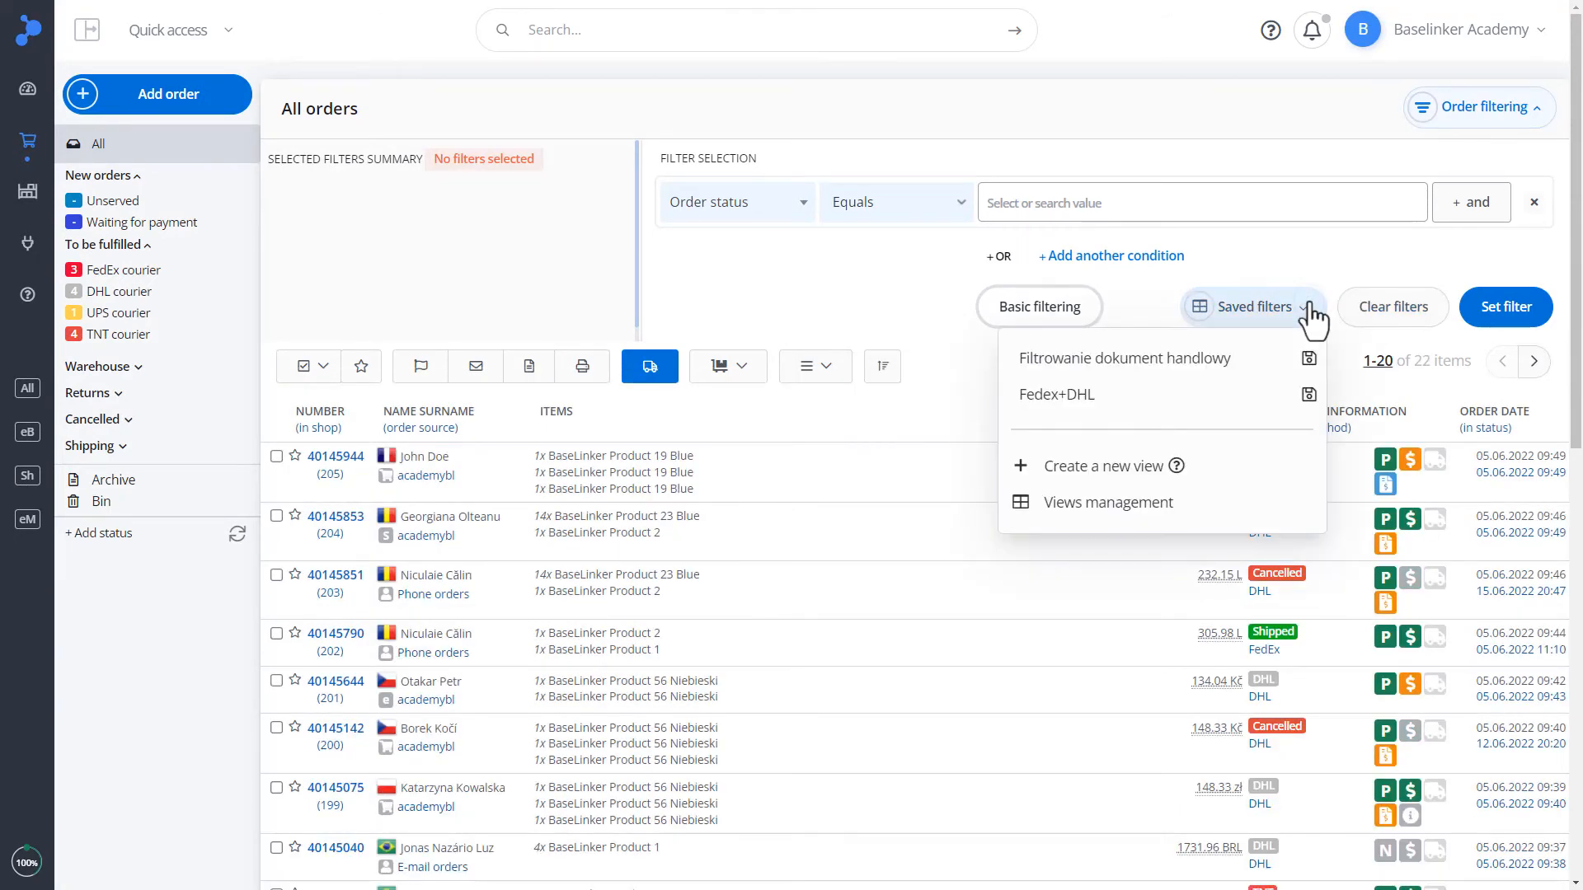
{"action": "left_click", "coordinate": [1054, 395]}
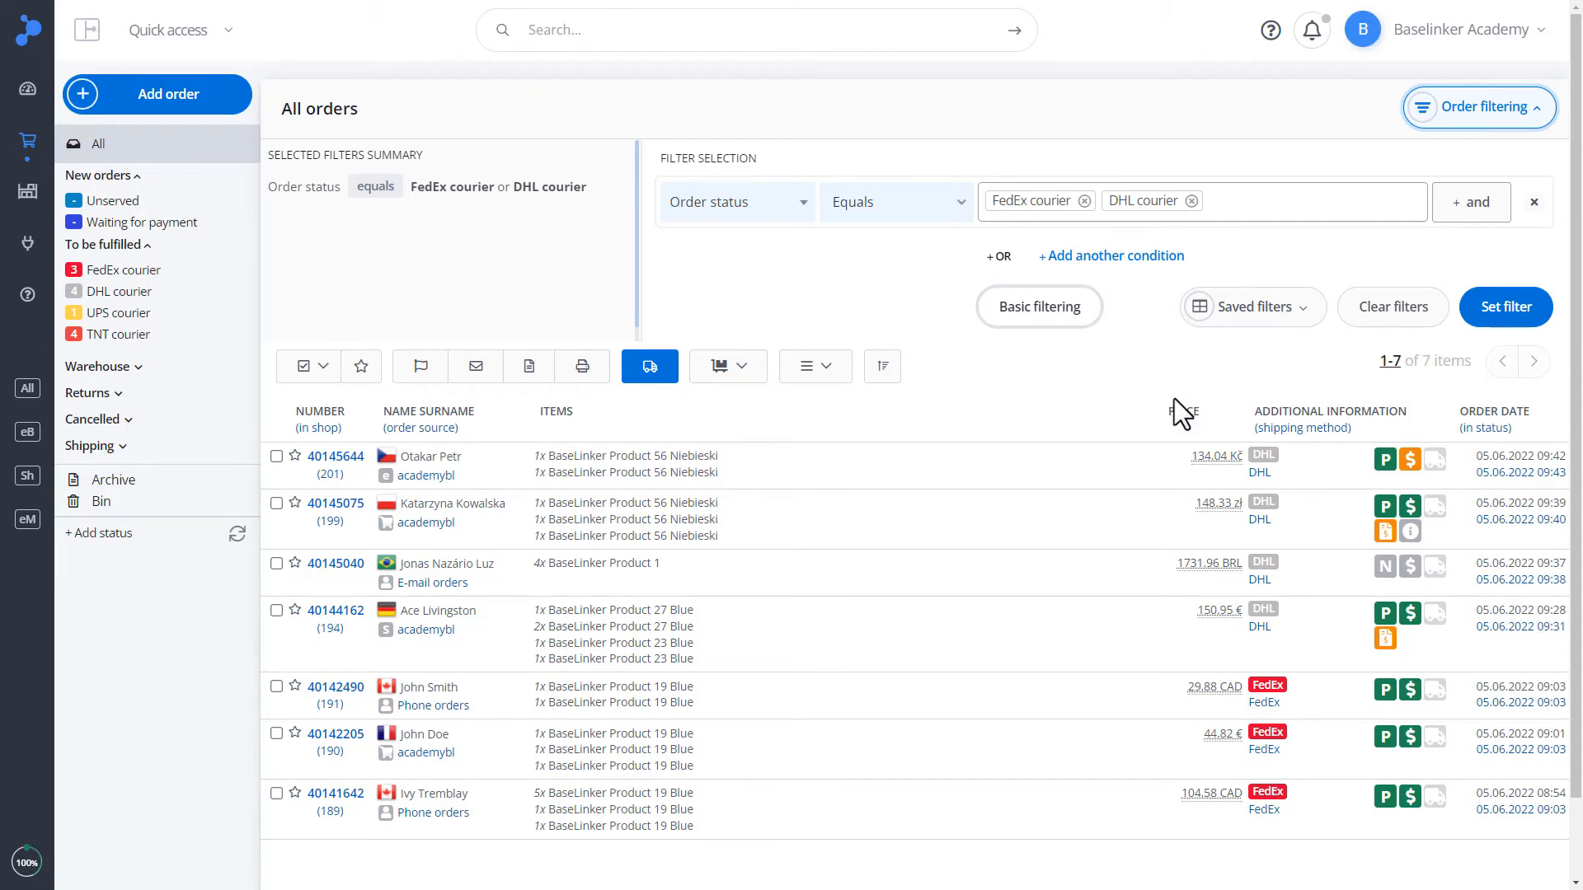
{"action": "left_click", "coordinate": [1251, 307]}
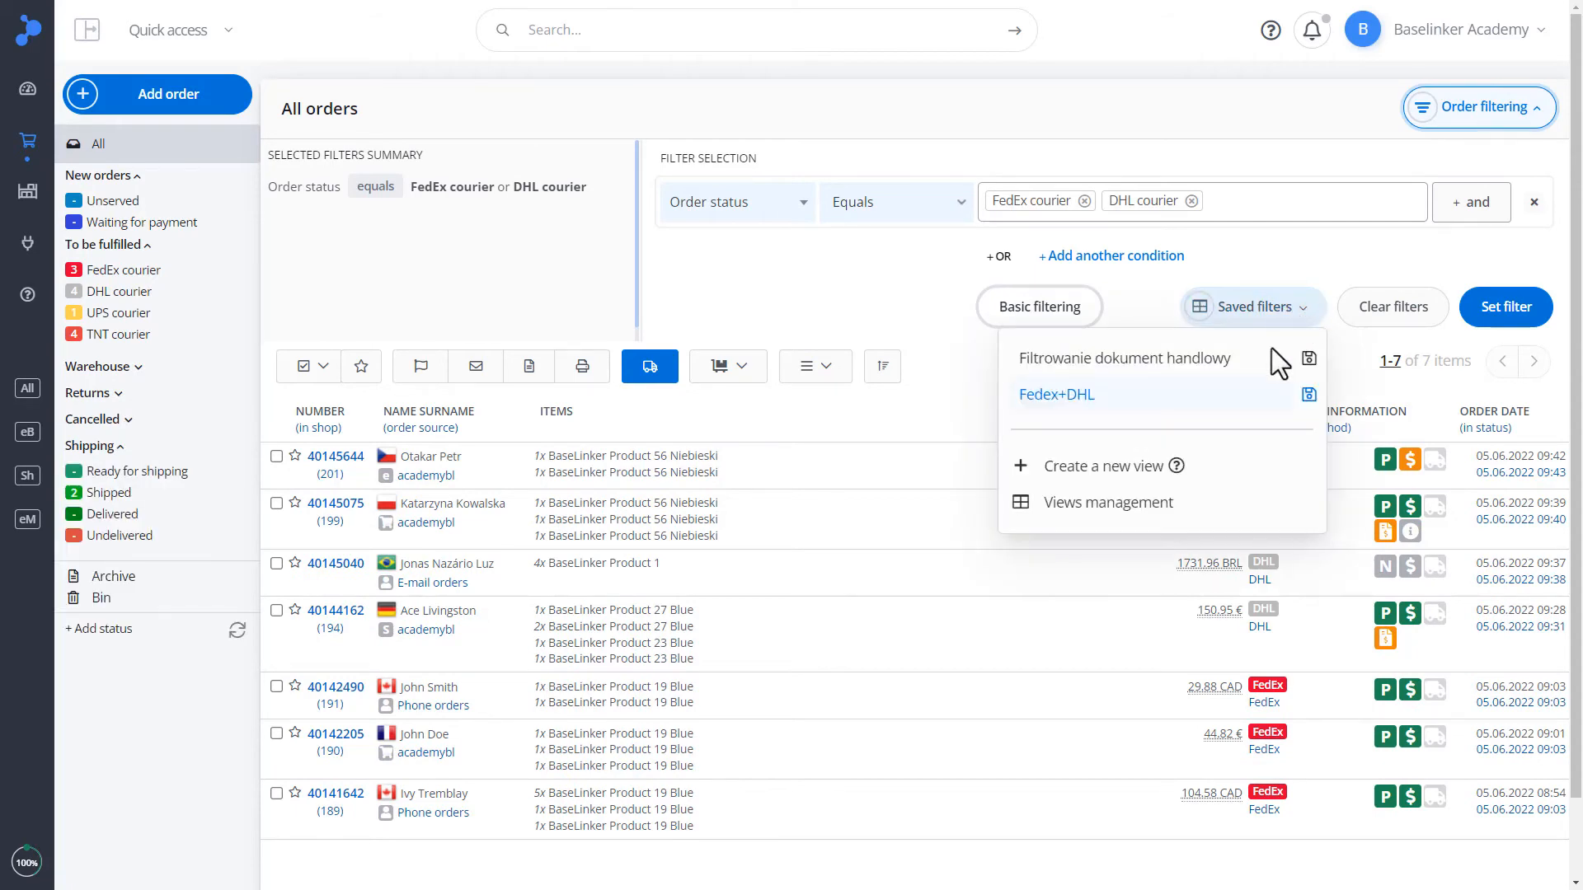
{"action": "left_click", "coordinate": [1107, 502]}
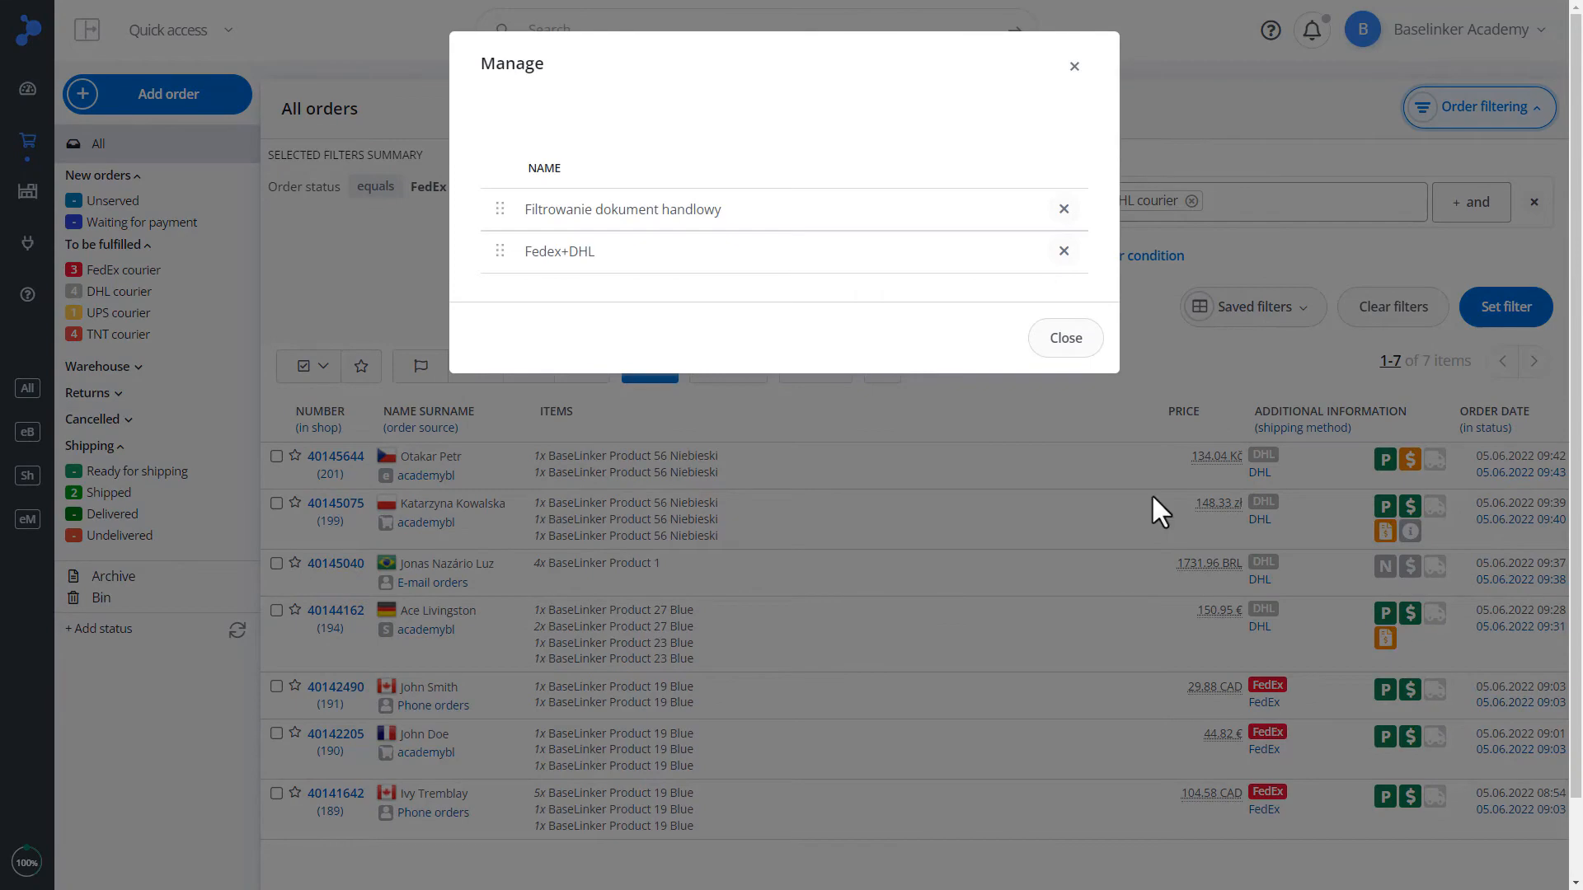
{"action": "left_click_drag", "start_coordinate": [499, 251], "coordinate": [505, 202]}
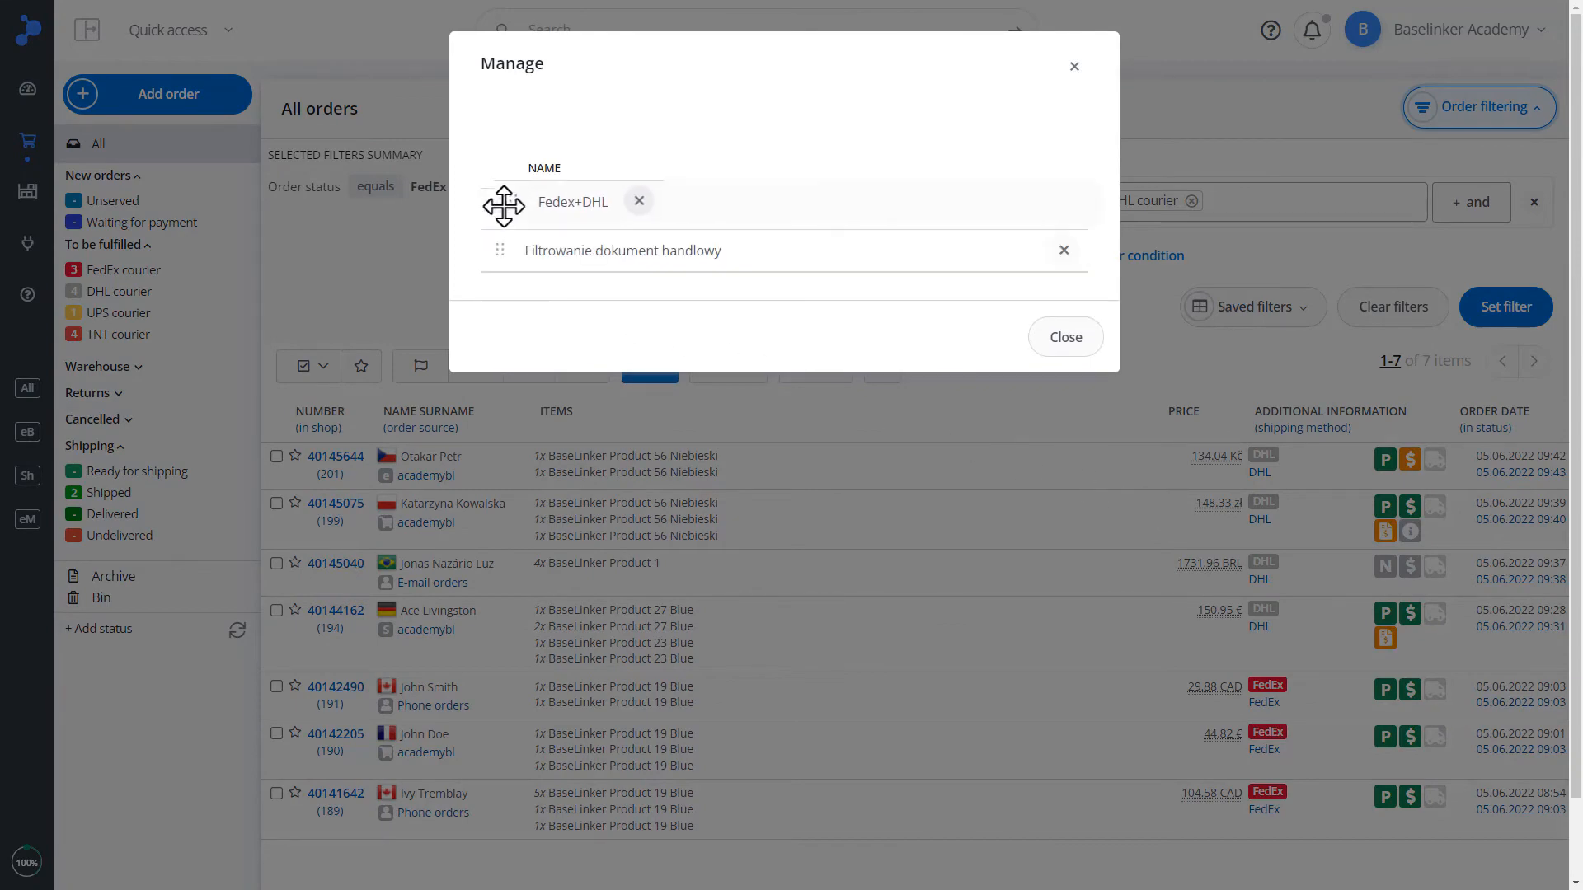
{"action": "left_click_drag", "start_coordinate": [502, 202], "coordinate": [503, 250]}
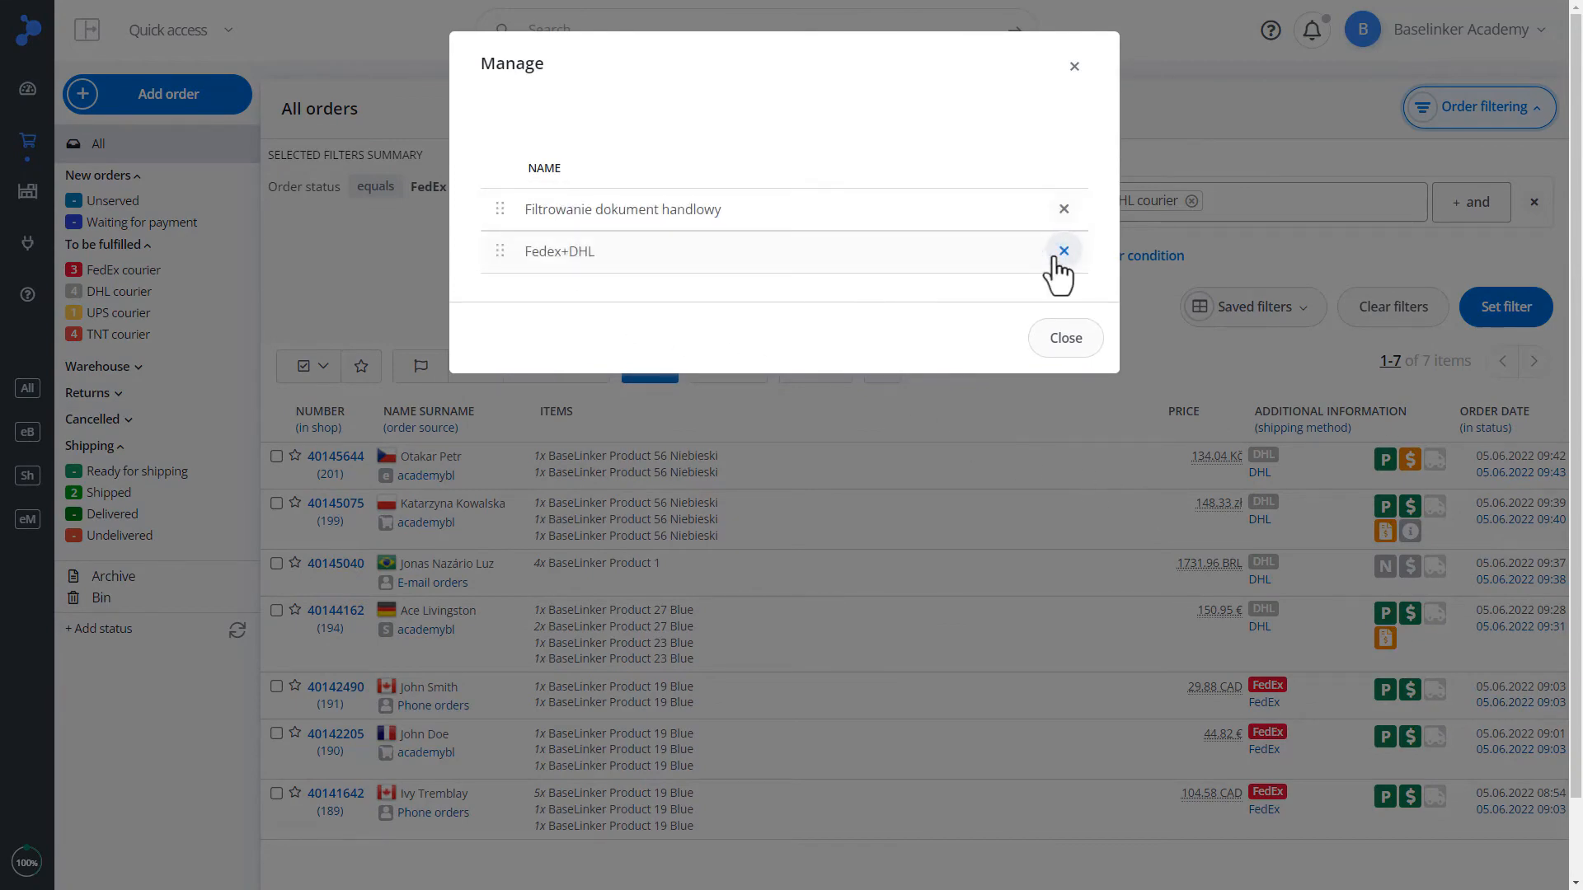
{"action": "left_click", "coordinate": [1063, 251]}
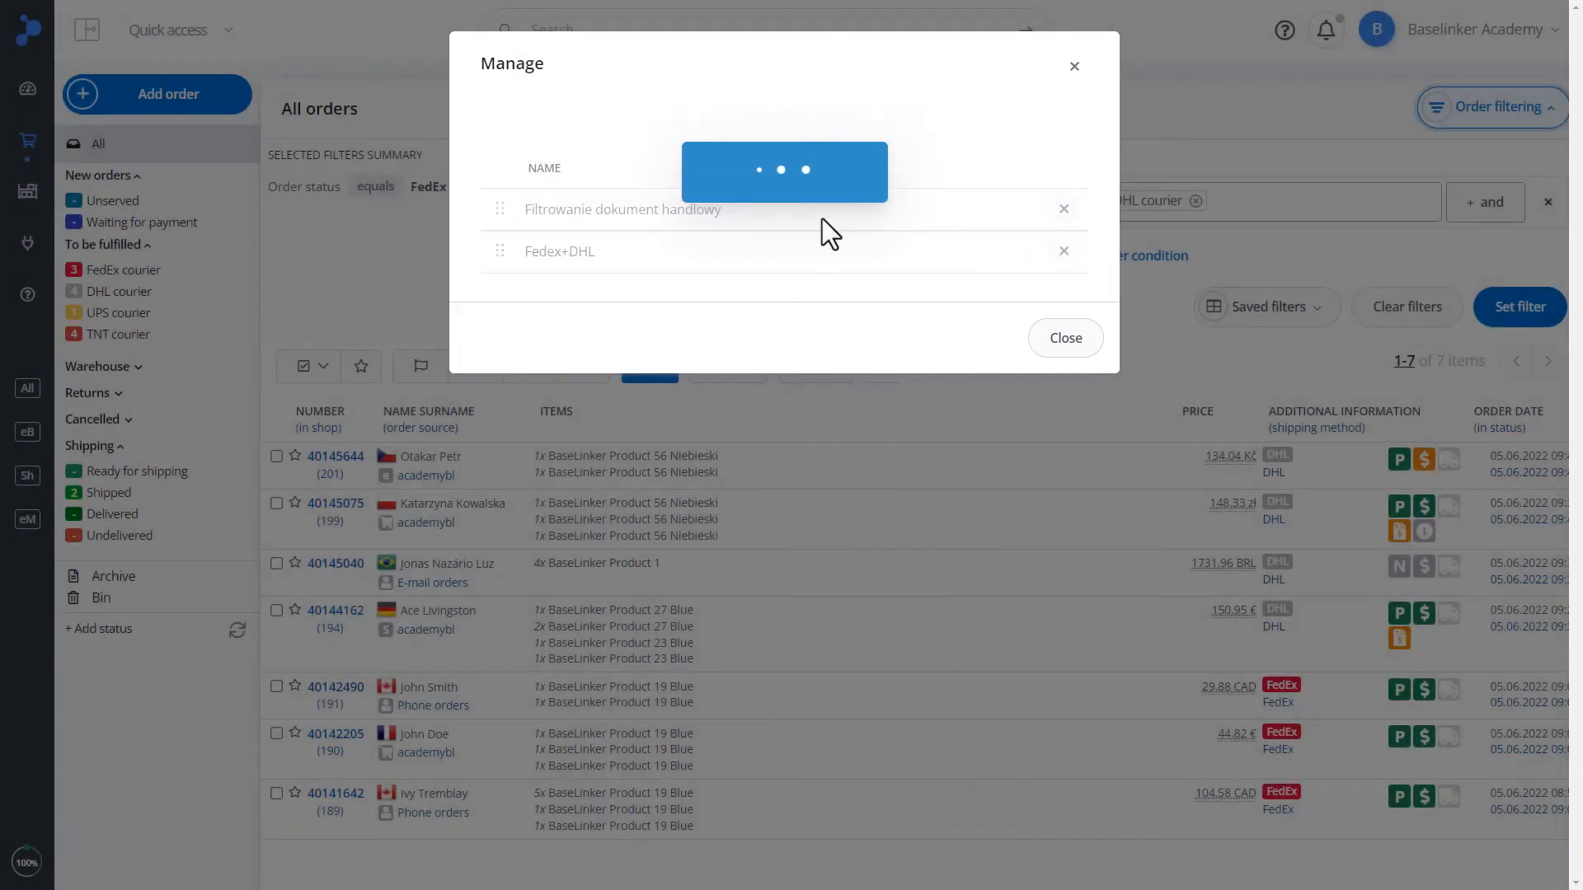
{"action": "left_click", "coordinate": [1064, 337]}
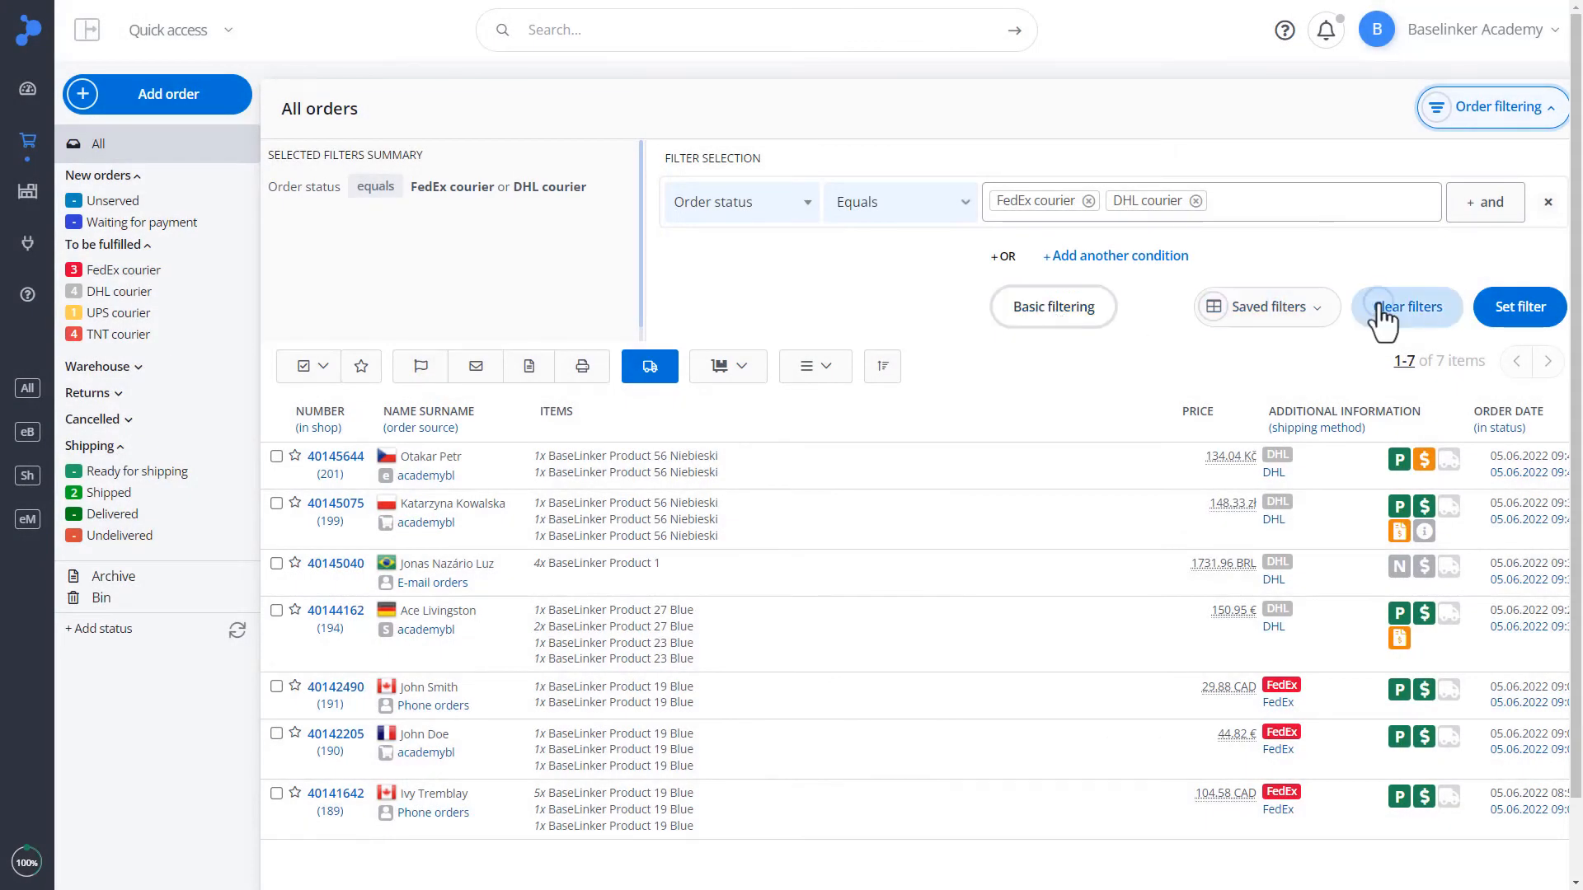
Clear filters, set the condition Country equals Brazil, and add an 'and' condition
{"action": "left_click", "coordinate": [1406, 307]}
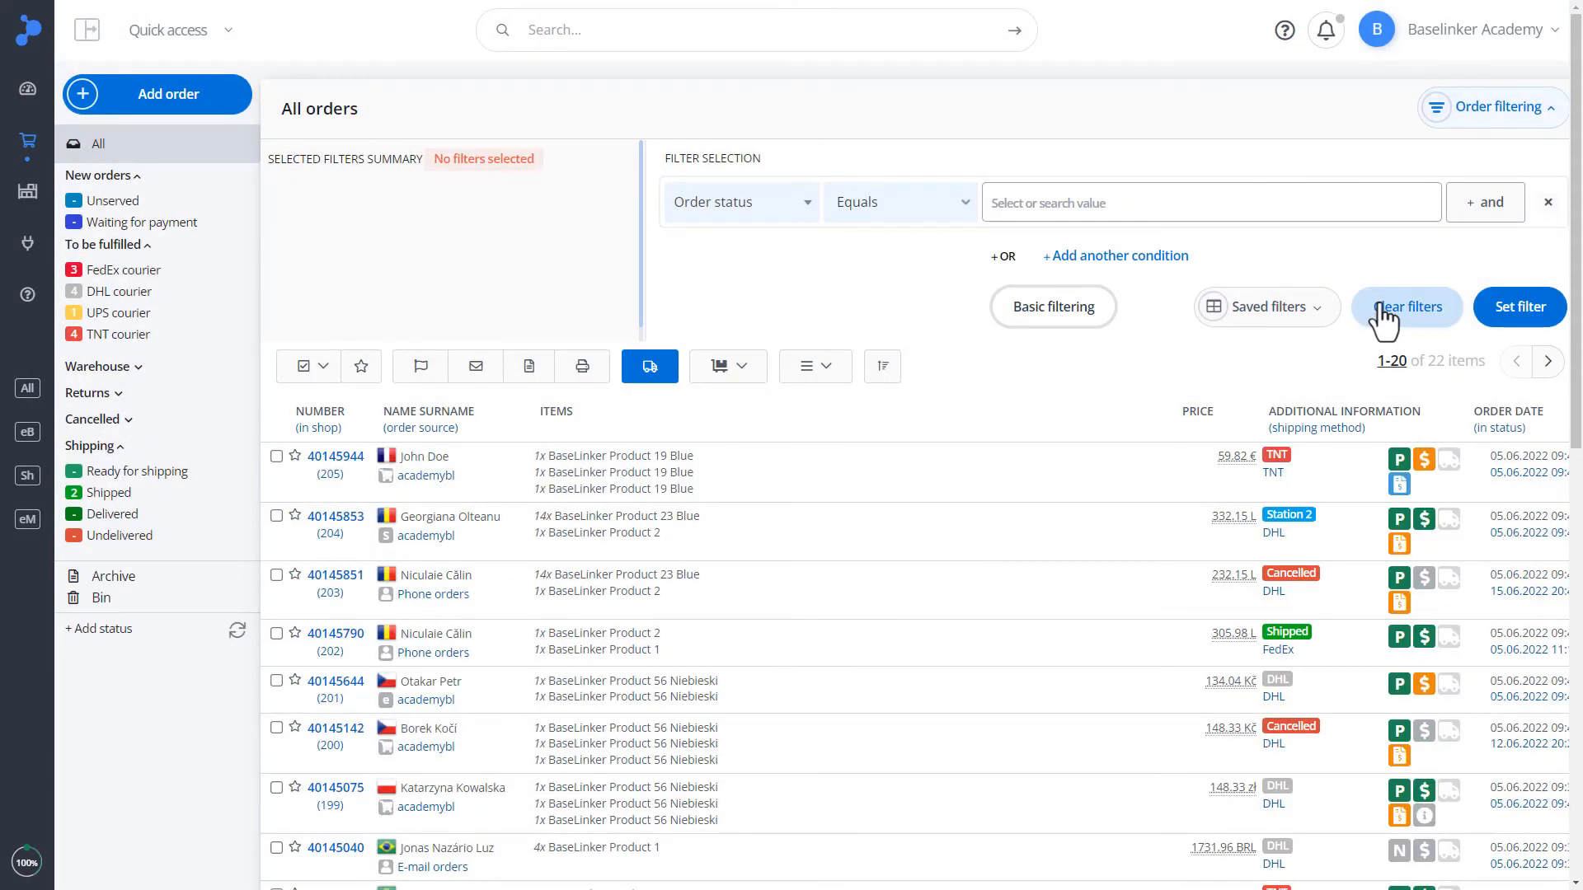
{"action": "left_click", "coordinate": [739, 202]}
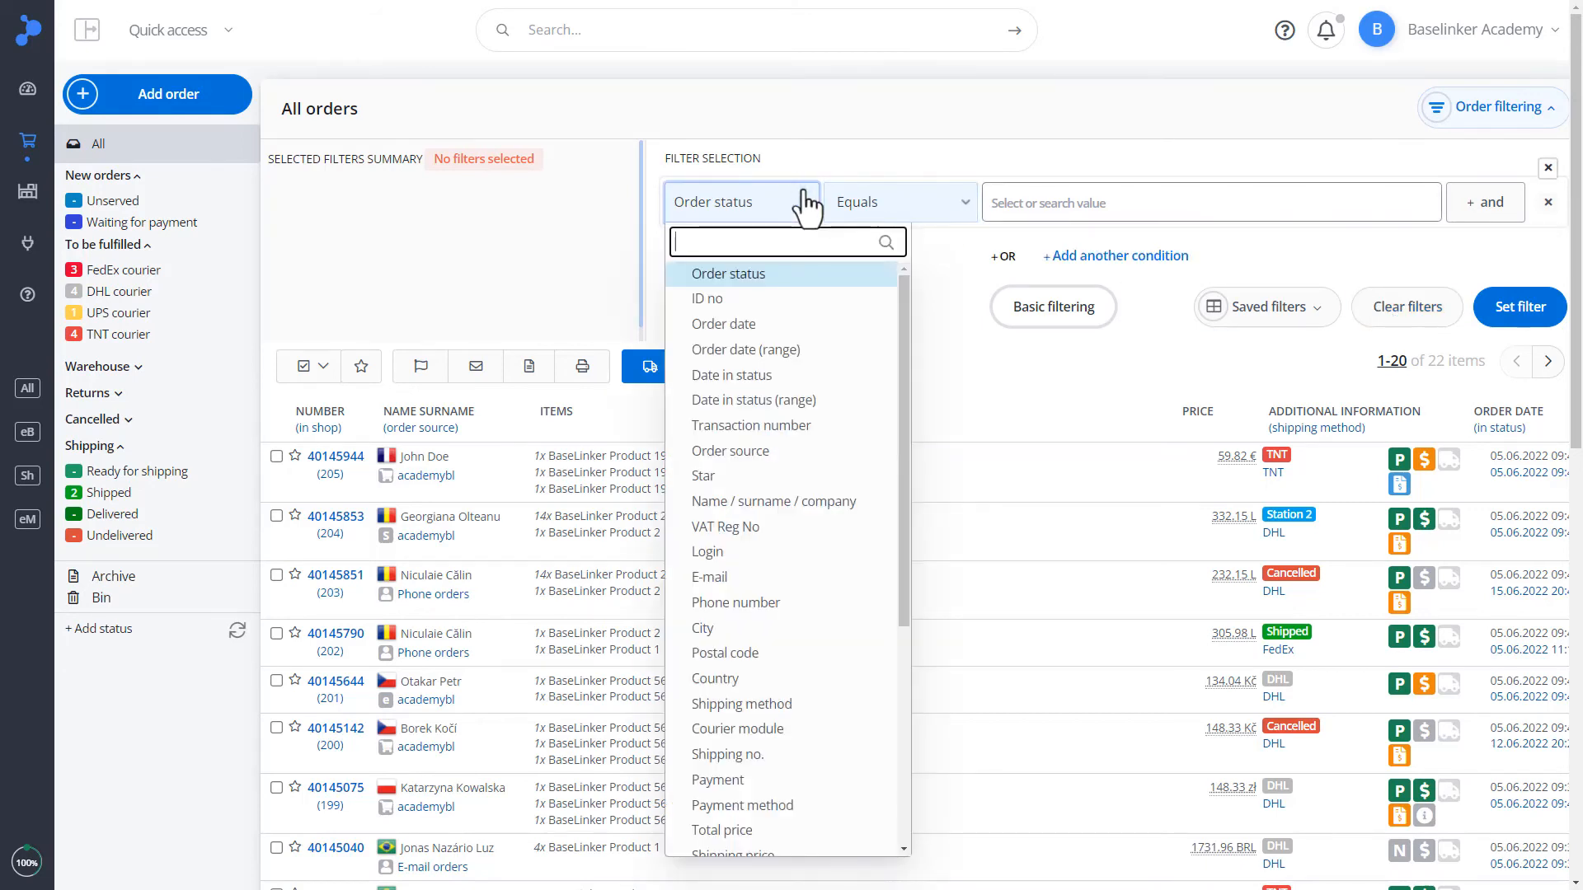
{"action": "left_click", "coordinate": [715, 678]}
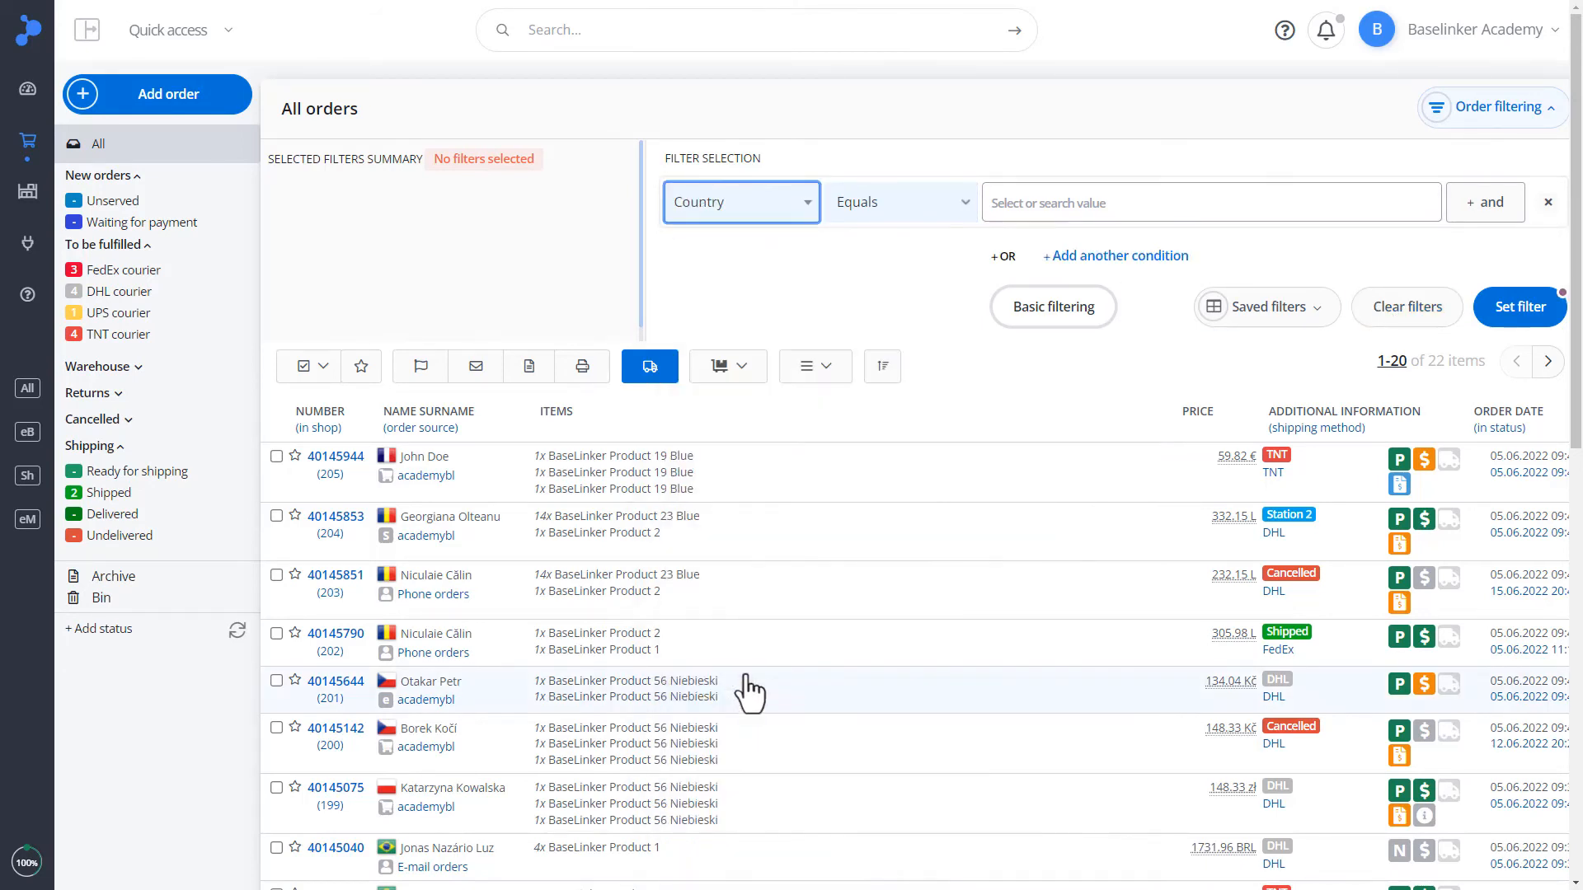
{"action": "left_click", "coordinate": [1209, 202]}
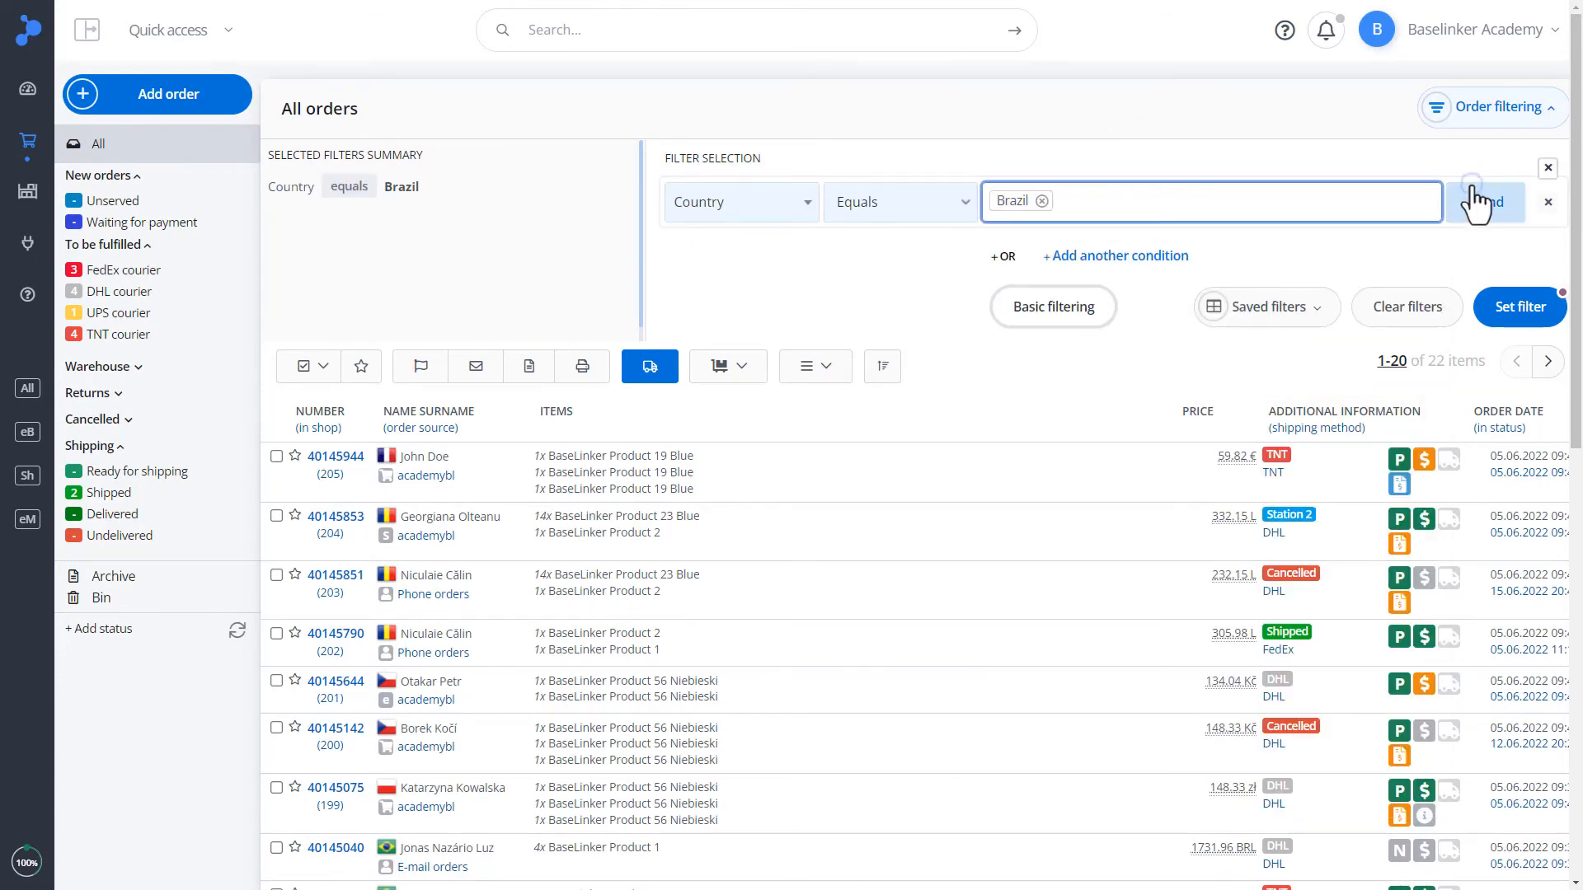
{"action": "left_click", "coordinate": [1484, 201]}
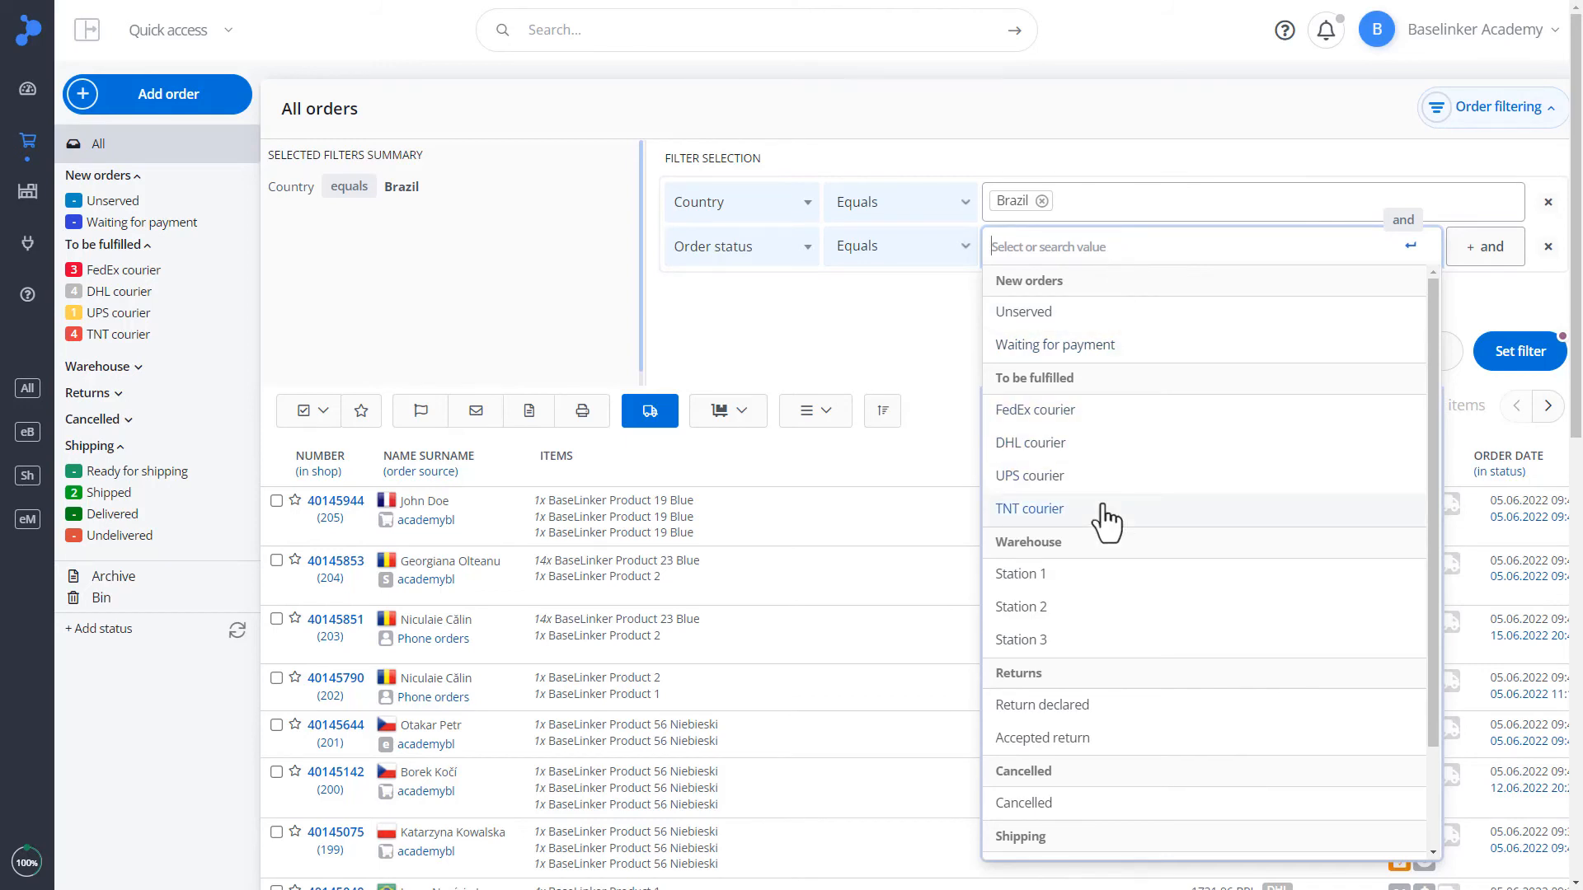
{"action": "mouse_move", "coordinate": [1124, 779]}
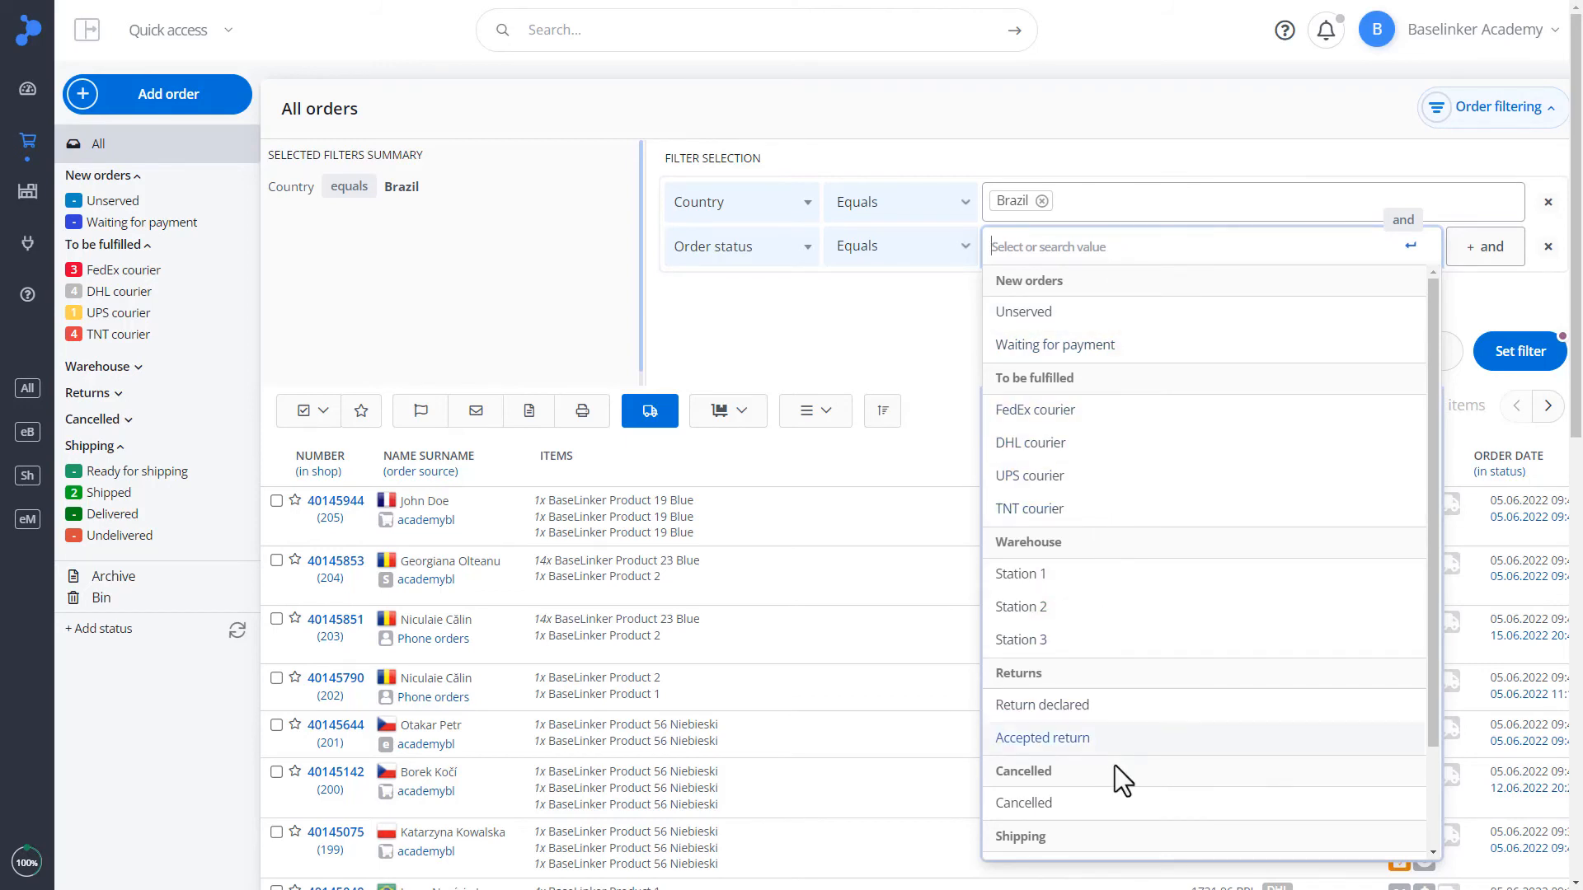
Require order status Shipped, FedEx courier or DHL courier and apply the filter
{"action": "scroll", "scroll_direction": "down", "scroll_amount": 3}
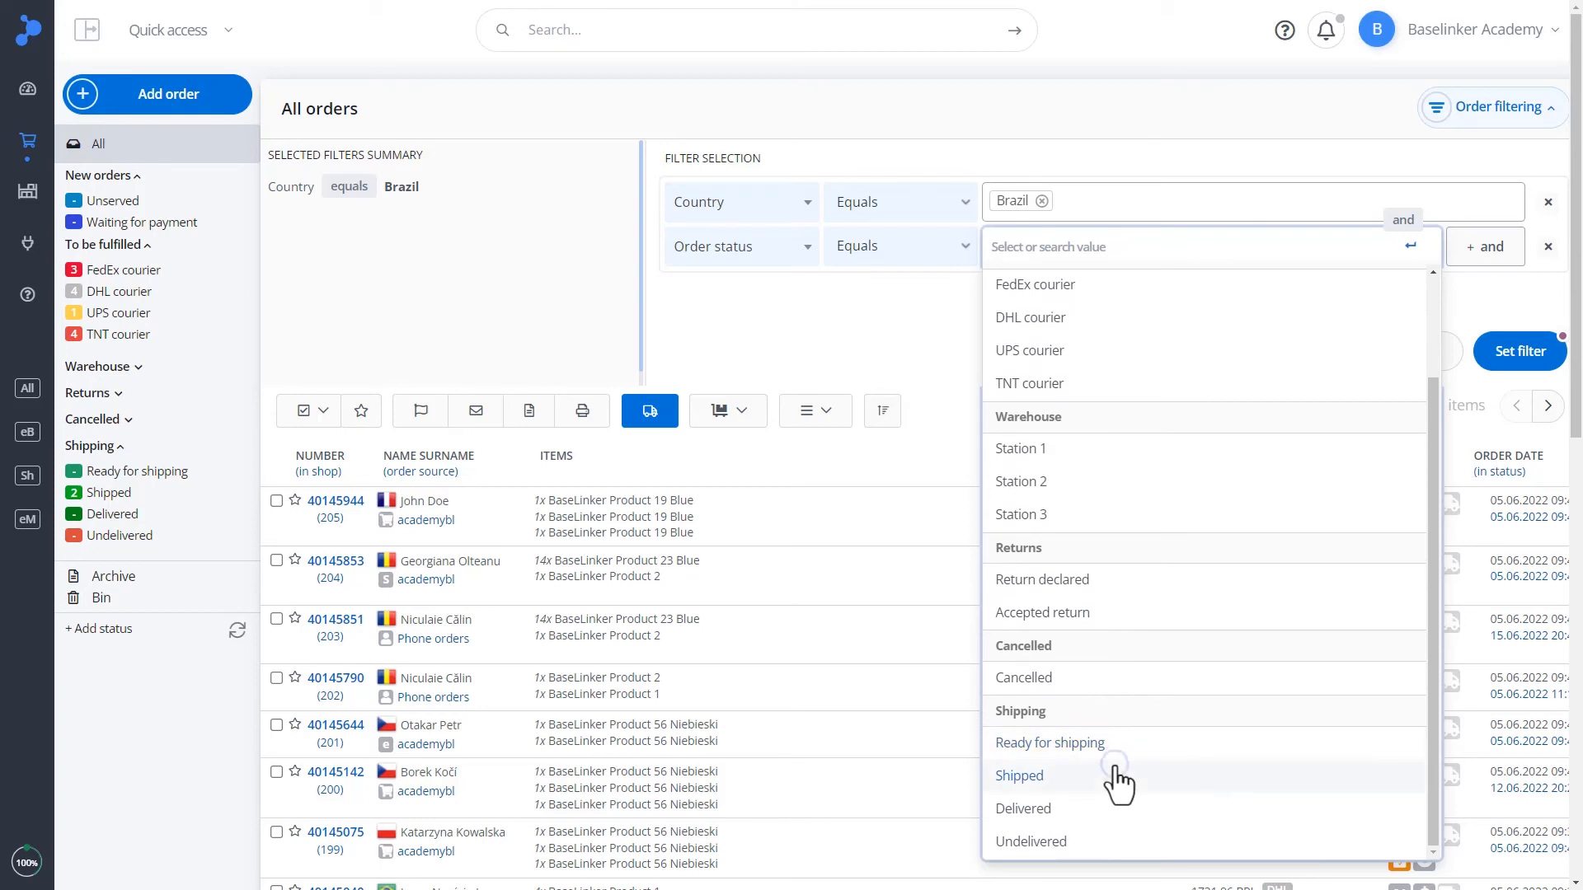
{"action": "left_click", "coordinate": [1019, 775]}
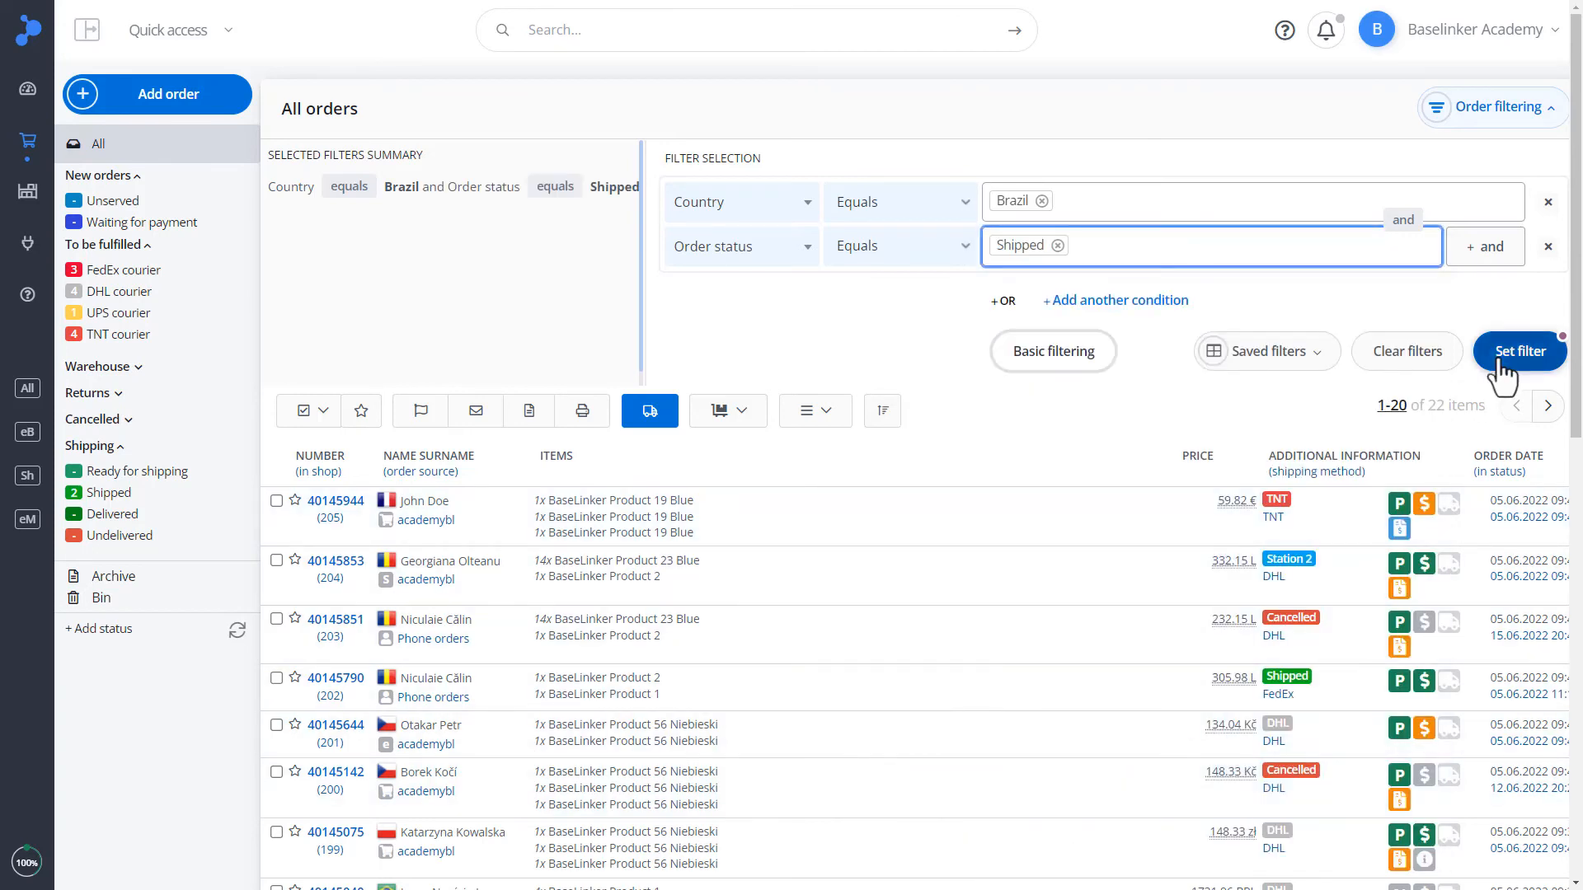
{"action": "left_click", "coordinate": [1519, 351]}
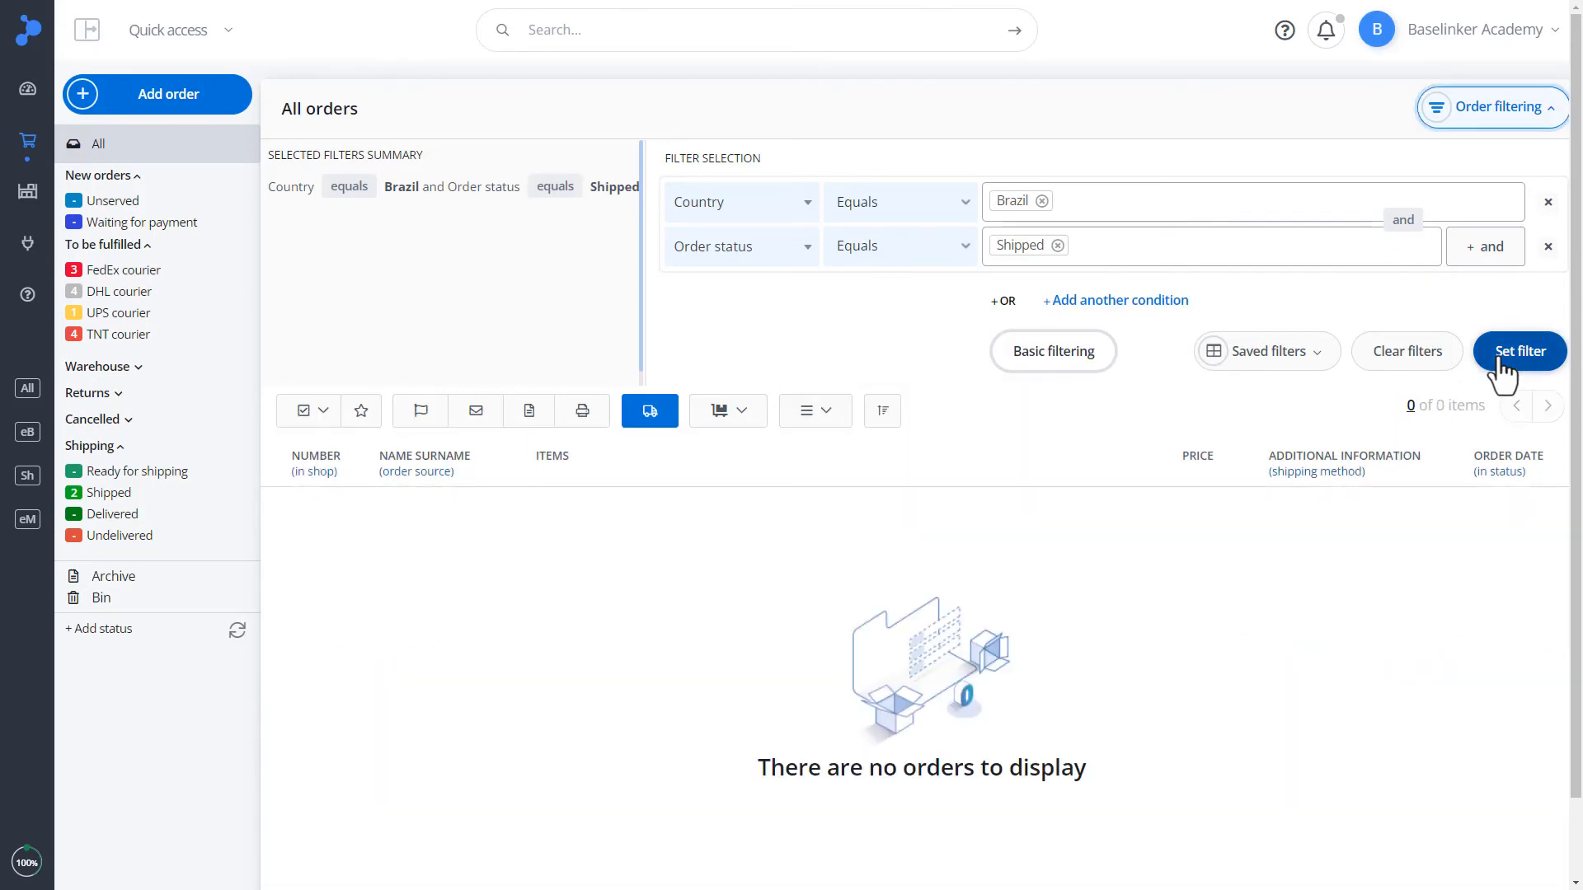
{"action": "left_click", "coordinate": [1201, 245]}
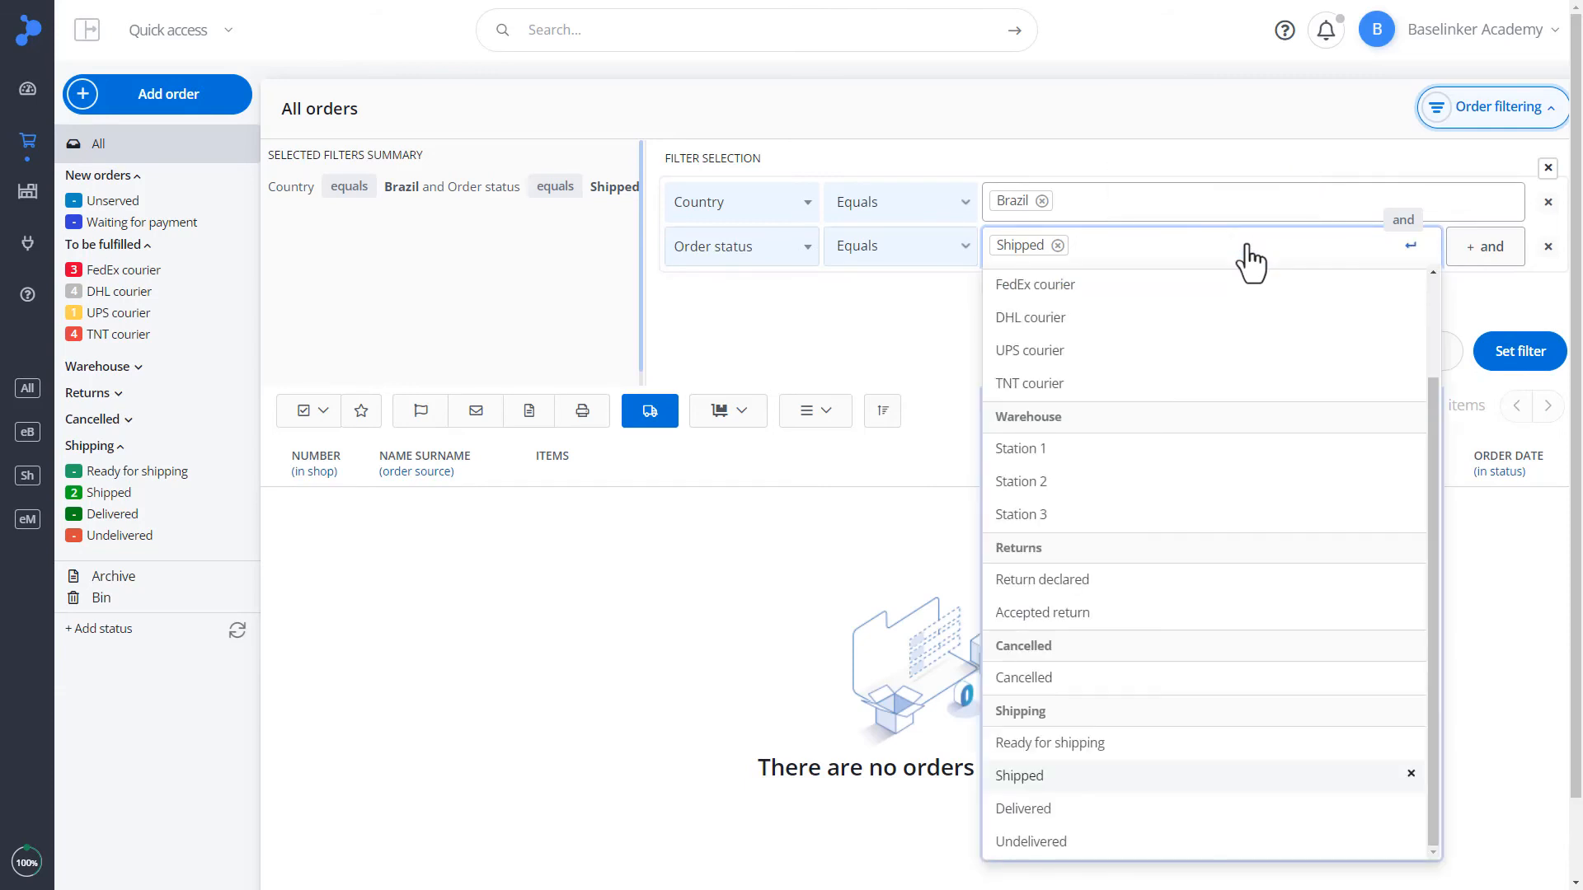
{"action": "scroll", "scroll_direction": "up", "scroll_amount": 3}
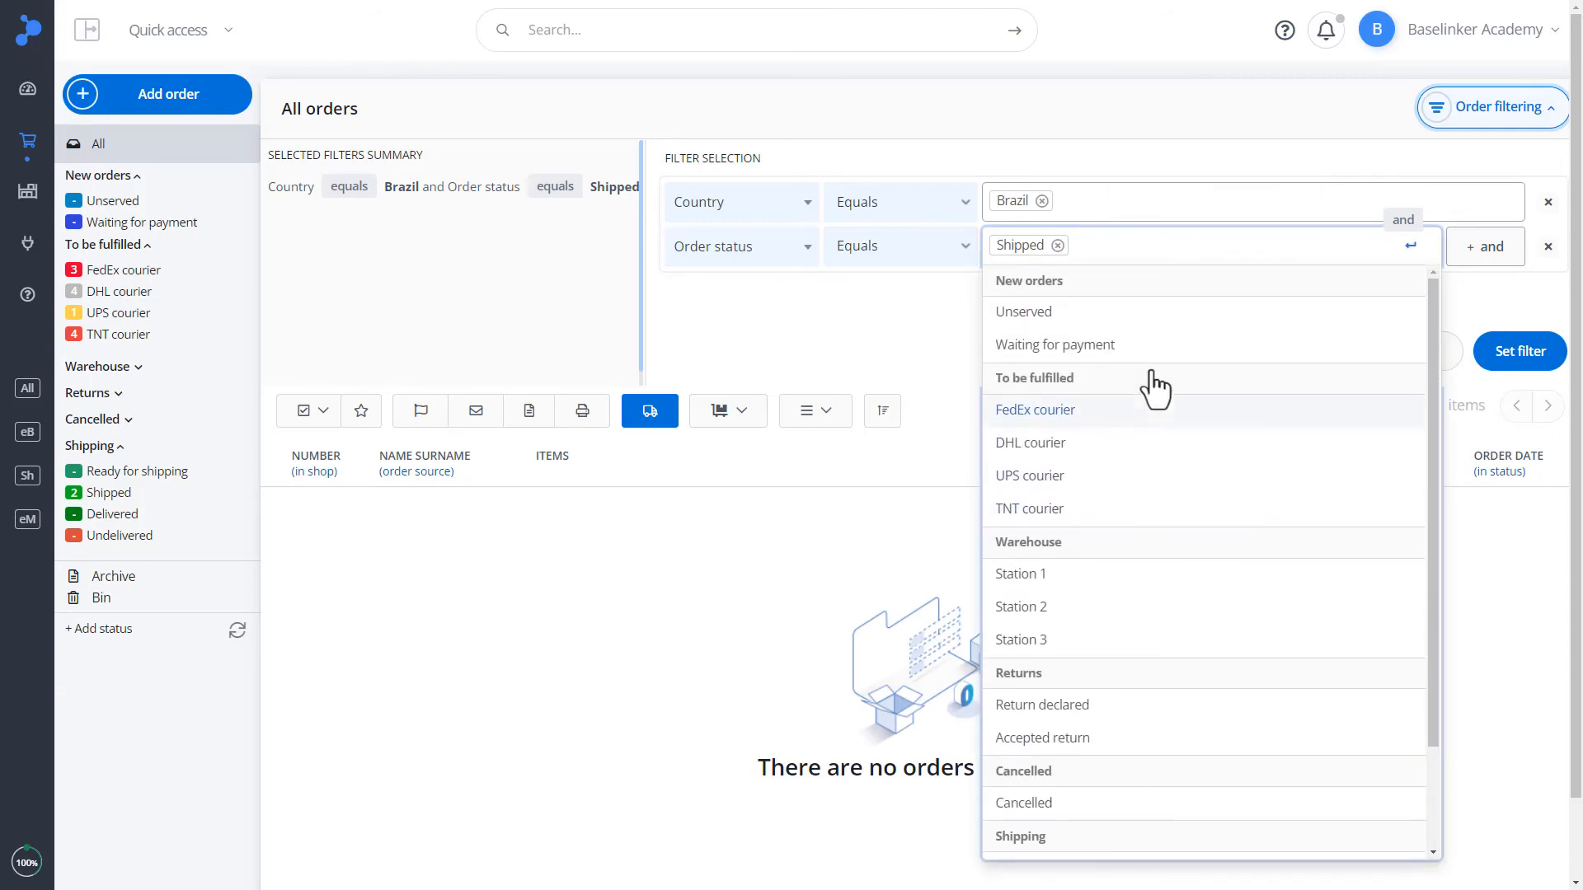
{"action": "left_click", "coordinate": [1035, 409]}
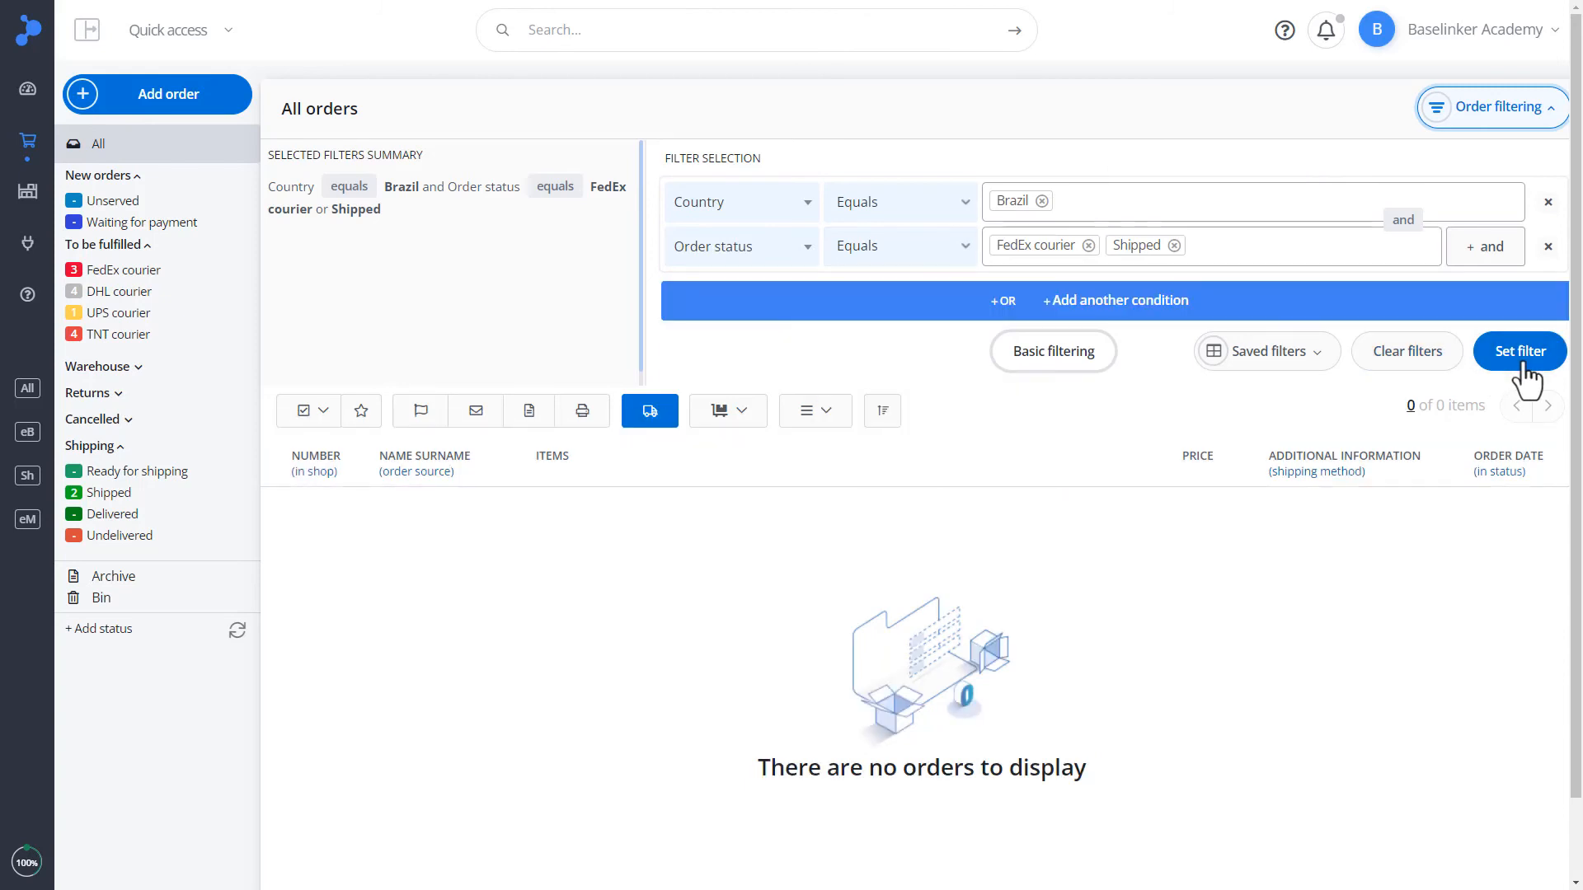
{"action": "left_click", "coordinate": [1211, 245]}
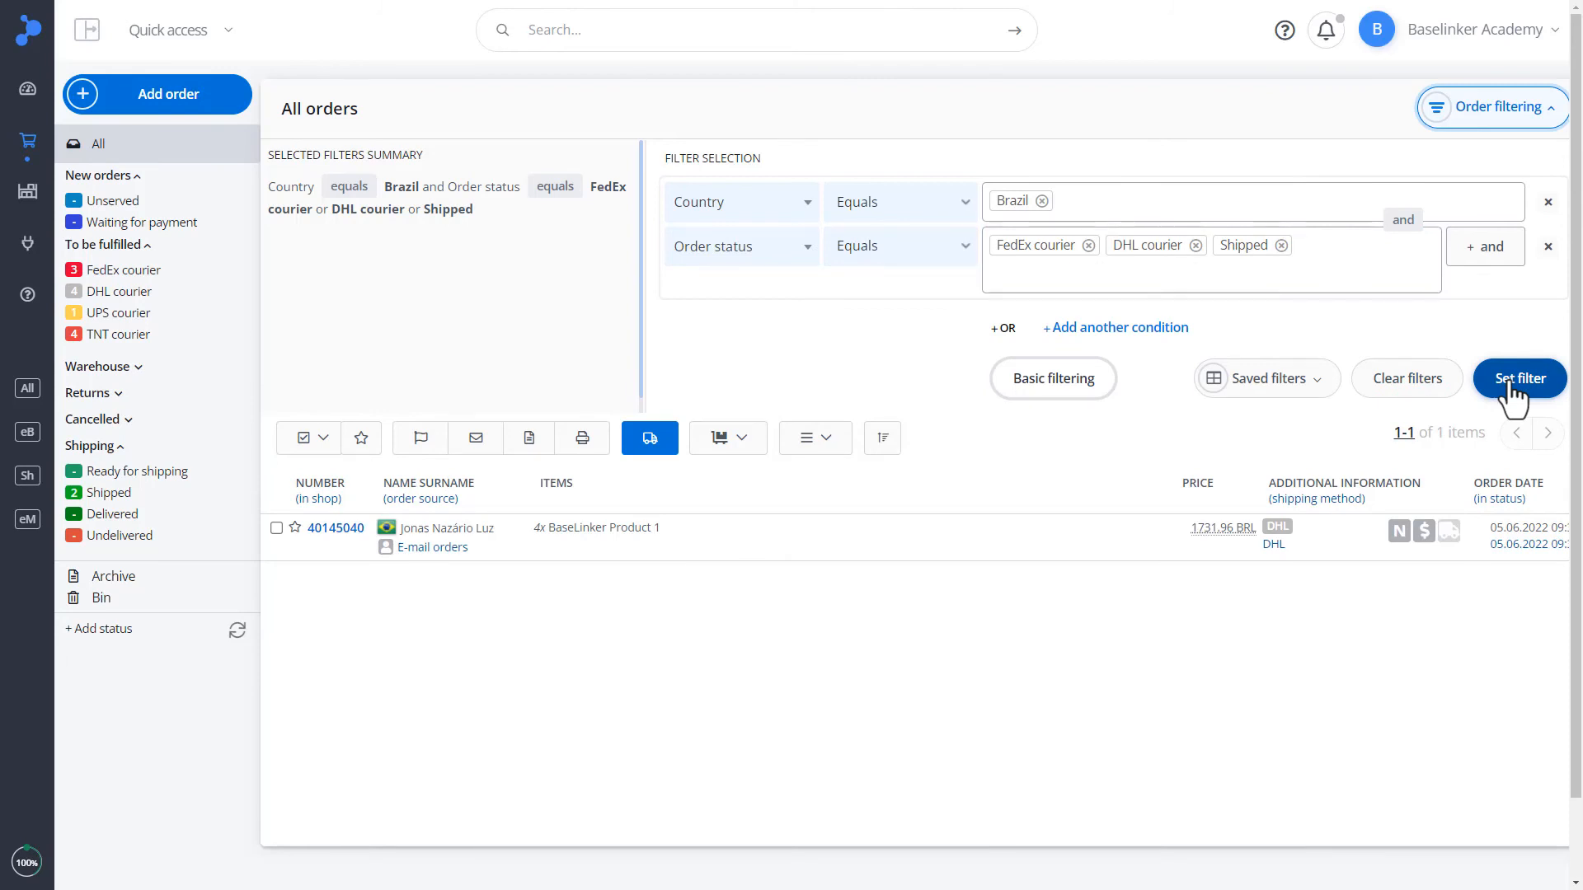
{"action": "mouse_move", "coordinate": [1304, 468]}
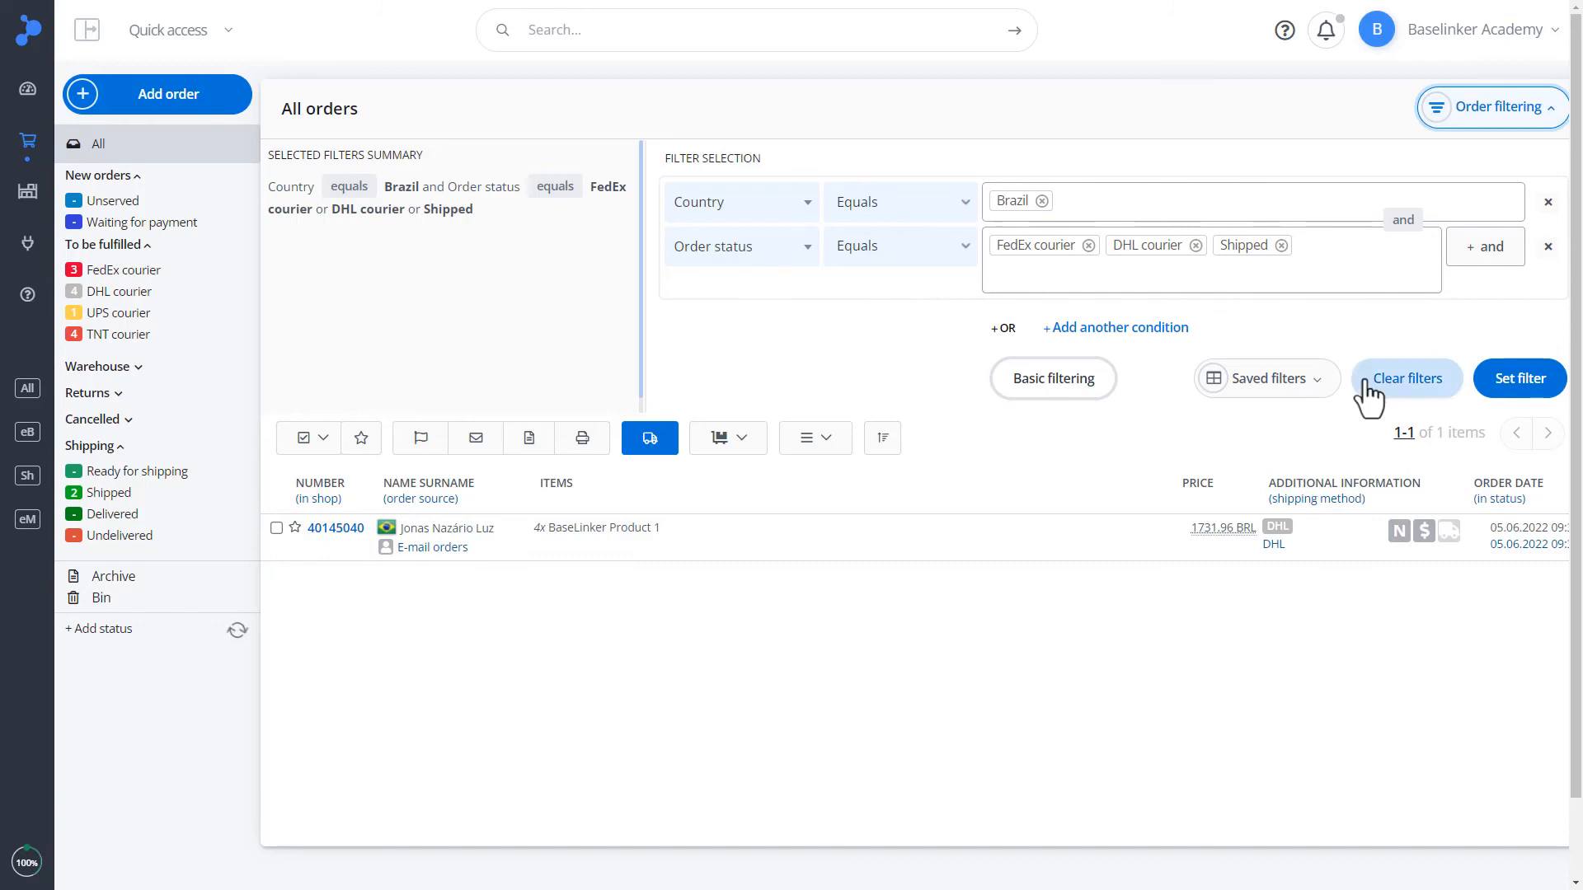
Clear all filter conditions and collapse the Order filtering panel
{"action": "left_click", "coordinate": [1404, 378]}
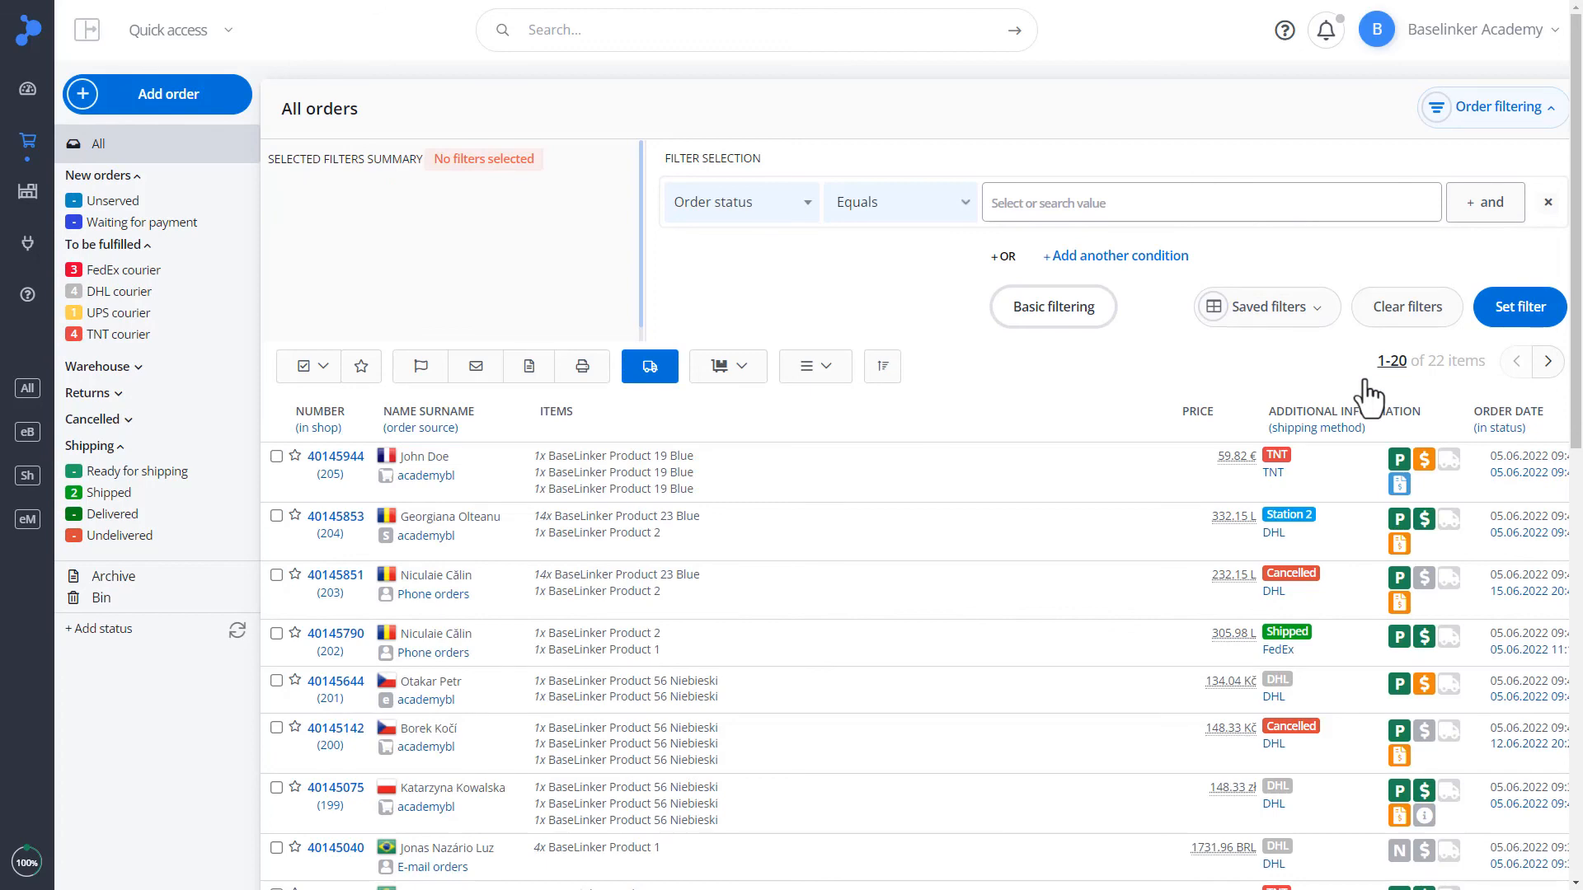
{"action": "left_click", "coordinate": [1492, 107]}
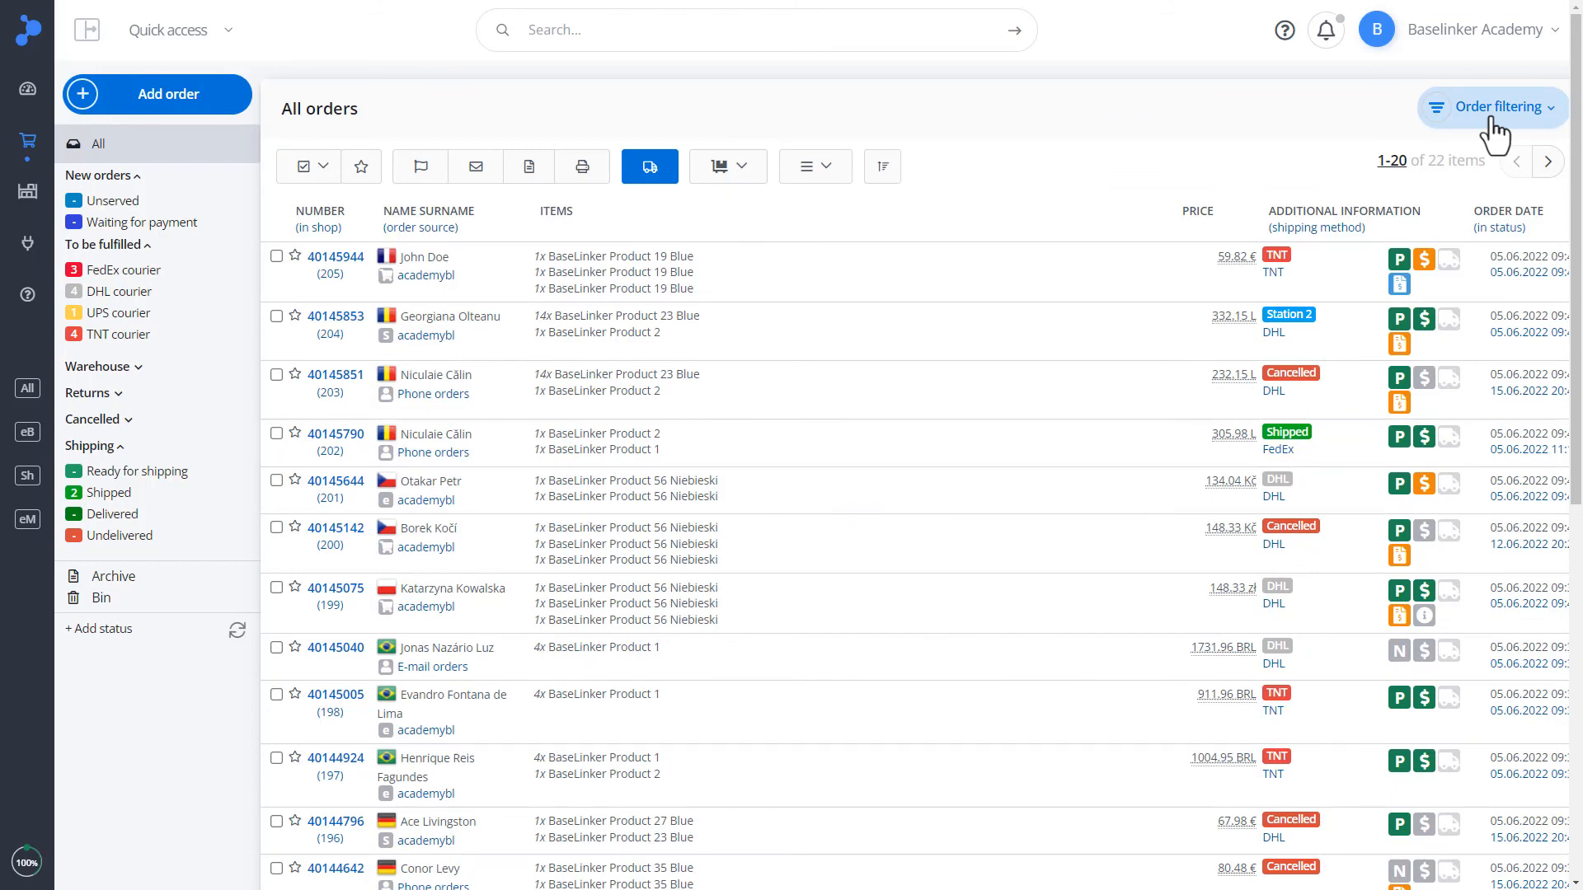
{"action": "mouse_move", "coordinate": [1183, 224]}
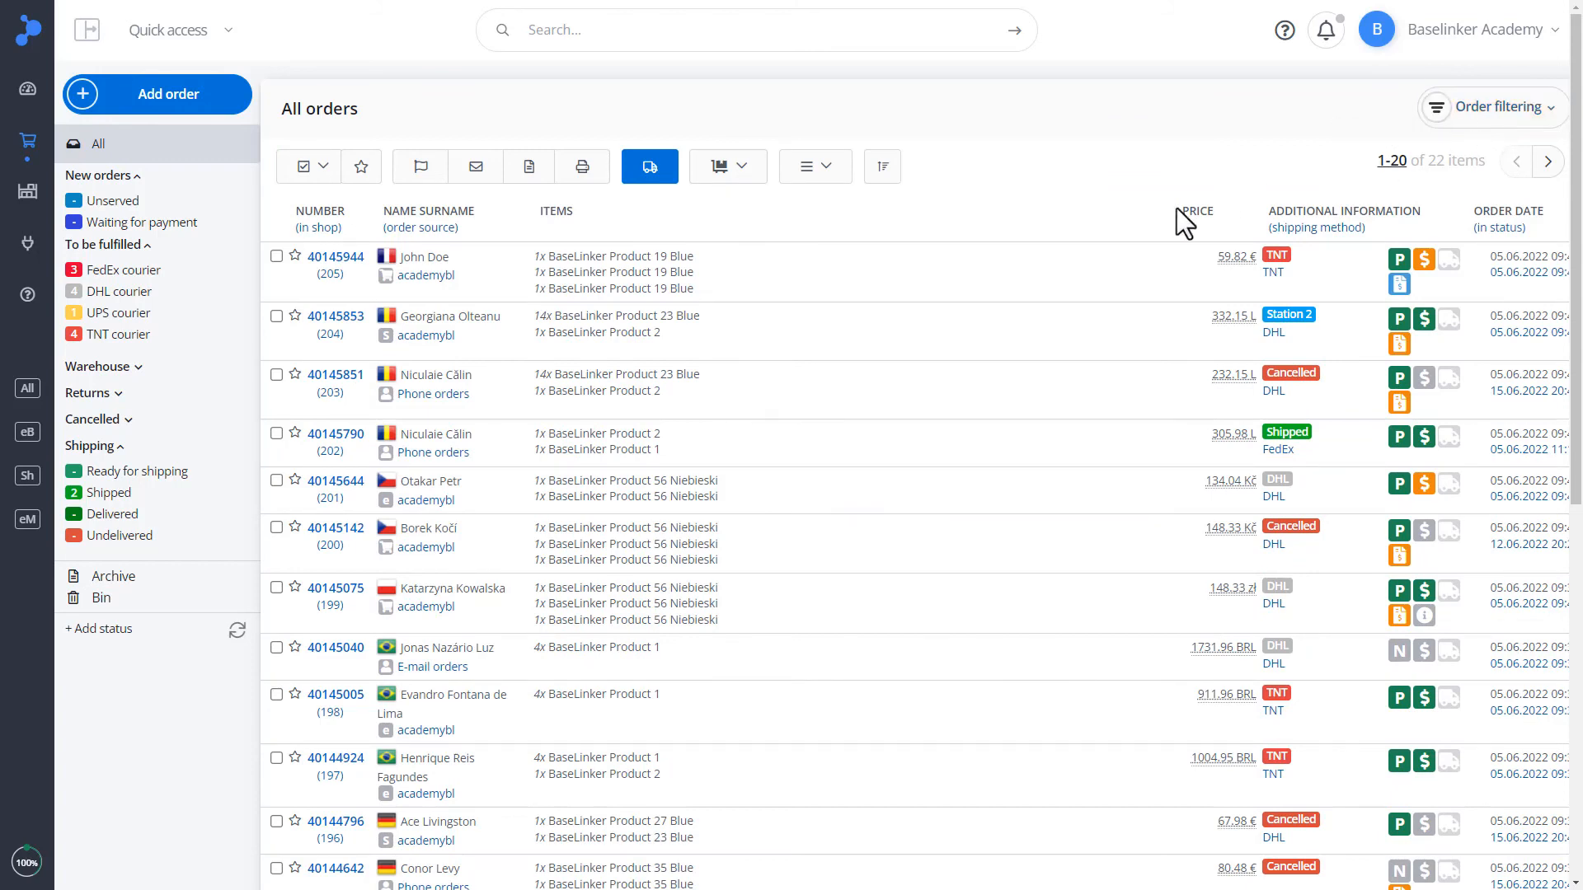
{"action": "scroll", "scroll_direction": "down", "scroll_amount": 3}
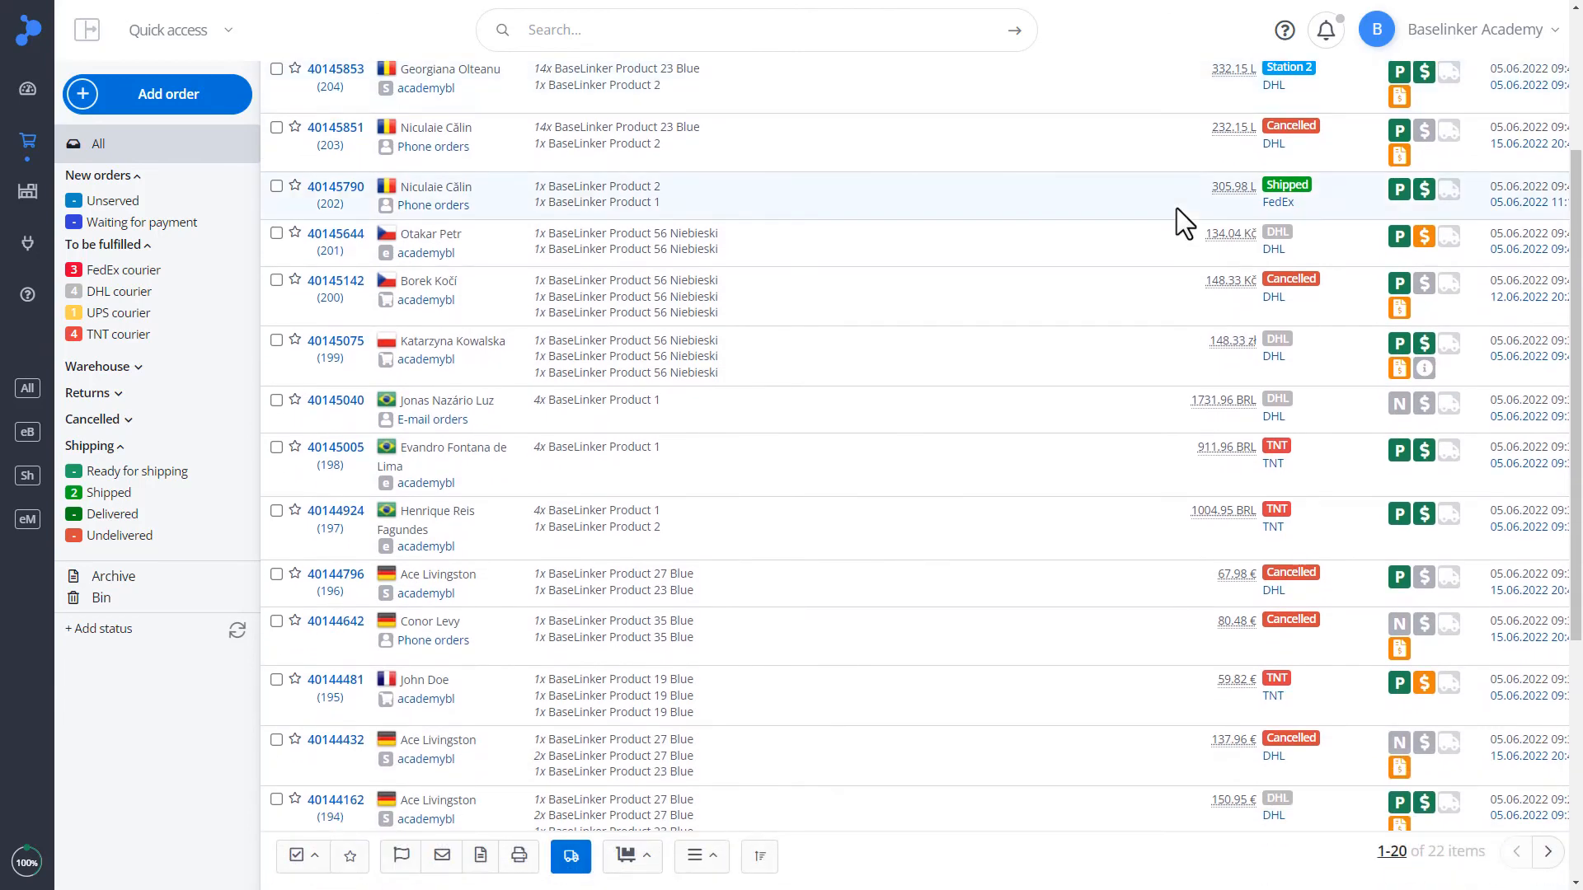
{"action": "scroll", "scroll_direction": "down", "scroll_amount": 3}
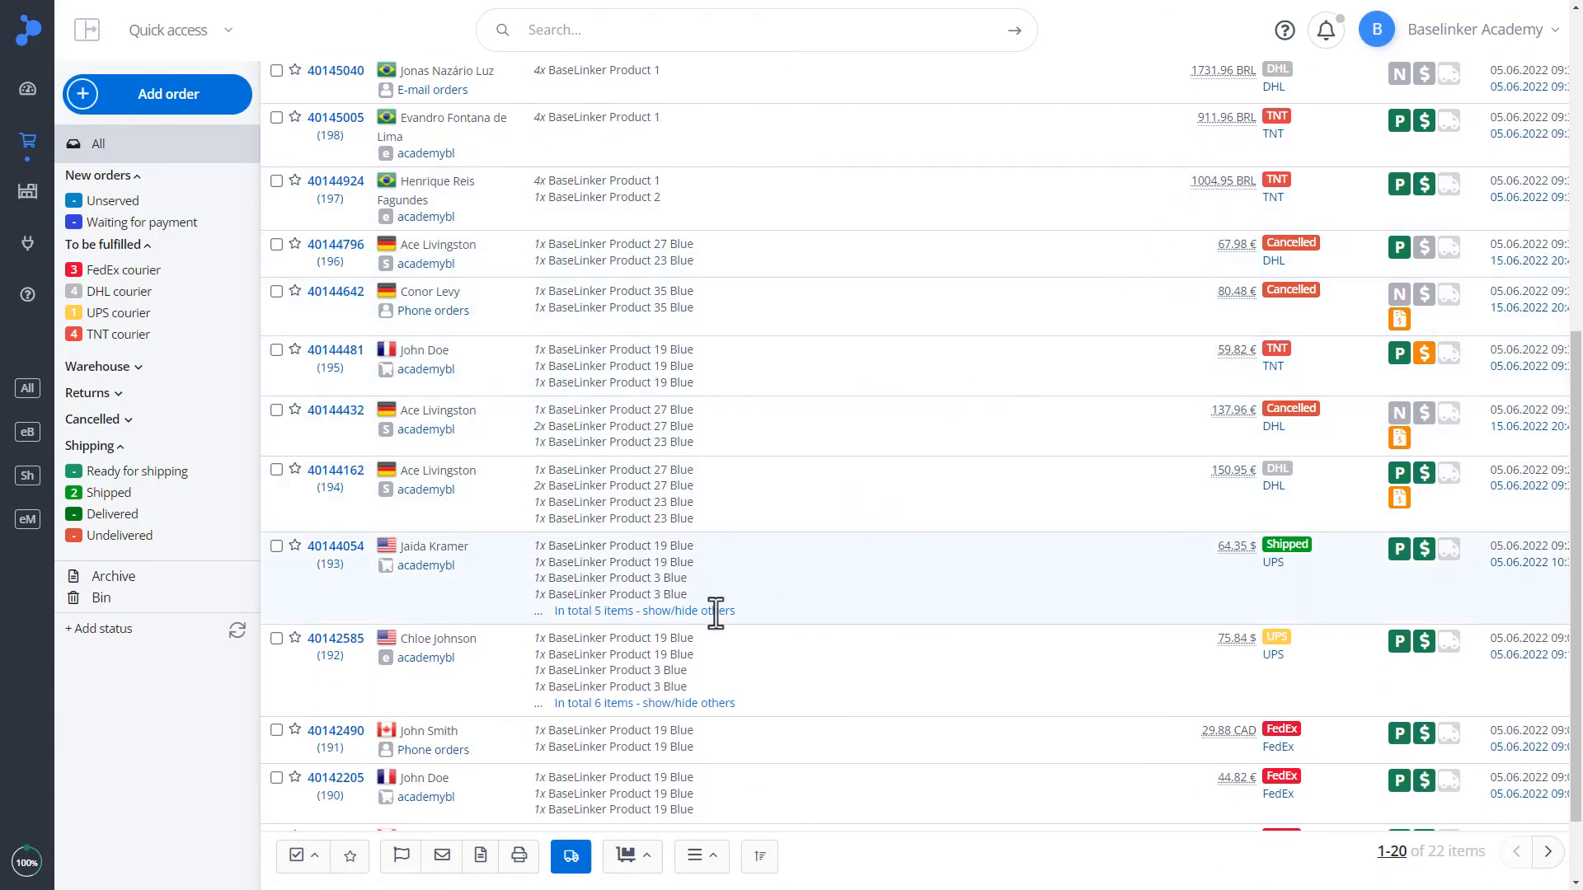
{"action": "mouse_move", "coordinate": [441, 858]}
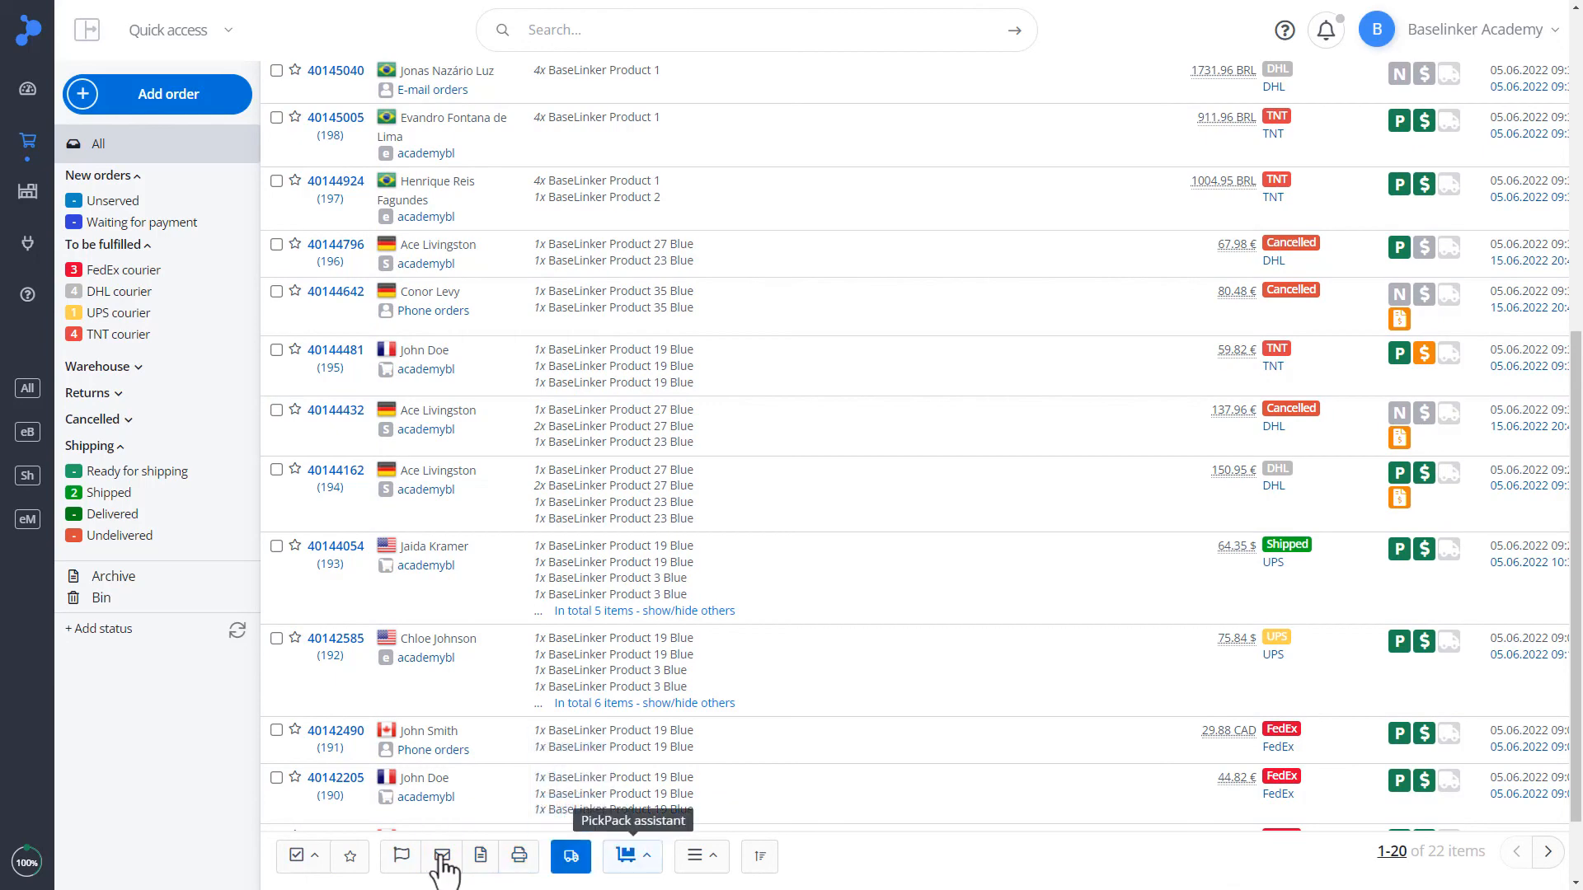
{"action": "mouse_move", "coordinate": [758, 856]}
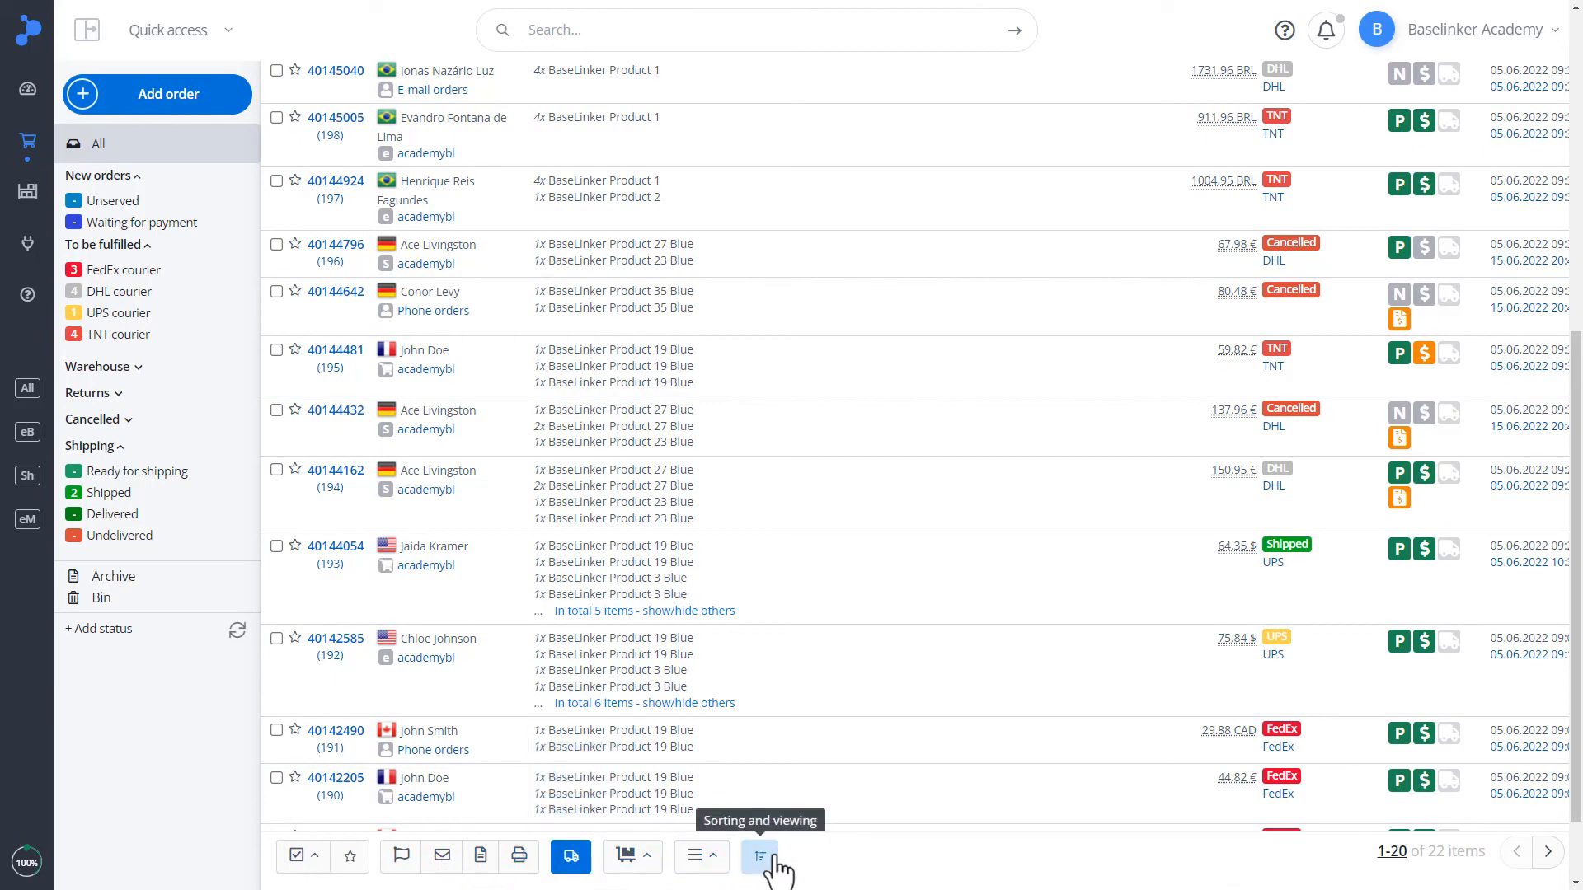